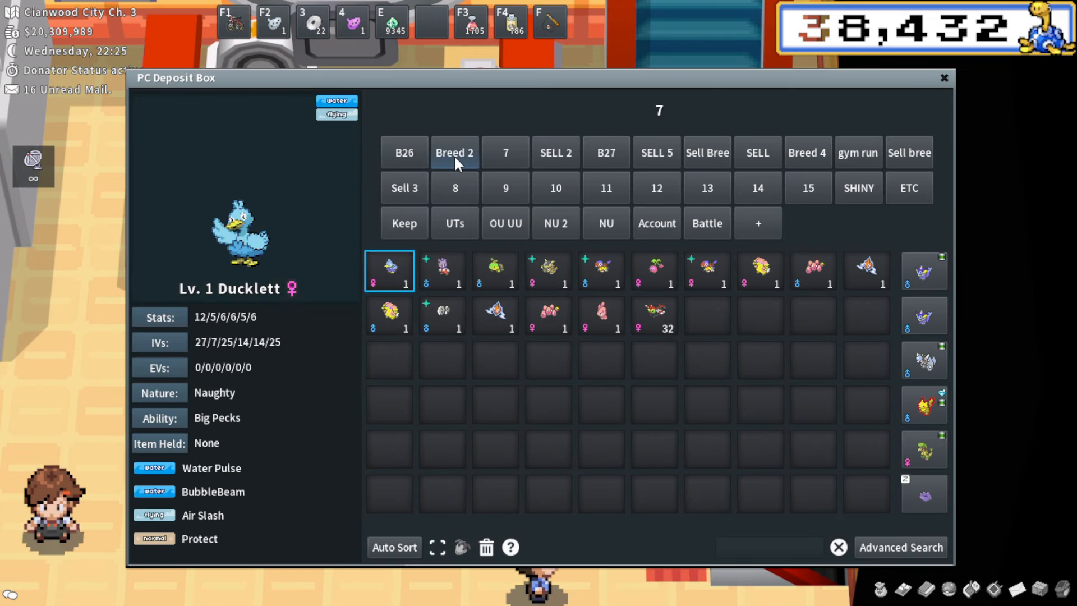
- Switch between the B26 box and box 7, then close the PC Deposit Box
click(404, 152)
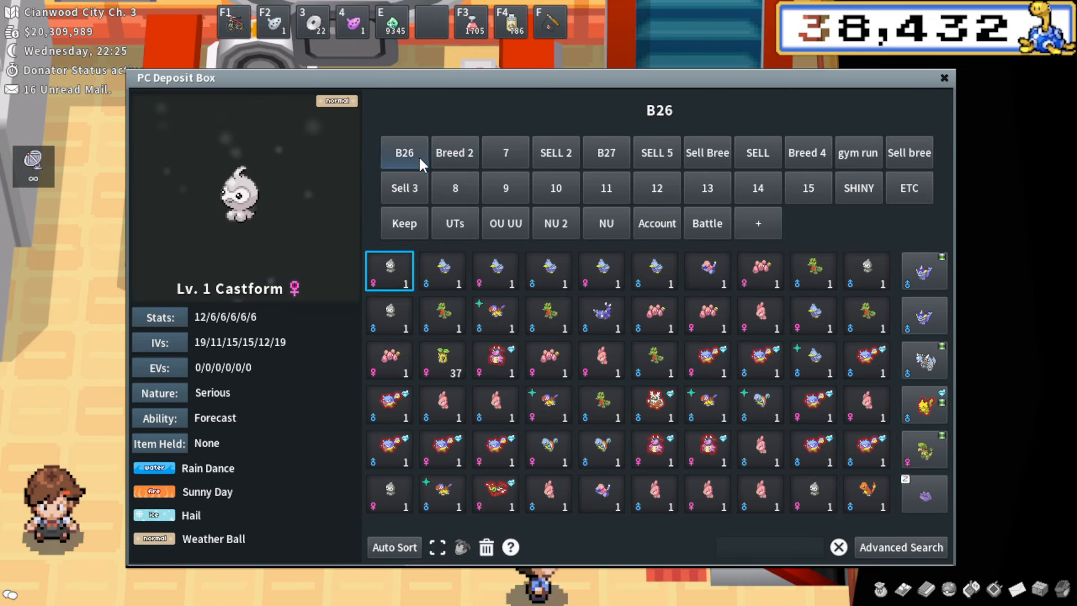
click(505, 153)
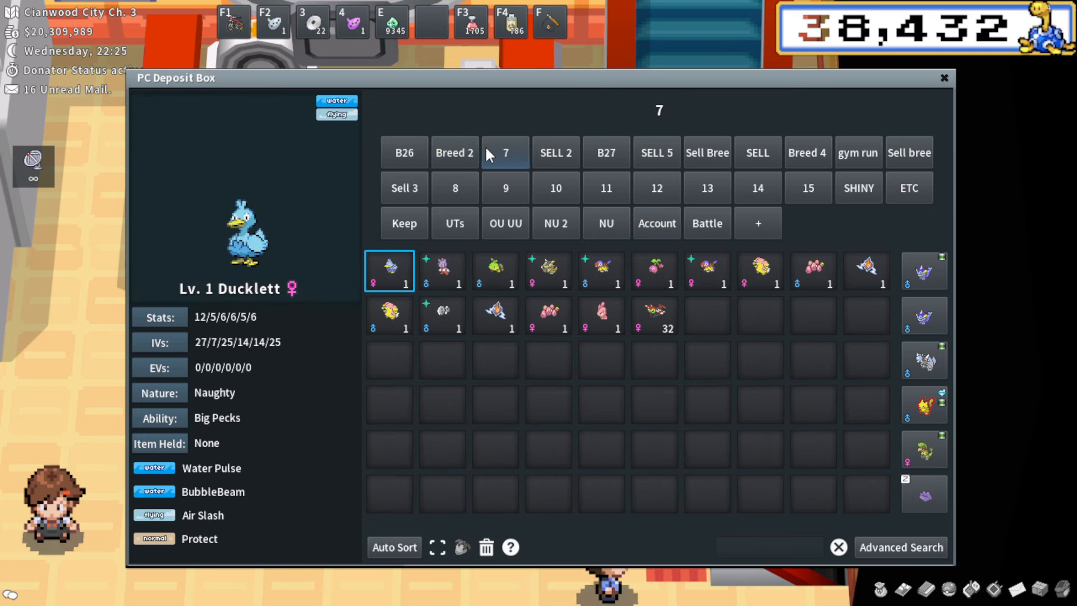
click(404, 153)
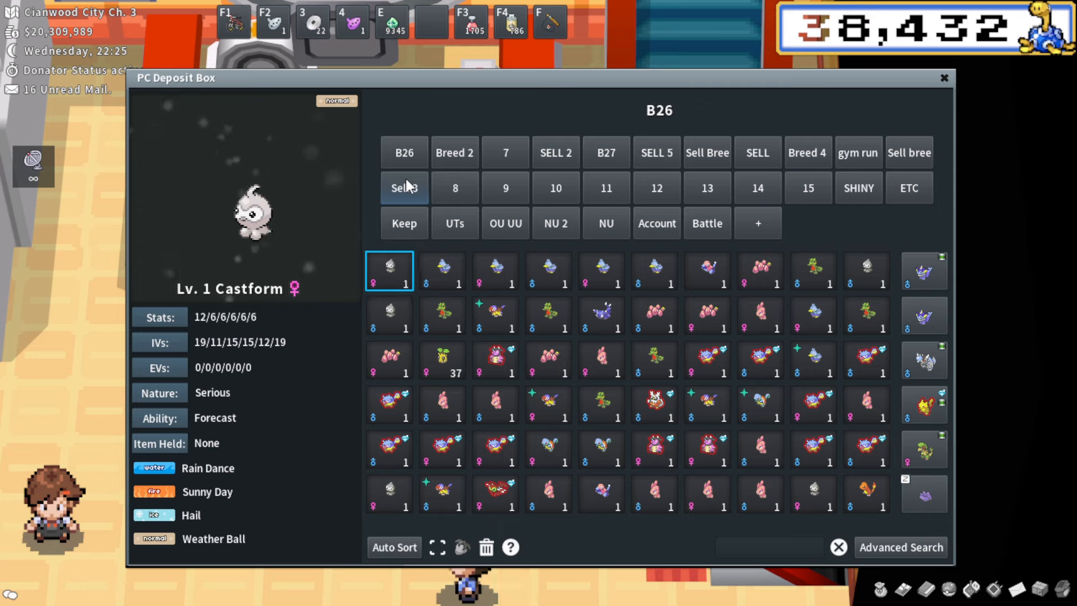
mouse_move(505, 223)
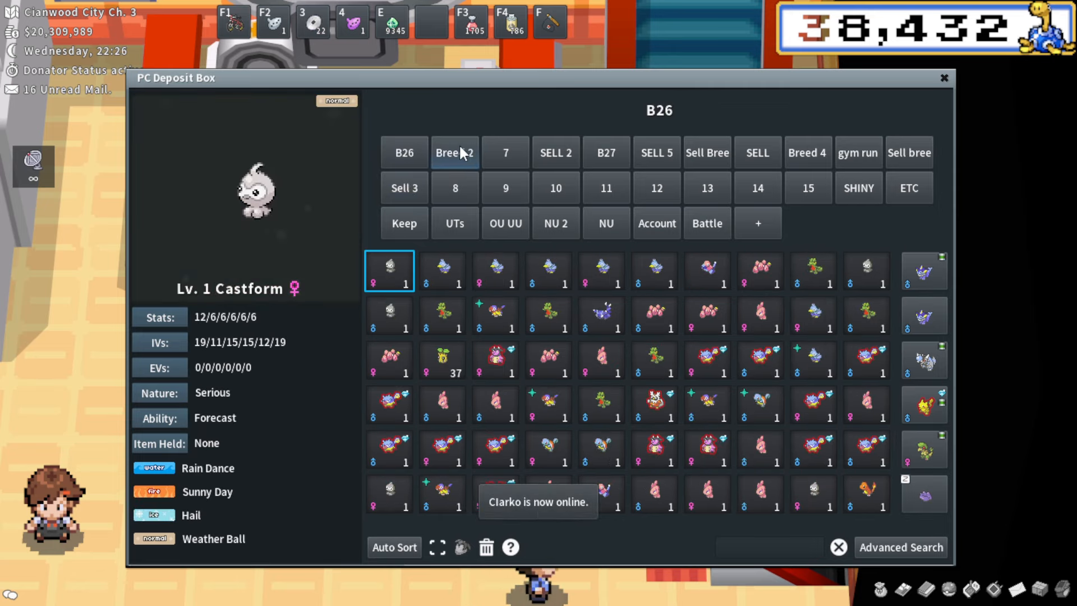
click(505, 152)
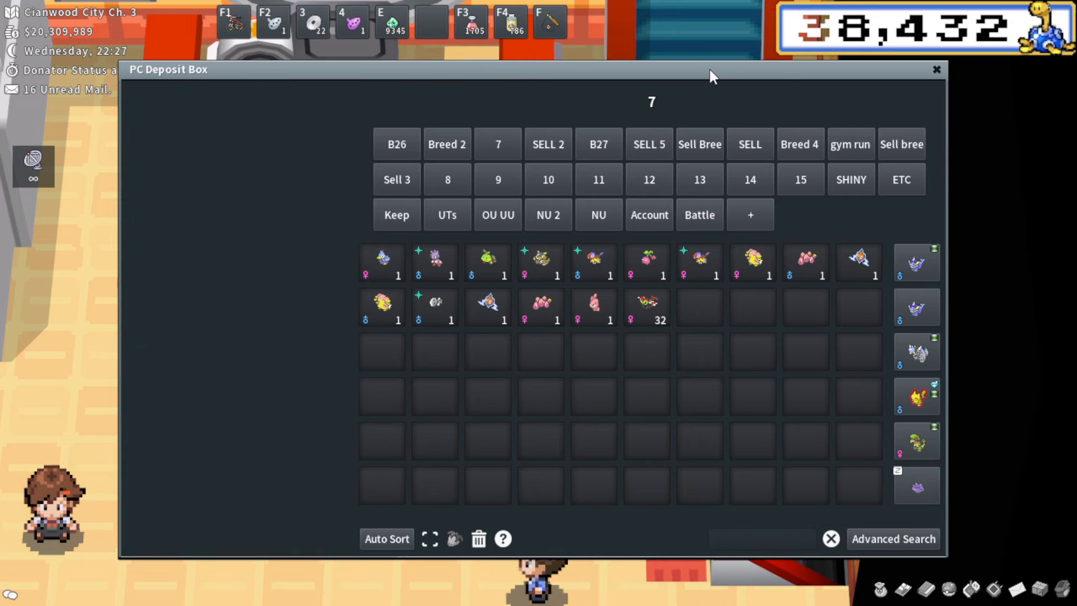
click(936, 70)
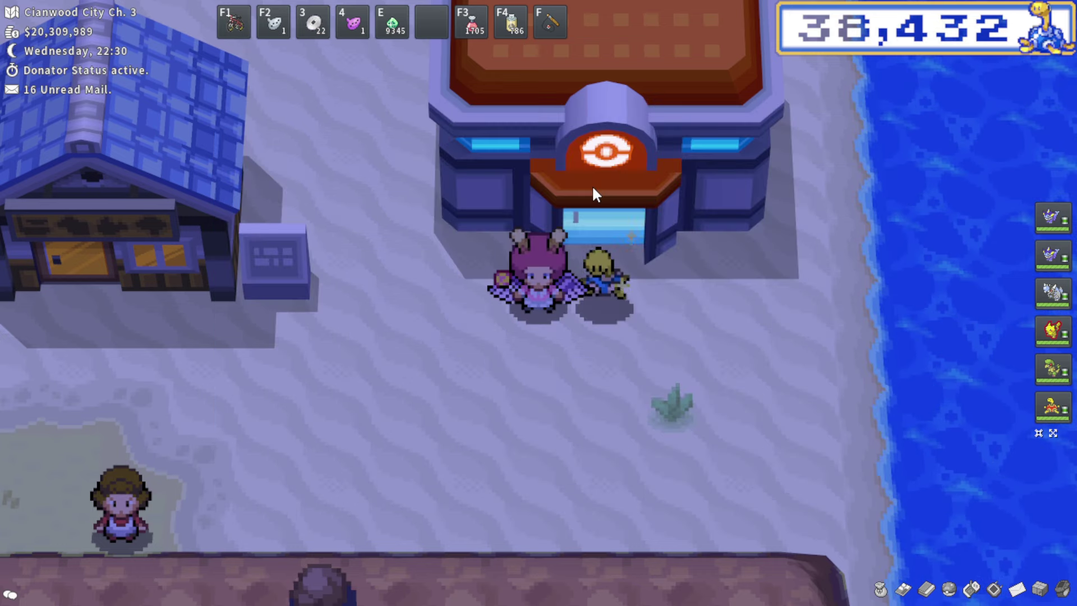
mouse_move(729, 227)
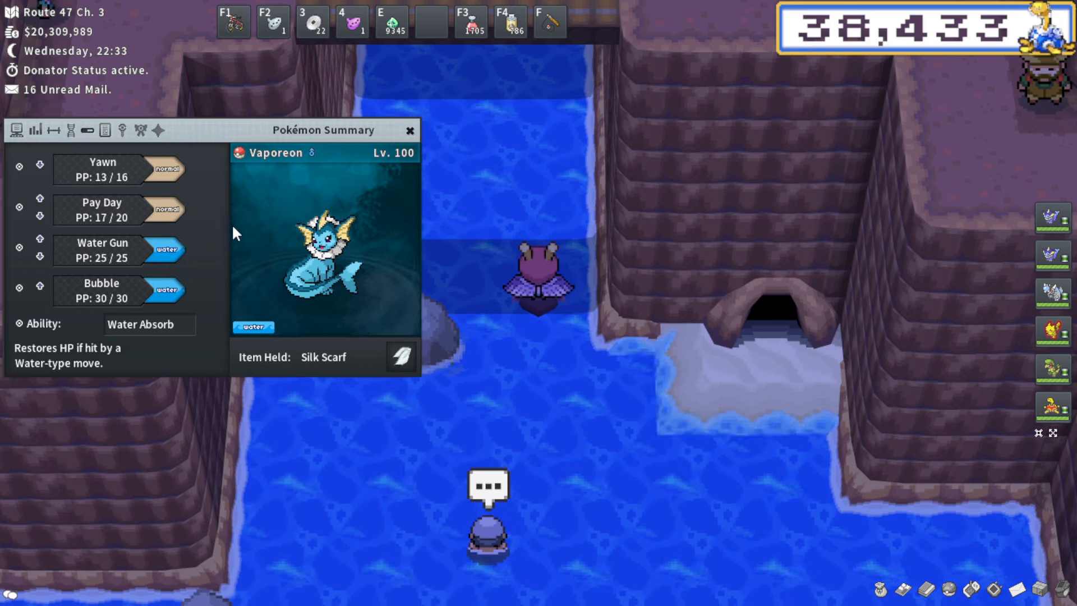
- Check the first Vaporeon's effort values and current stats
click(53, 129)
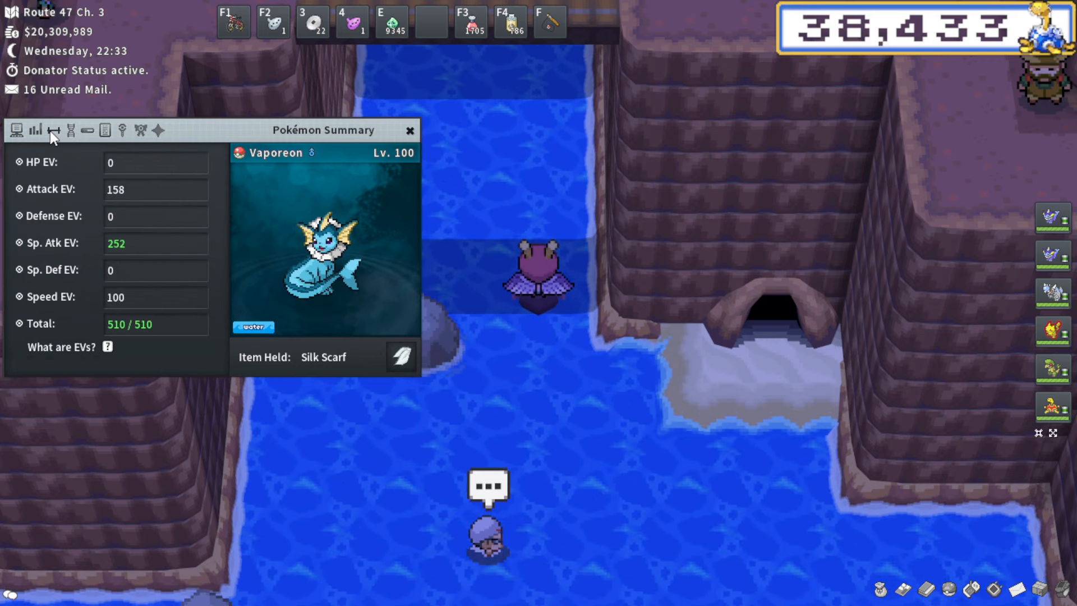
click(409, 130)
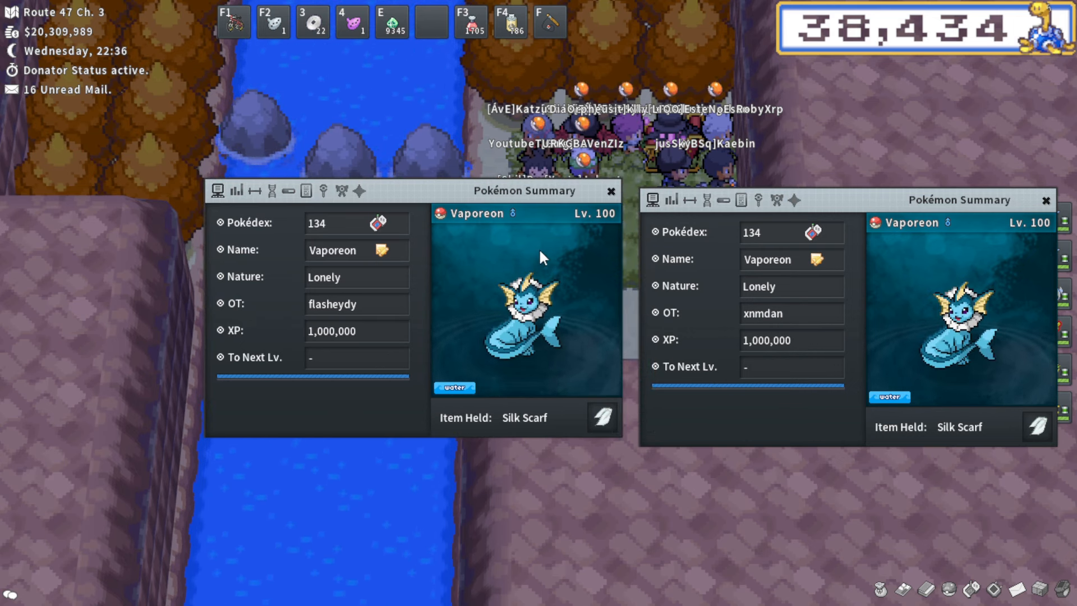
click(236, 191)
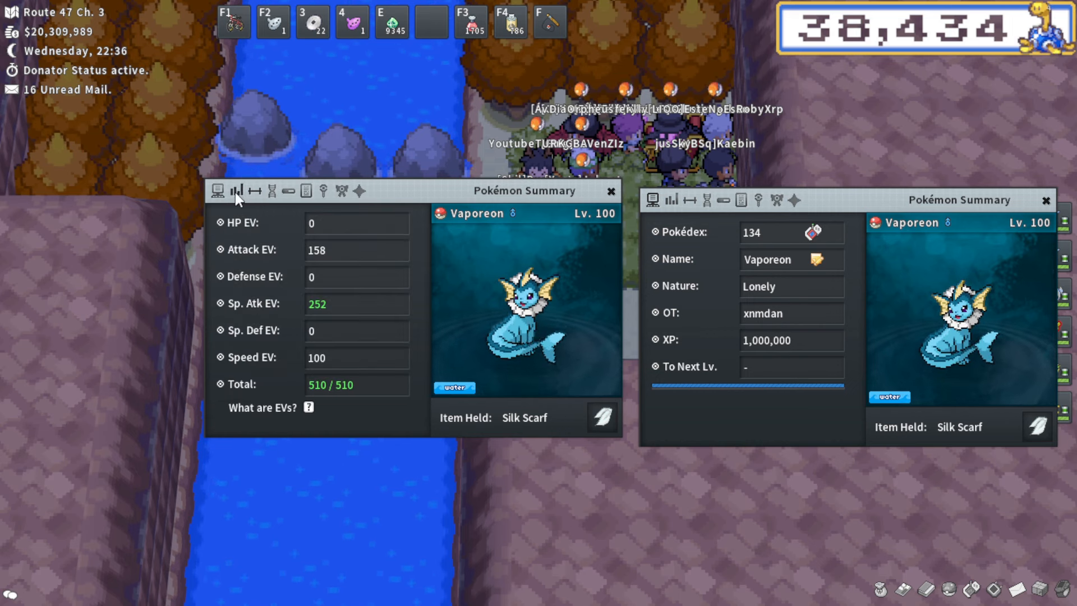
click(236, 191)
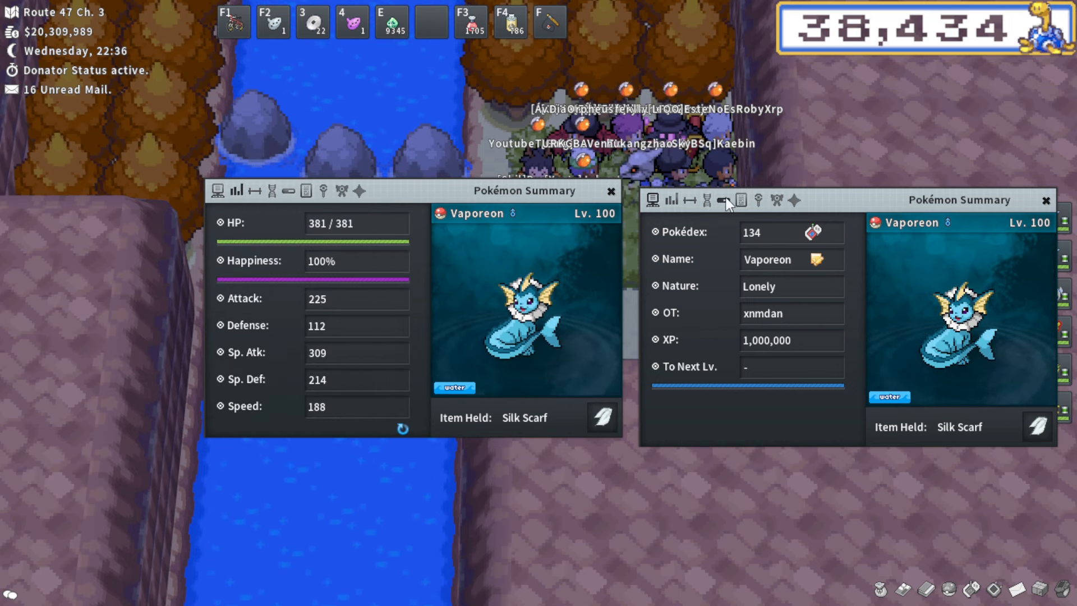
- Compare both Vaporeon's IVs, EVs and moves across their summary tabs
click(712, 199)
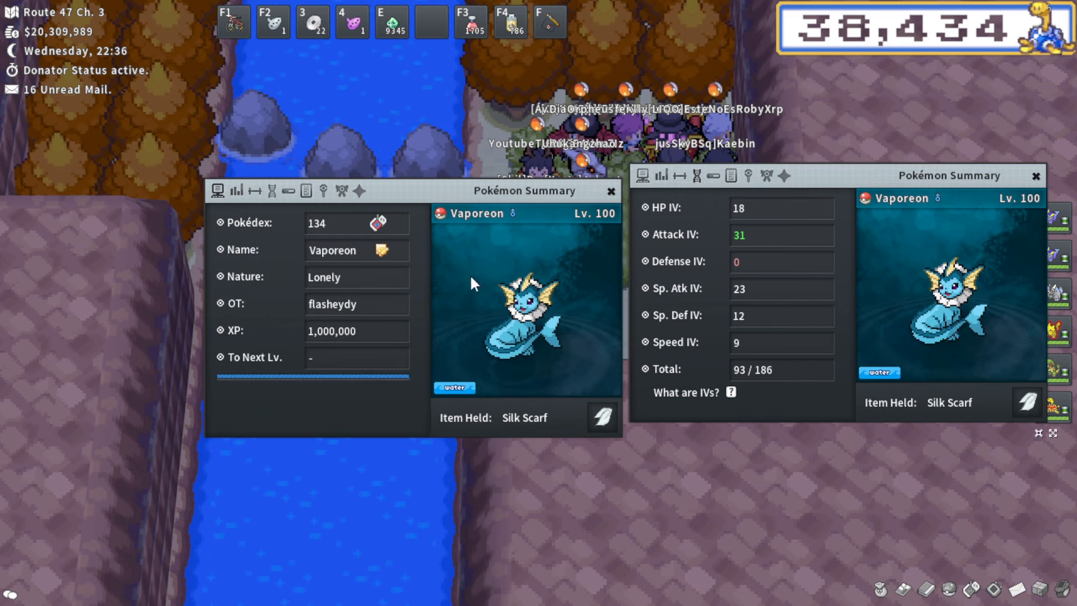
click(643, 175)
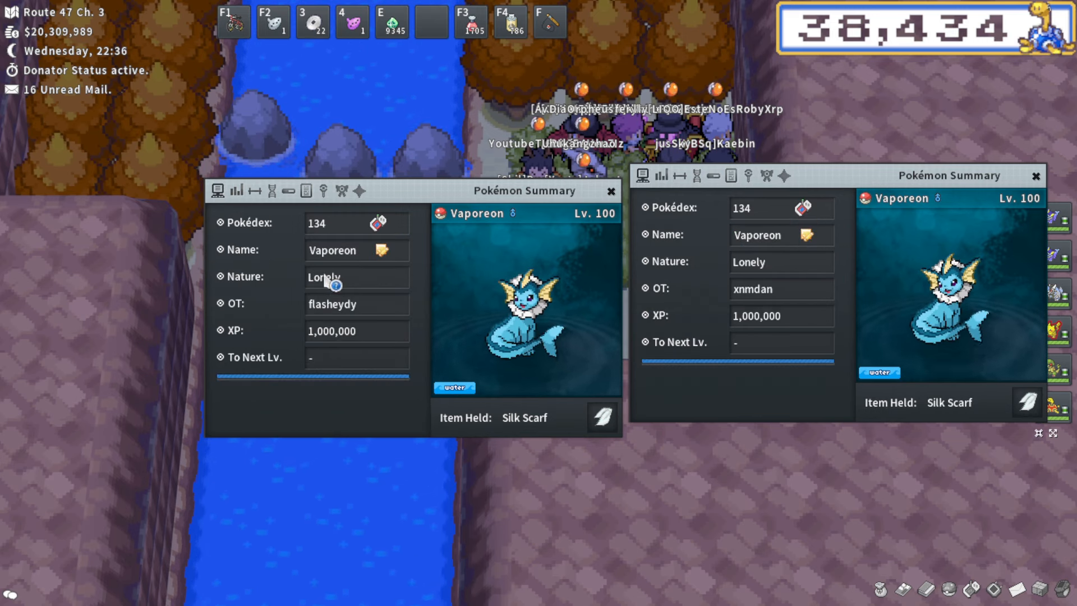
click(236, 190)
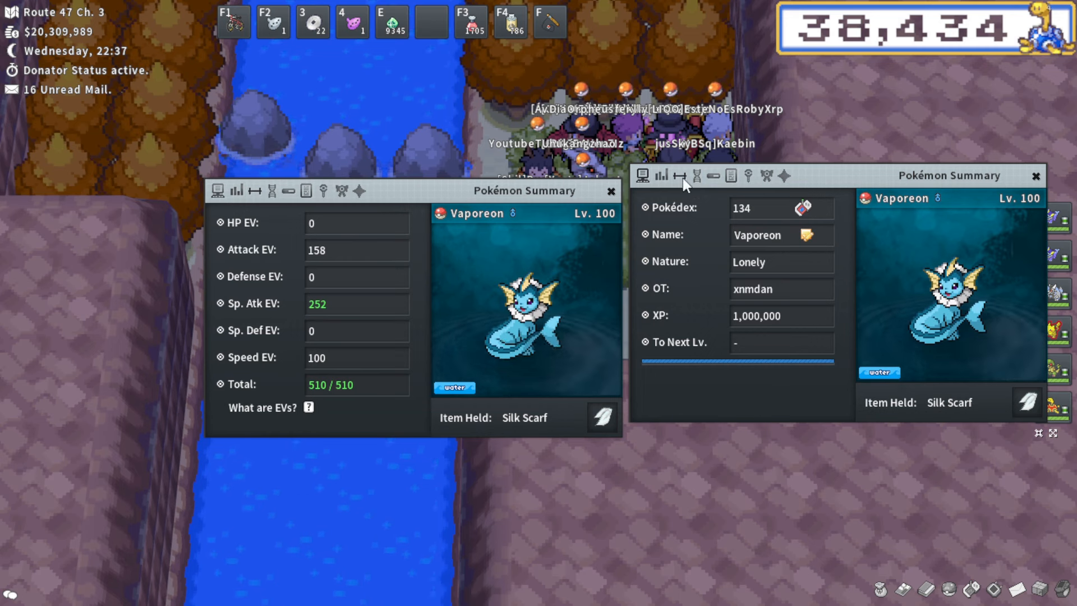
click(661, 189)
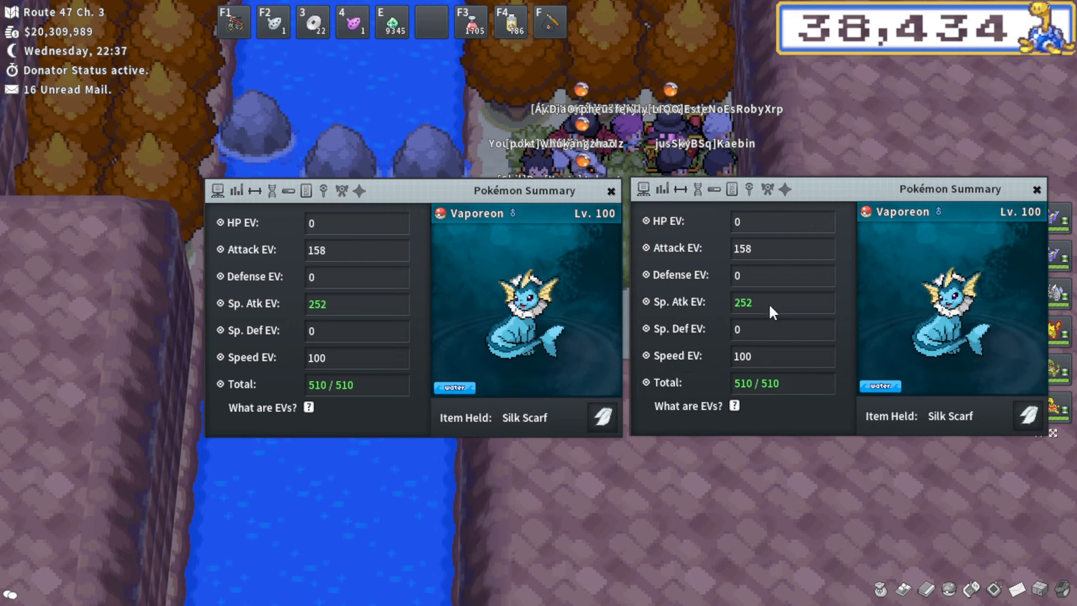
mouse_move(747, 257)
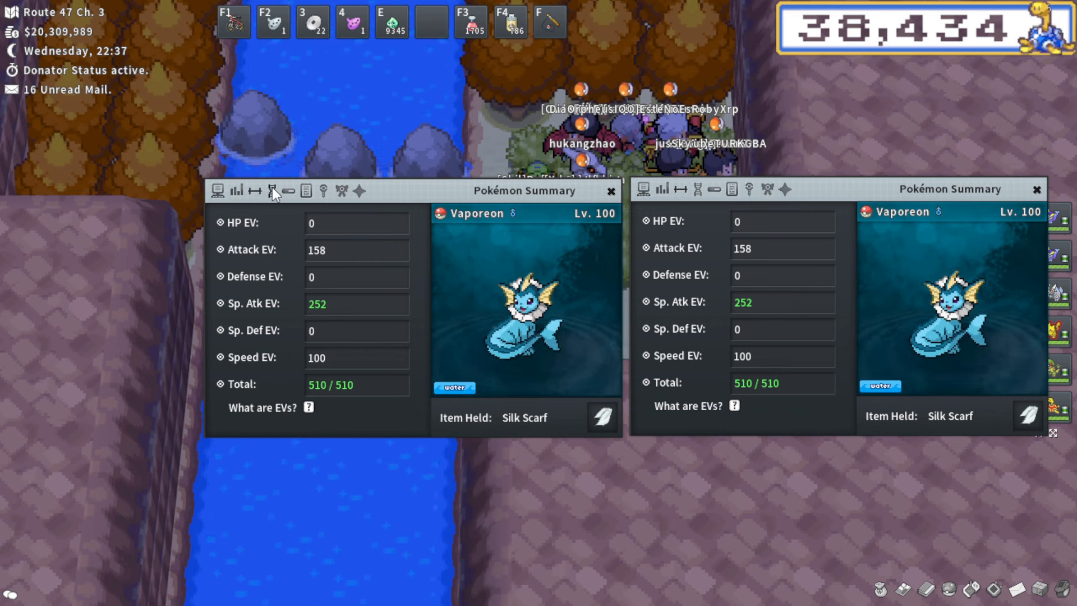
click(272, 191)
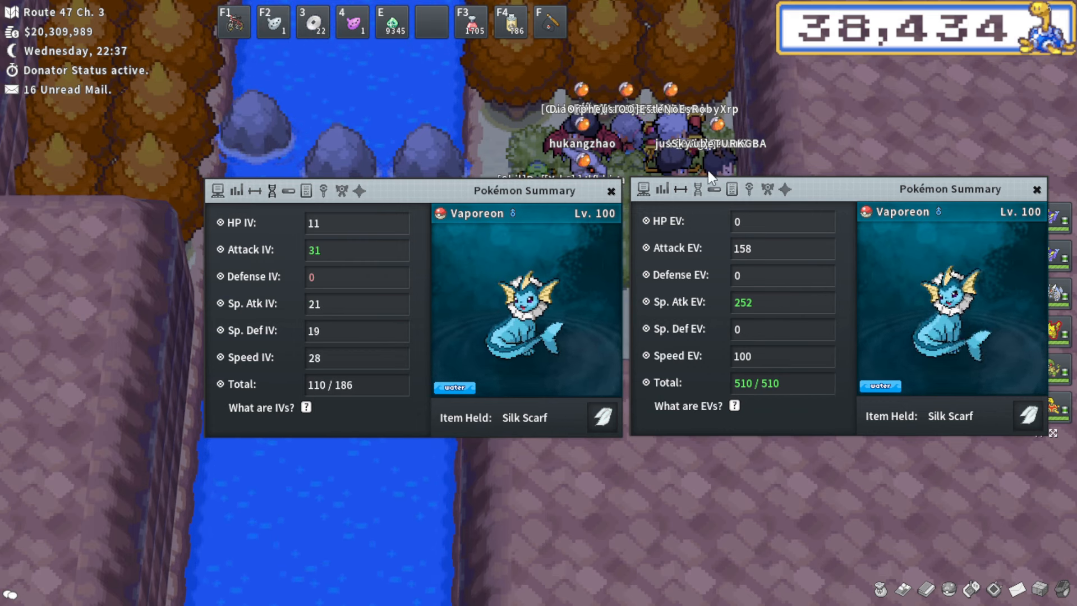
click(695, 191)
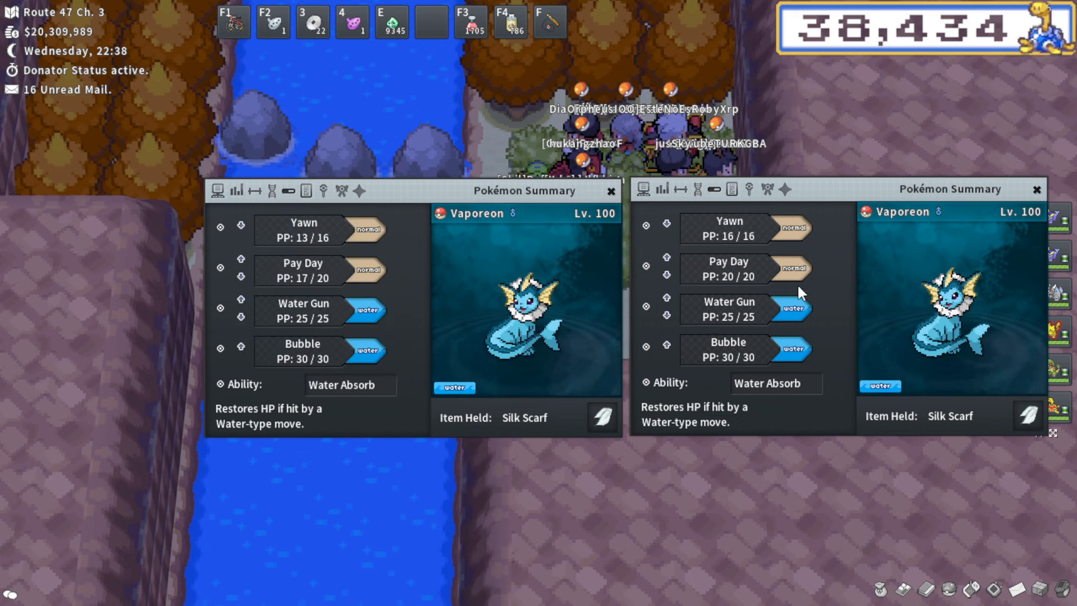
mouse_move(759, 274)
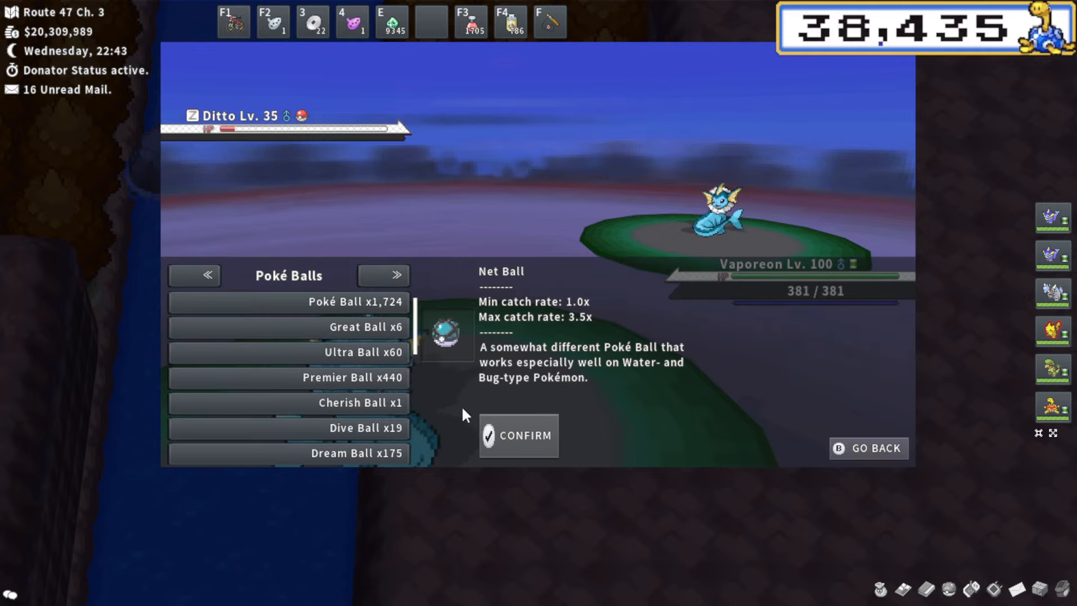
- Scroll to Net Ball x103 and throw it at the Lv. 35 Ditto
scroll(down, 3)
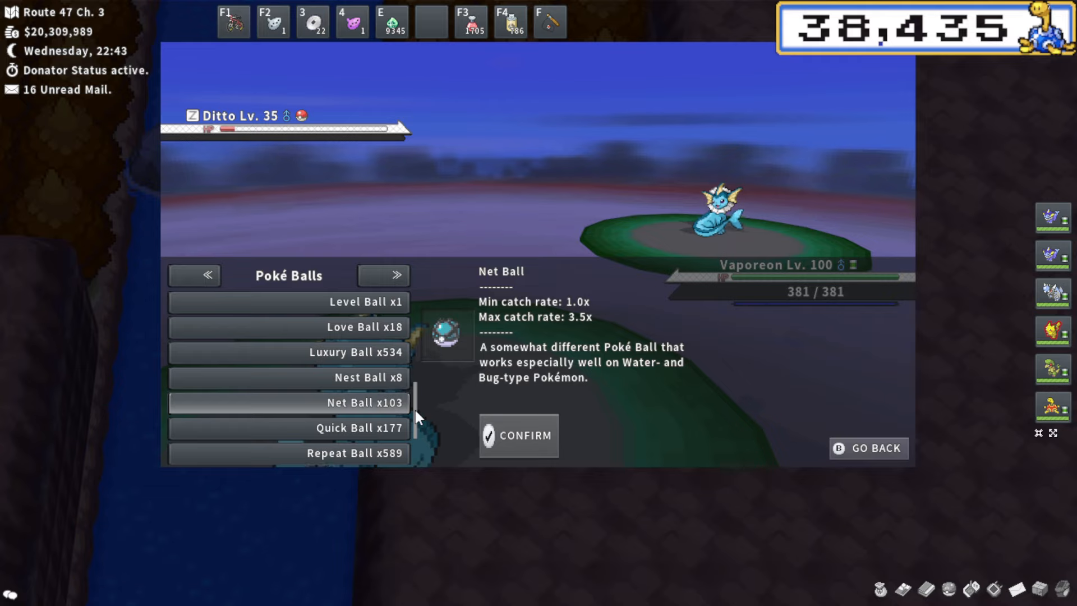
click(518, 435)
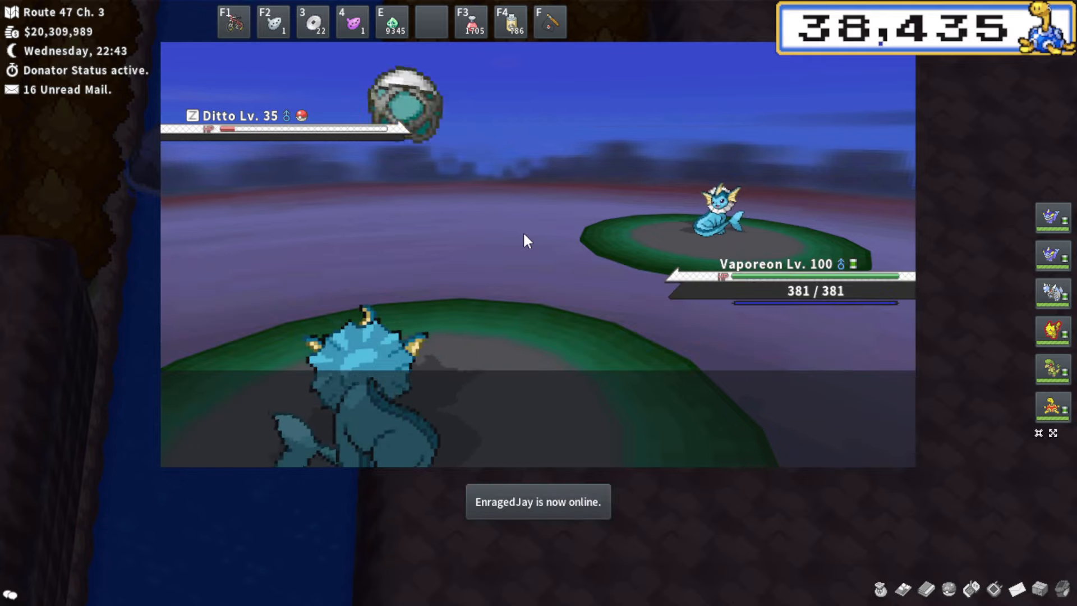
mouse_move(753, 269)
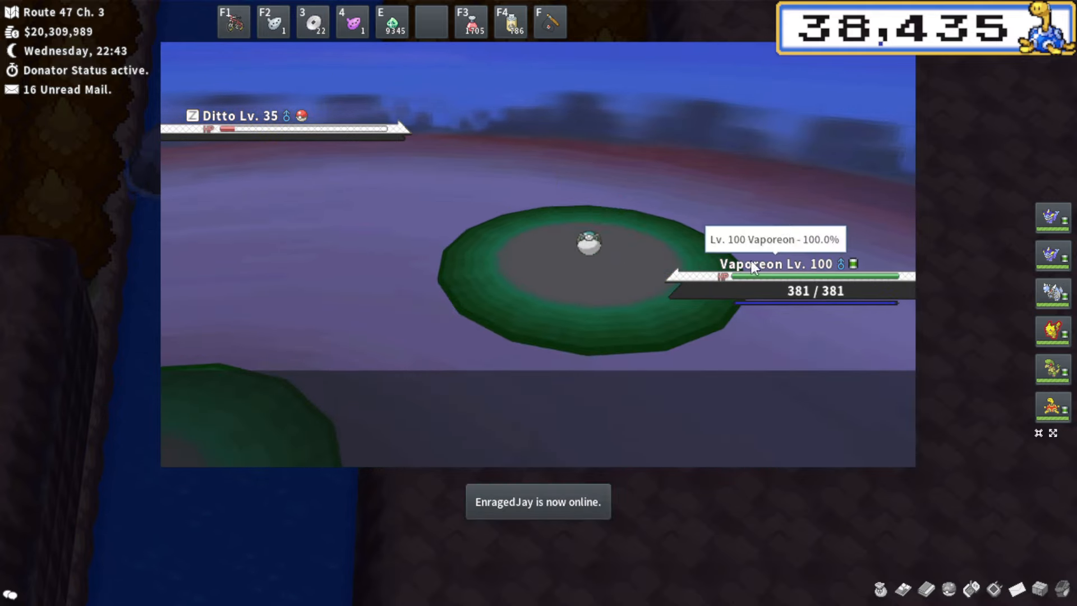
mouse_move(620, 233)
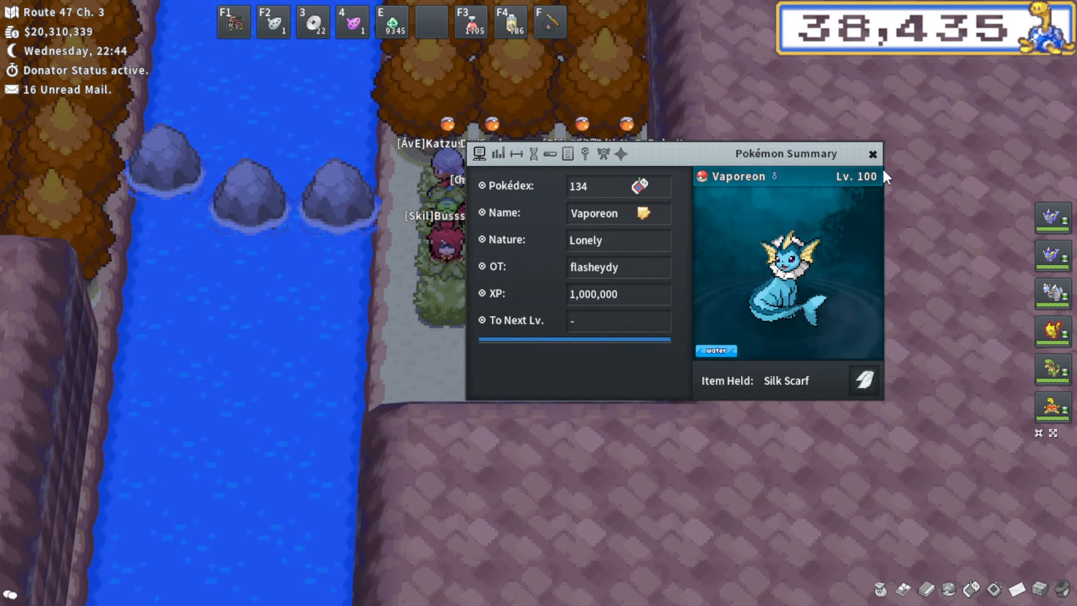
- Close the Vaporeon summary
click(872, 153)
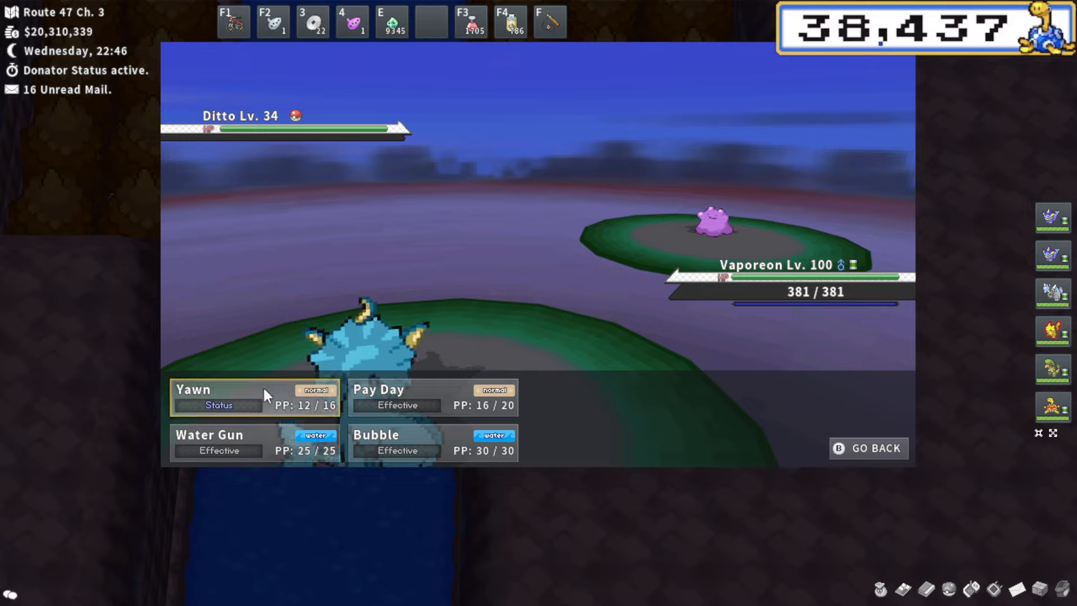
- Use Yawn on the wild Ditto
click(254, 398)
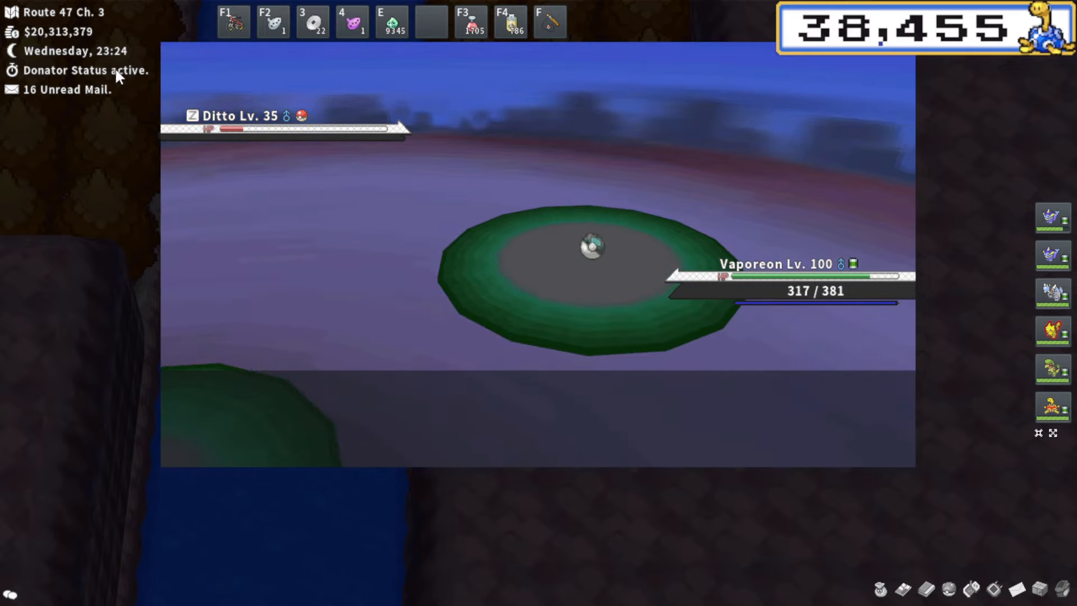
mouse_move(624, 218)
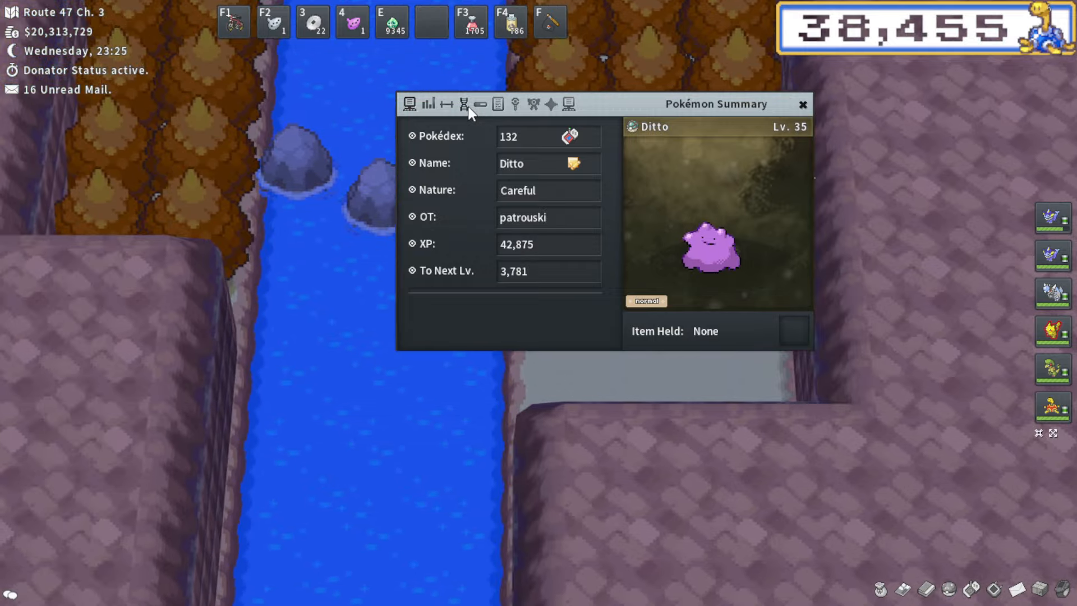
- Check the caught Ditto's IVs and open the lead Vaporeon's summary
click(801, 104)
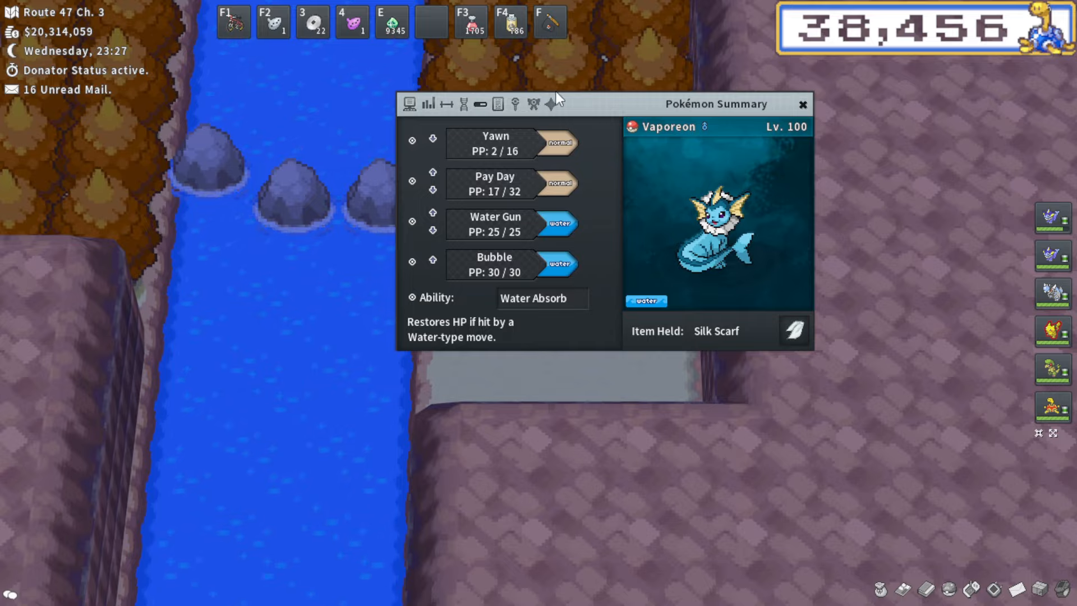
click(802, 104)
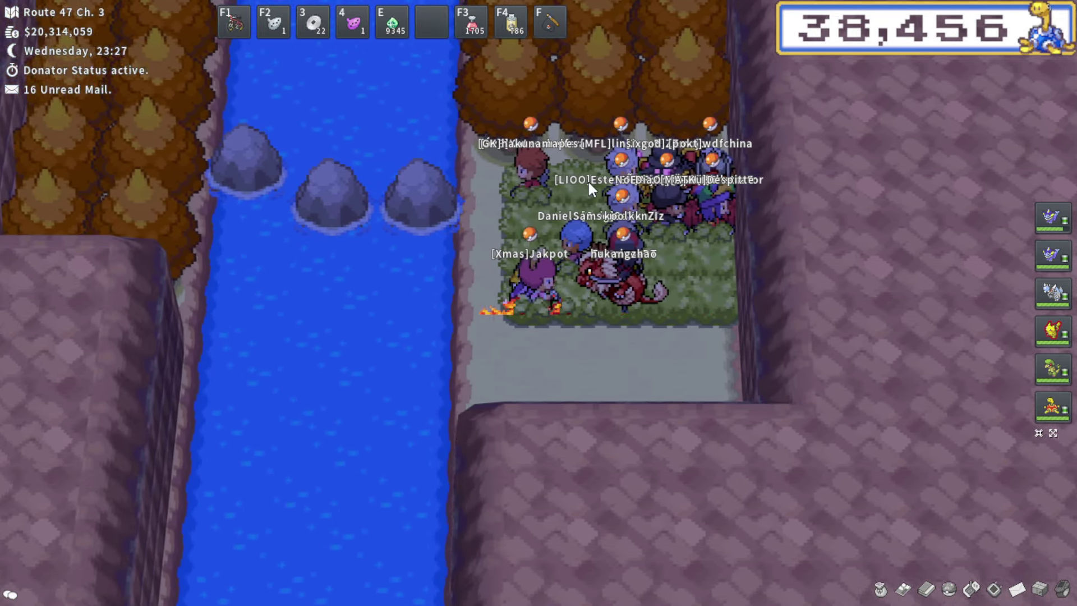
mouse_move(1053, 217)
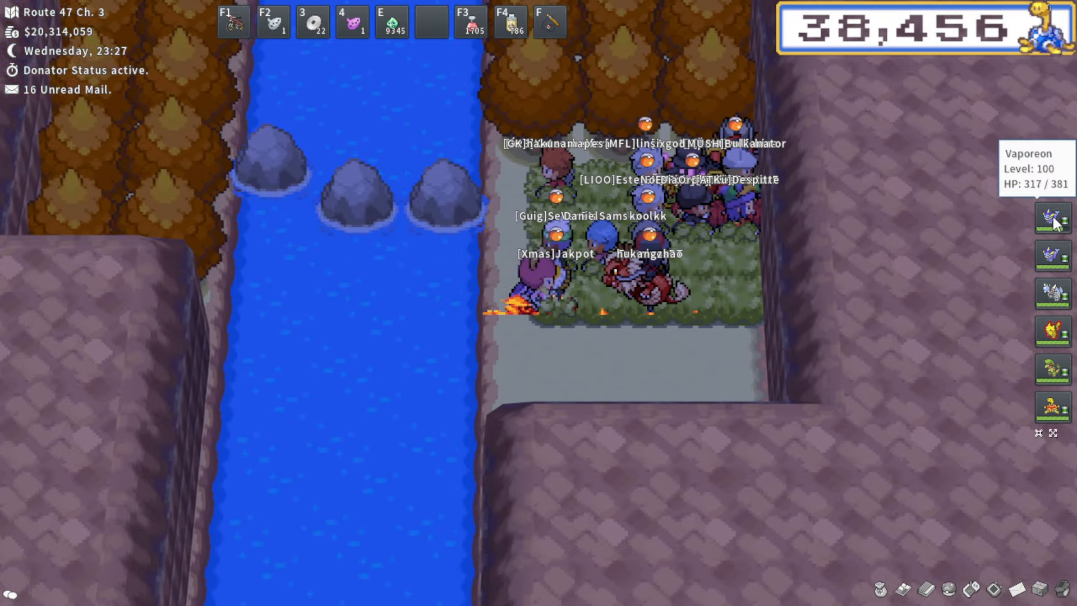
click(1052, 217)
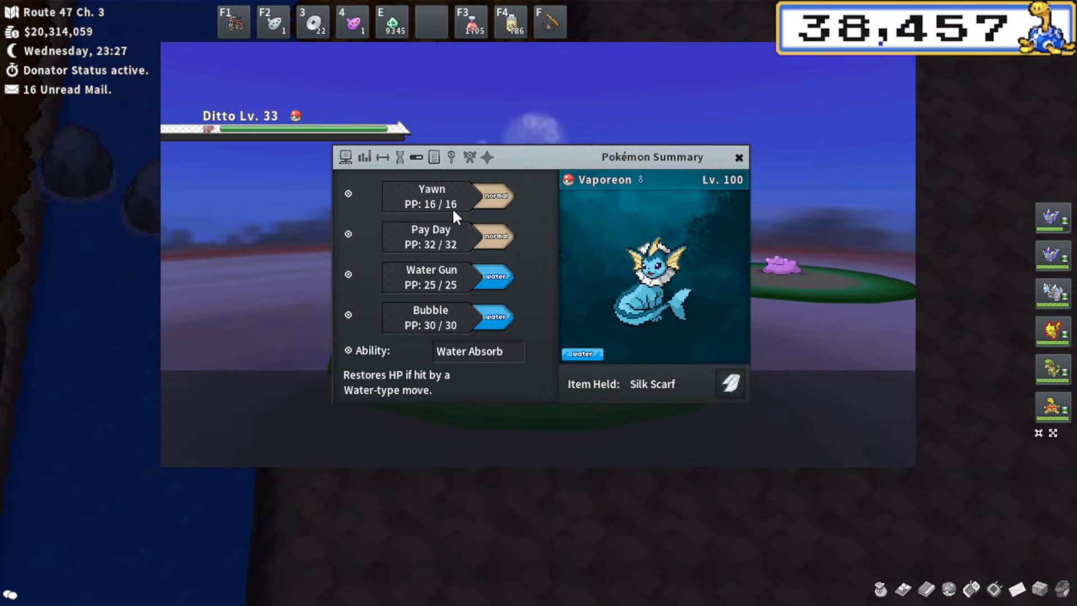
- Flip through Vaporeon's summary pages and throw a Net Ball at the Lv. 33 Ditto
click(739, 157)
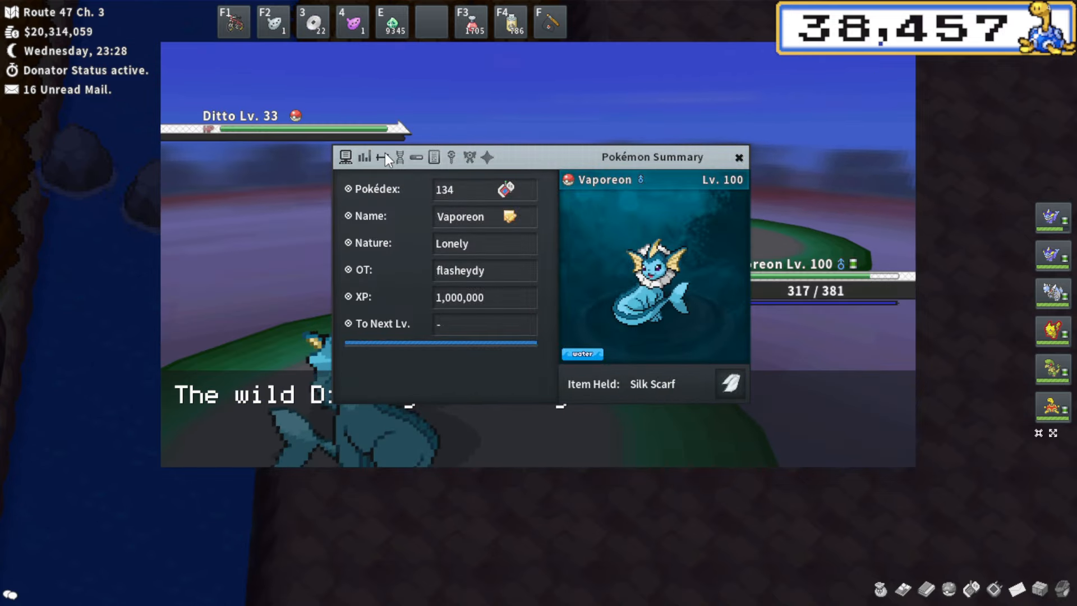
click(740, 157)
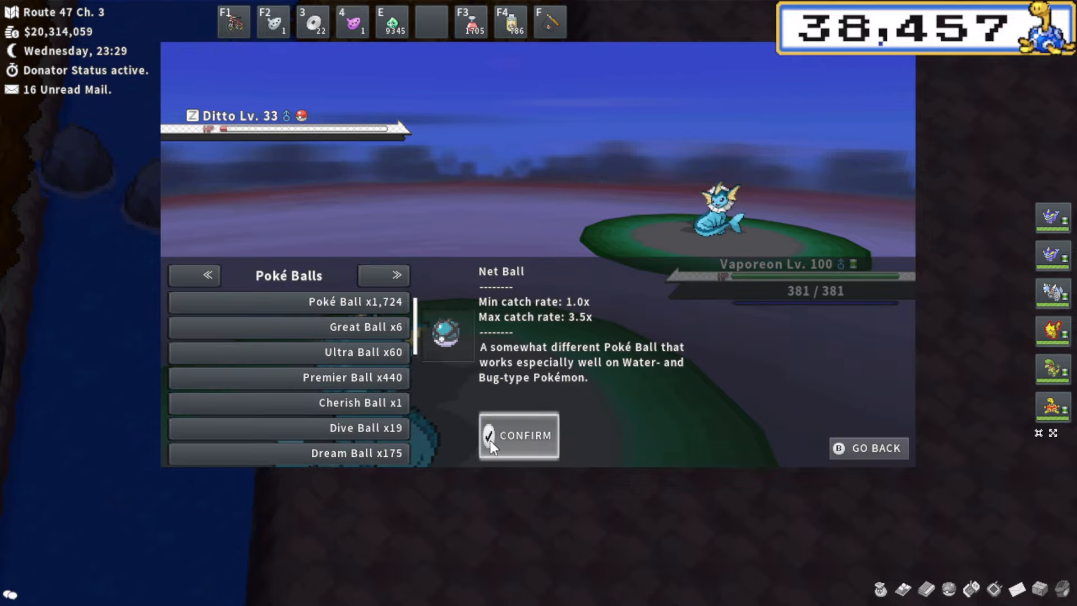
click(519, 435)
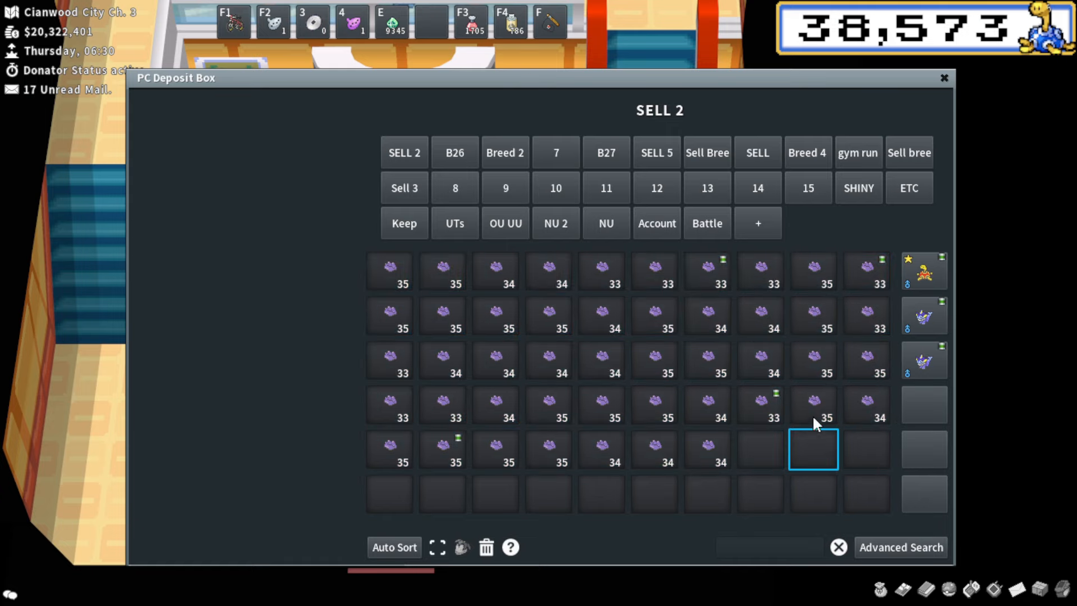
mouse_move(759, 402)
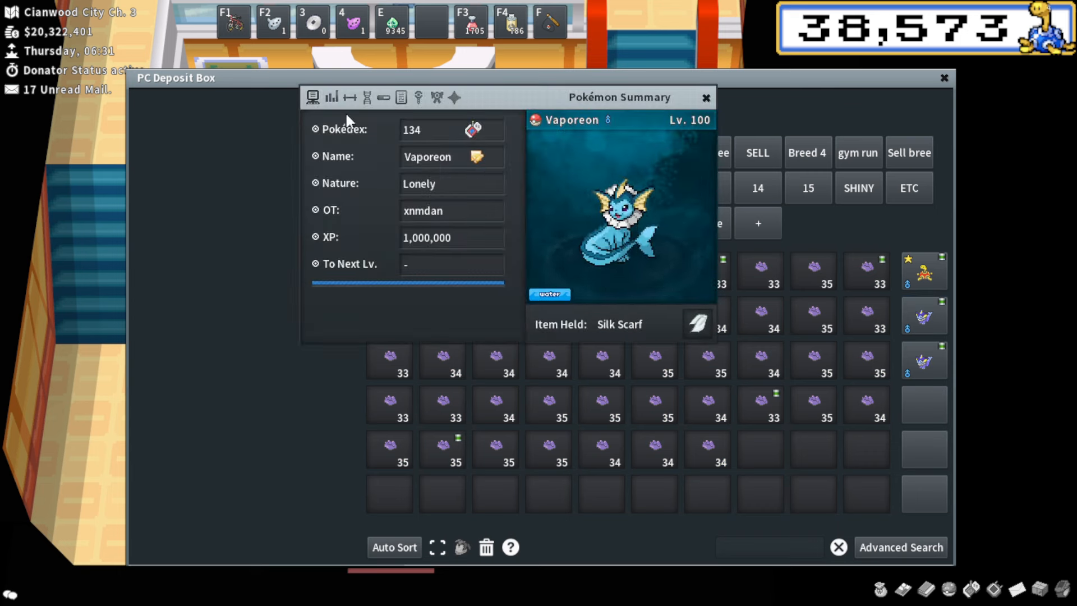
- View Vaporeon's EVs and IVs, then close the PC box and both Vaporeon summaries
click(331, 98)
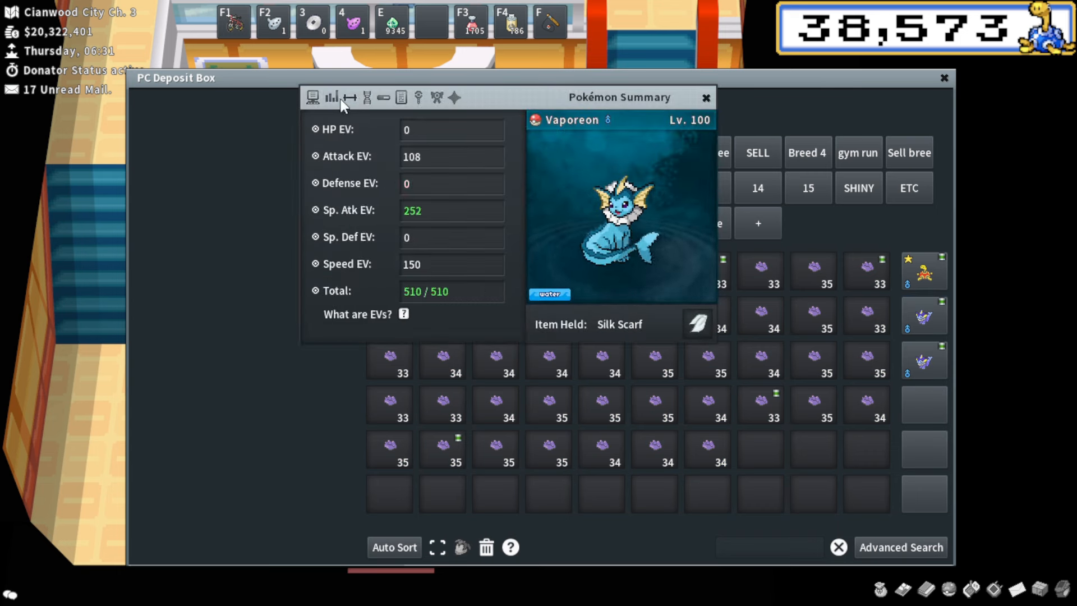
click(350, 97)
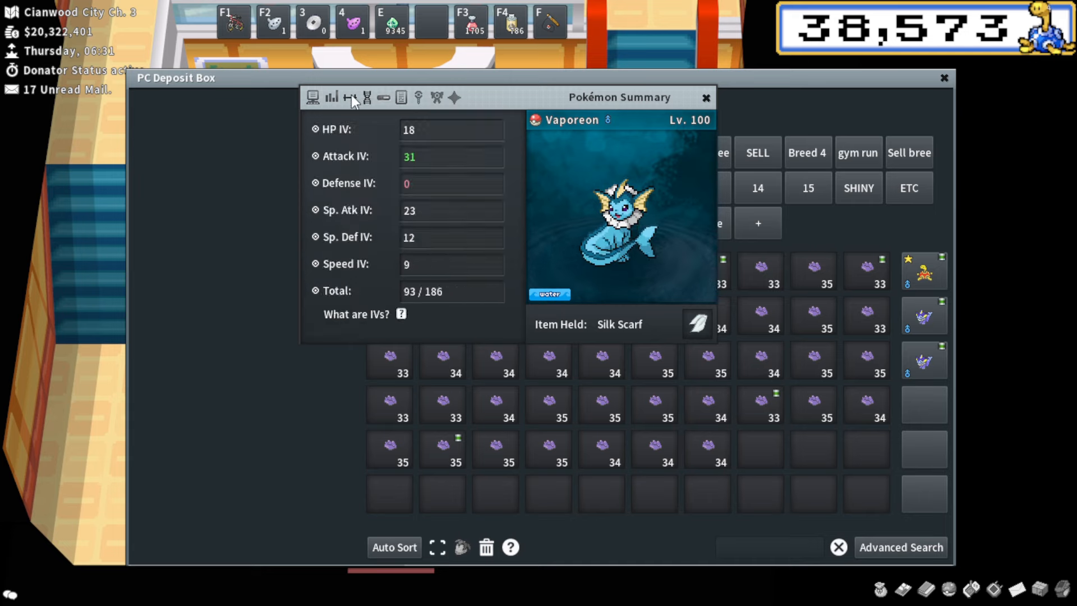
click(367, 97)
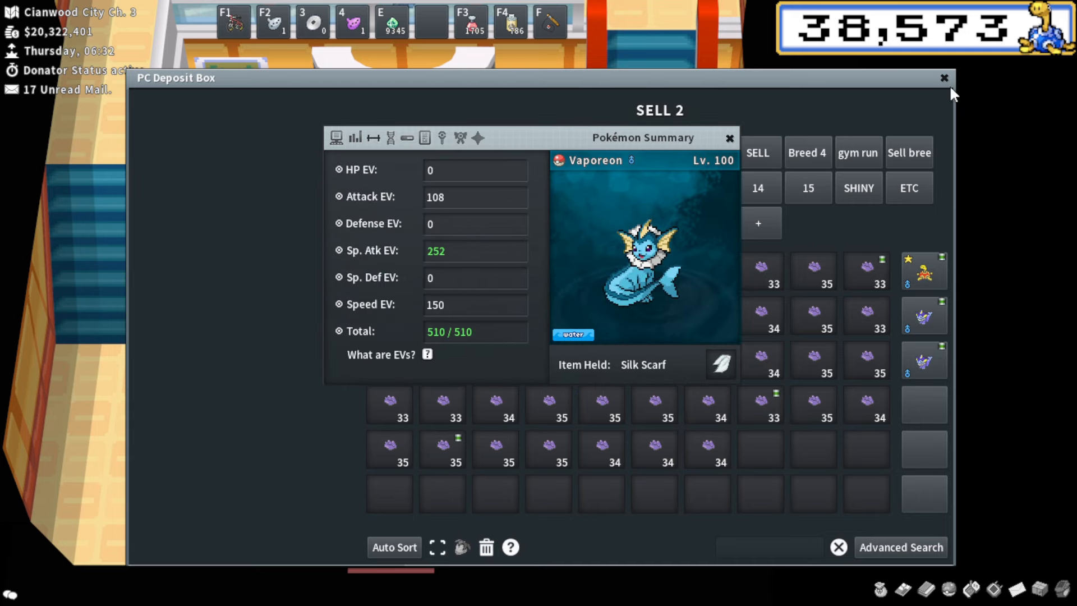
click(944, 78)
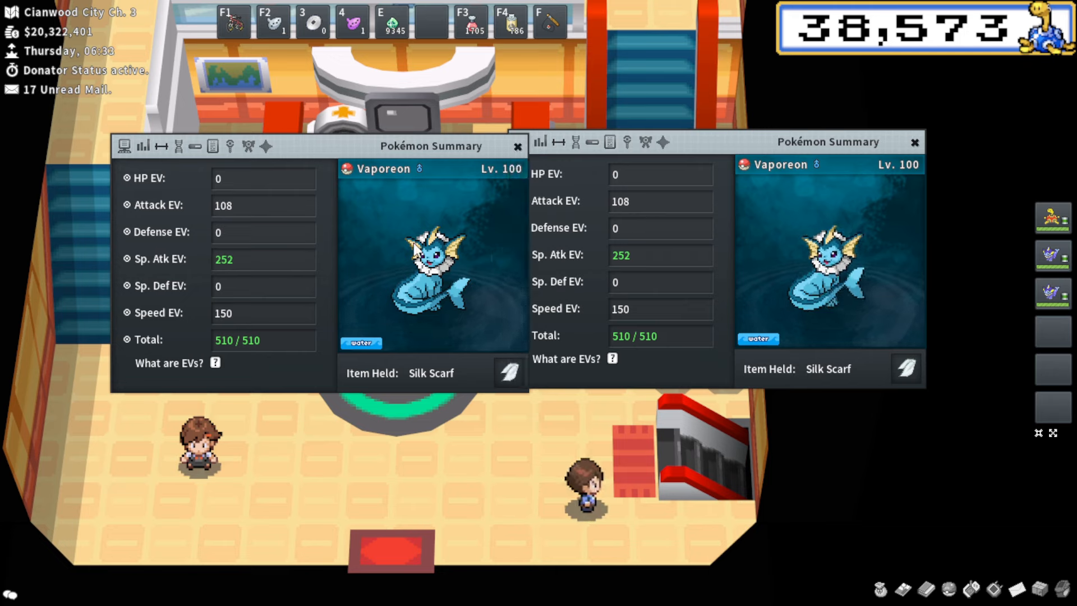
click(518, 146)
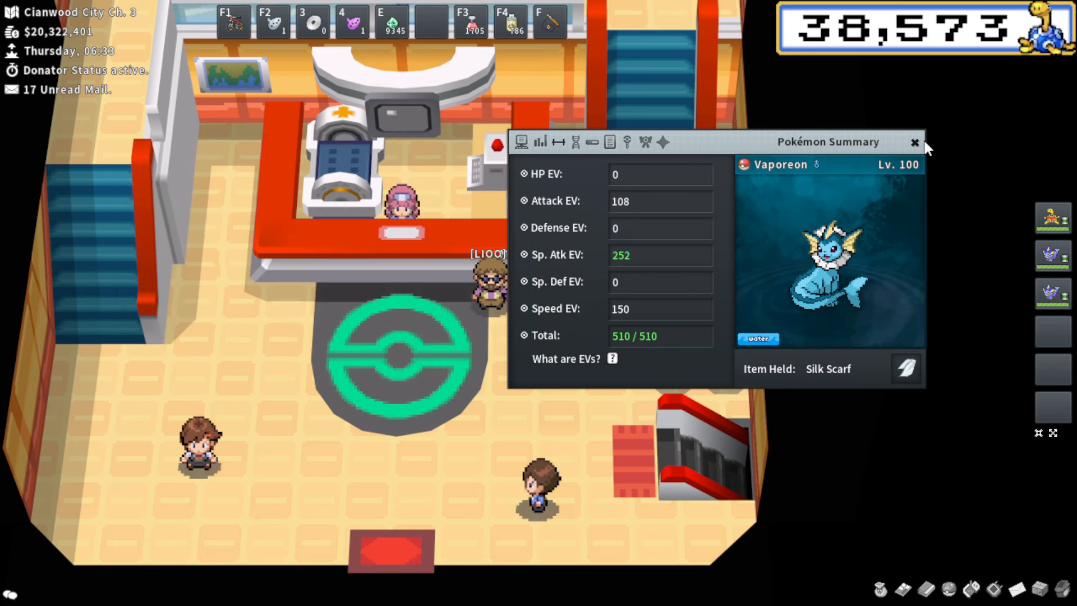
click(914, 142)
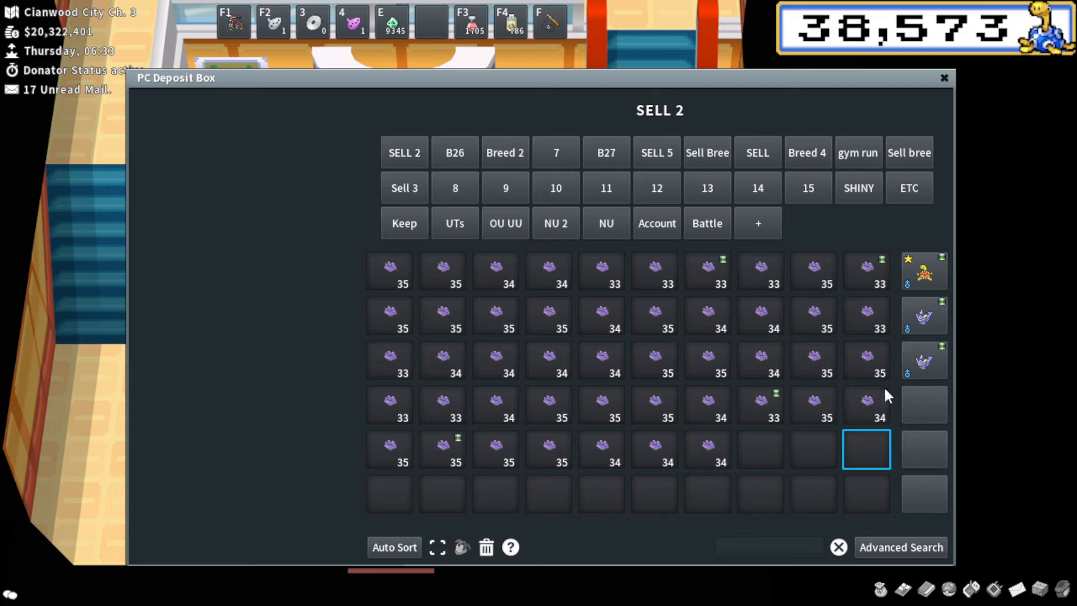
- Move the Dittos with a 31 IV into the SELL 2 box's bottom row
click(759, 449)
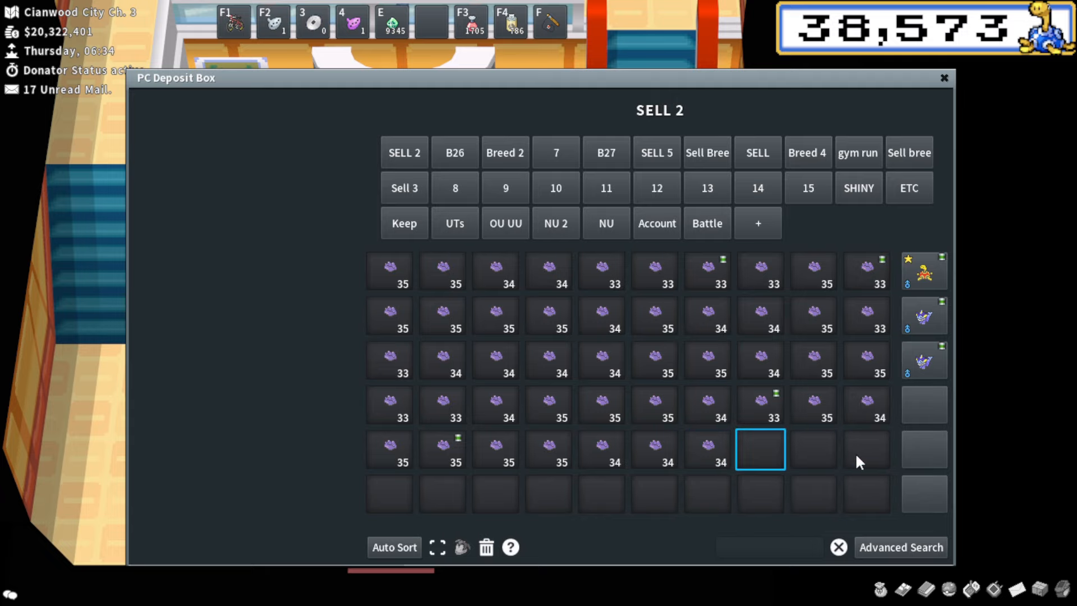
click(866, 449)
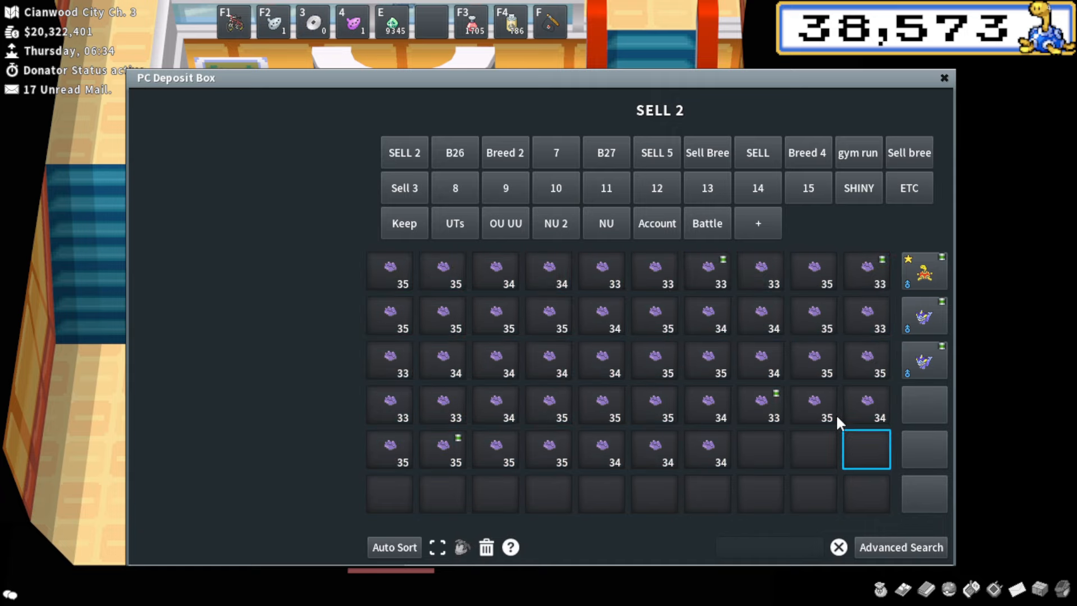
mouse_move(814, 405)
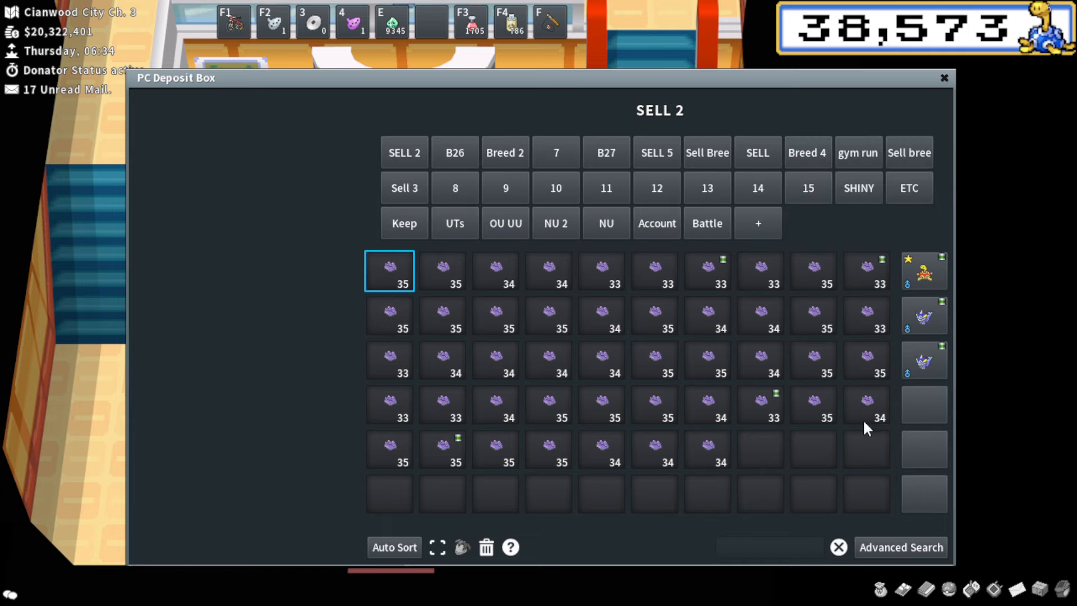
click(865, 448)
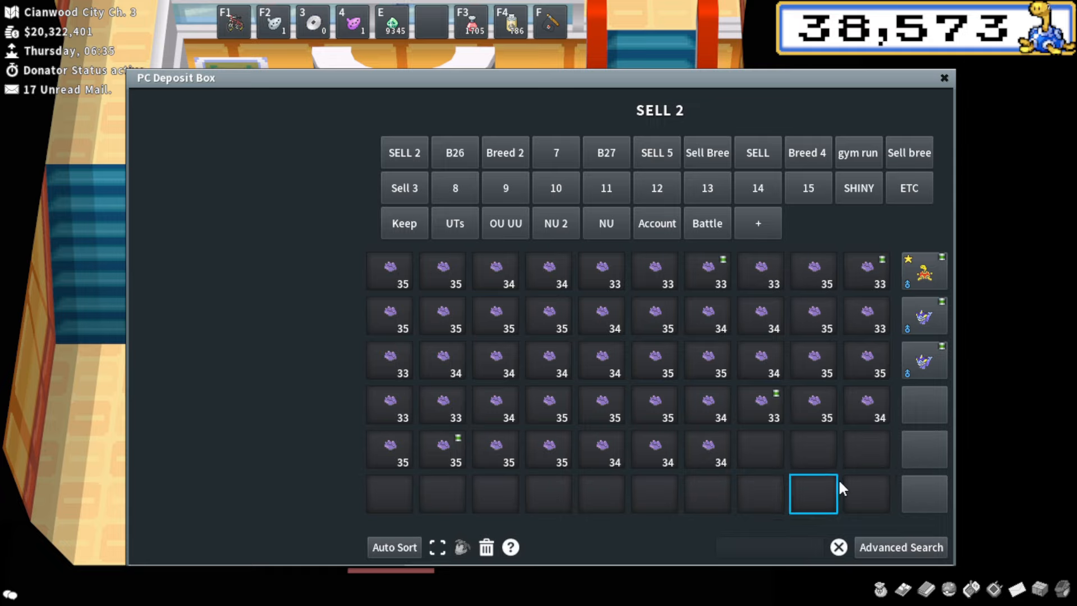
mouse_move(867, 447)
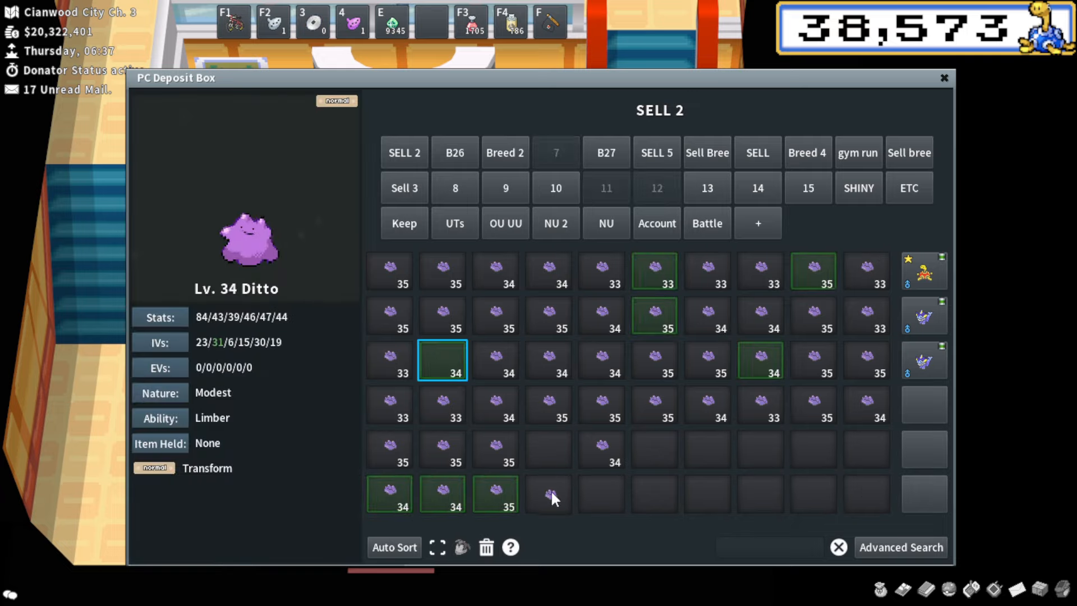
click(813, 270)
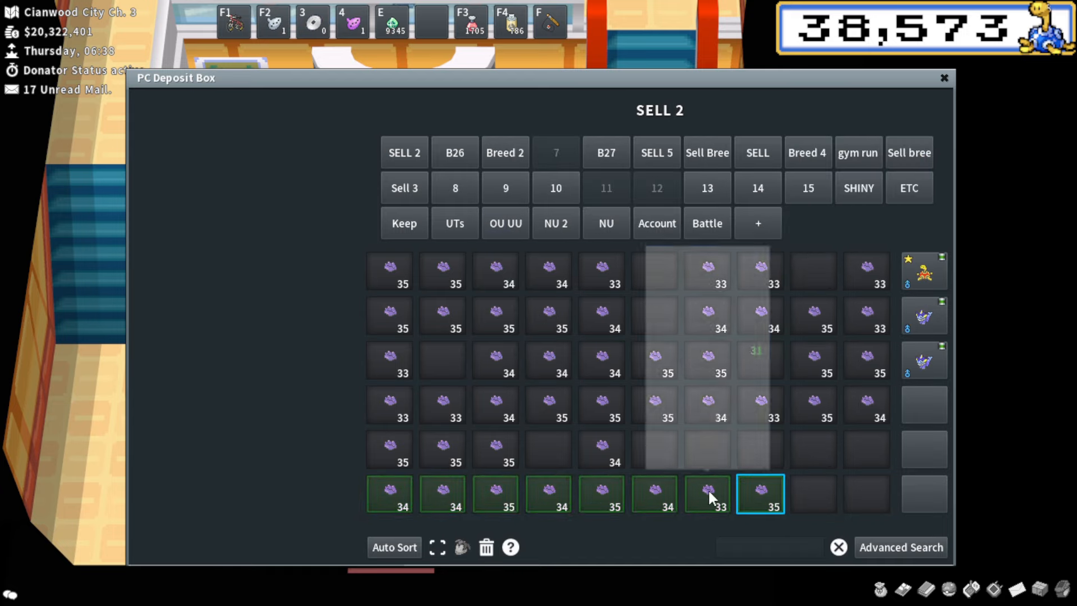
mouse_move(653, 493)
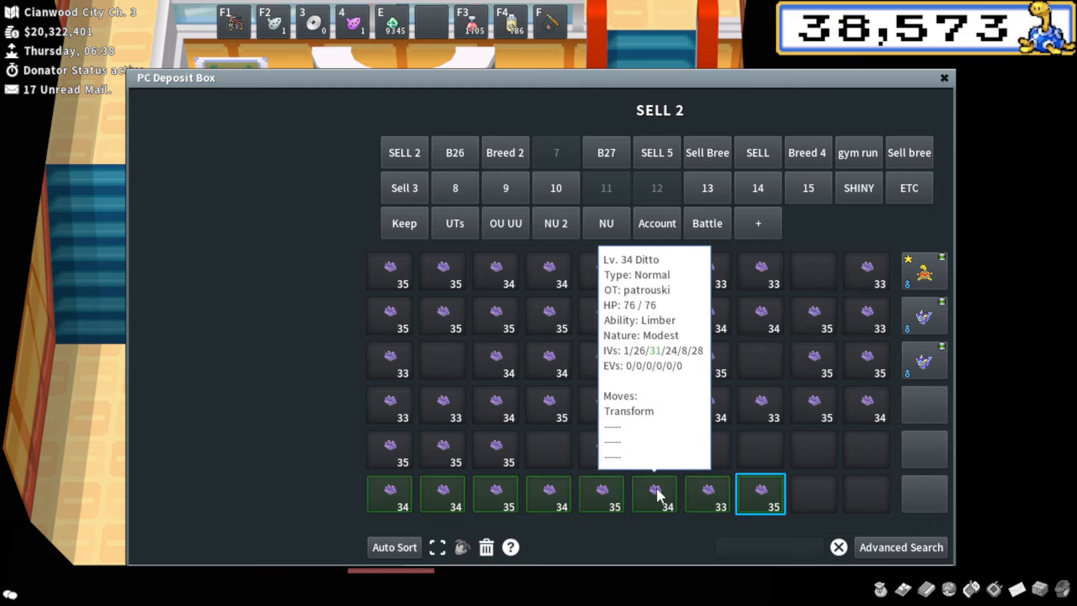
mouse_move(536, 488)
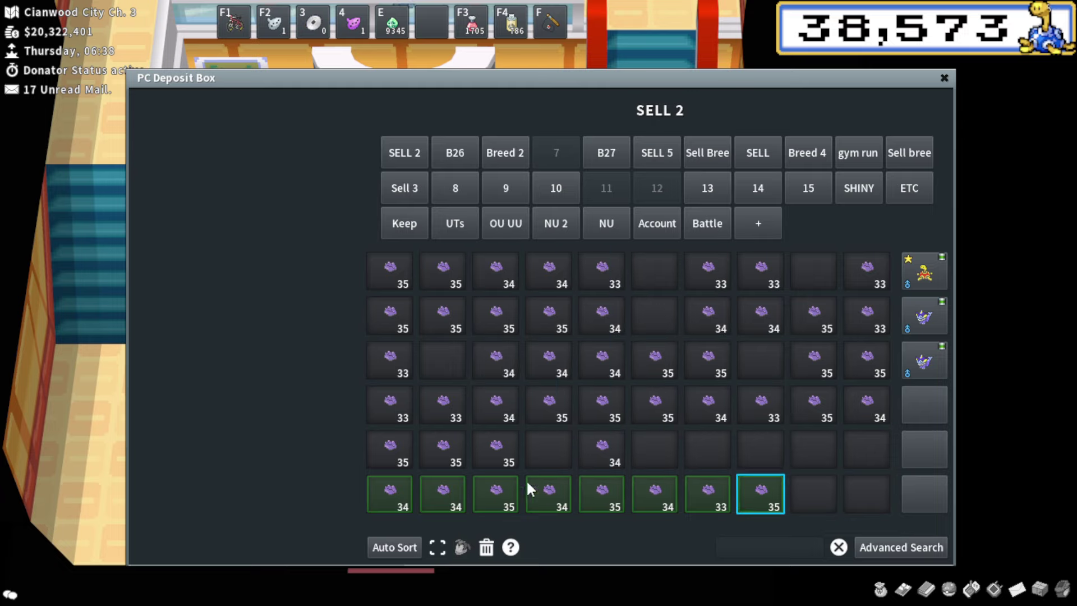
mouse_move(442, 494)
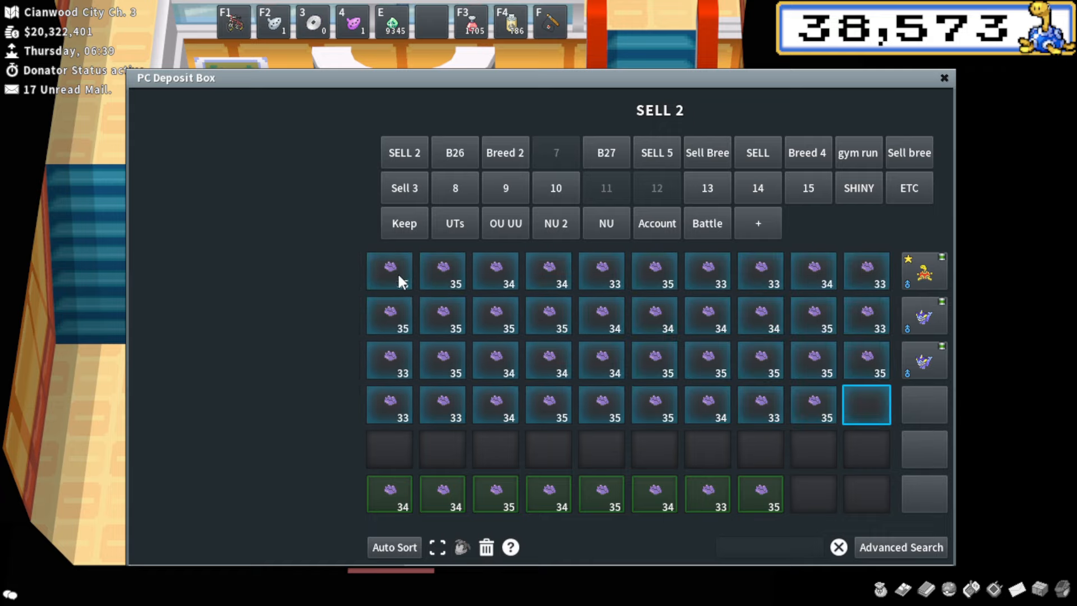
mouse_move(866, 360)
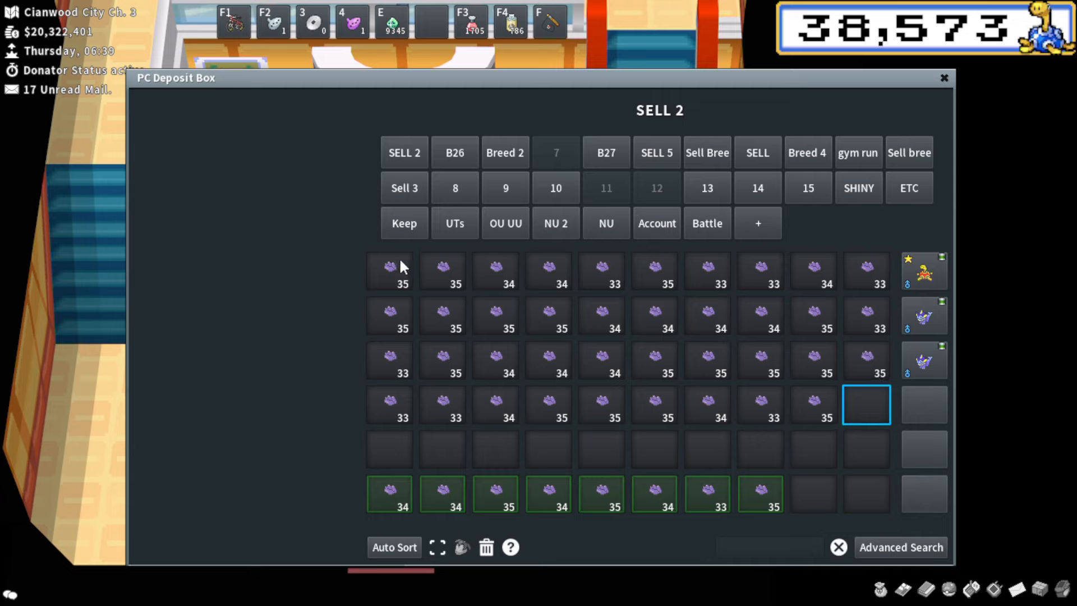
mouse_move(388, 270)
text(lone)
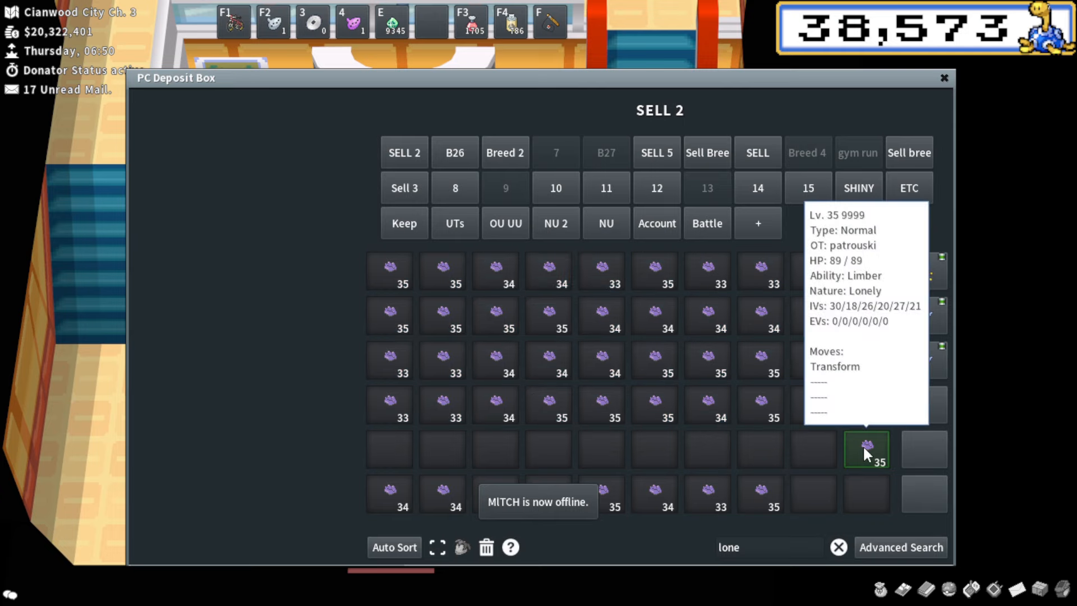
- Review the 9999 Lonely Ditto's moves and IVs in its summary, then close it
click(866, 450)
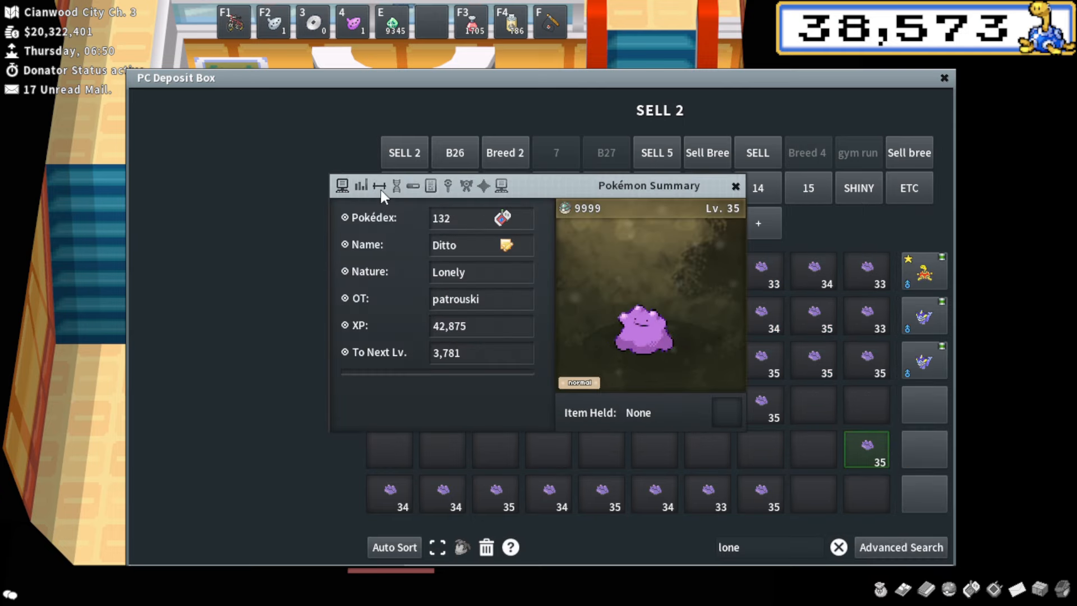
click(431, 186)
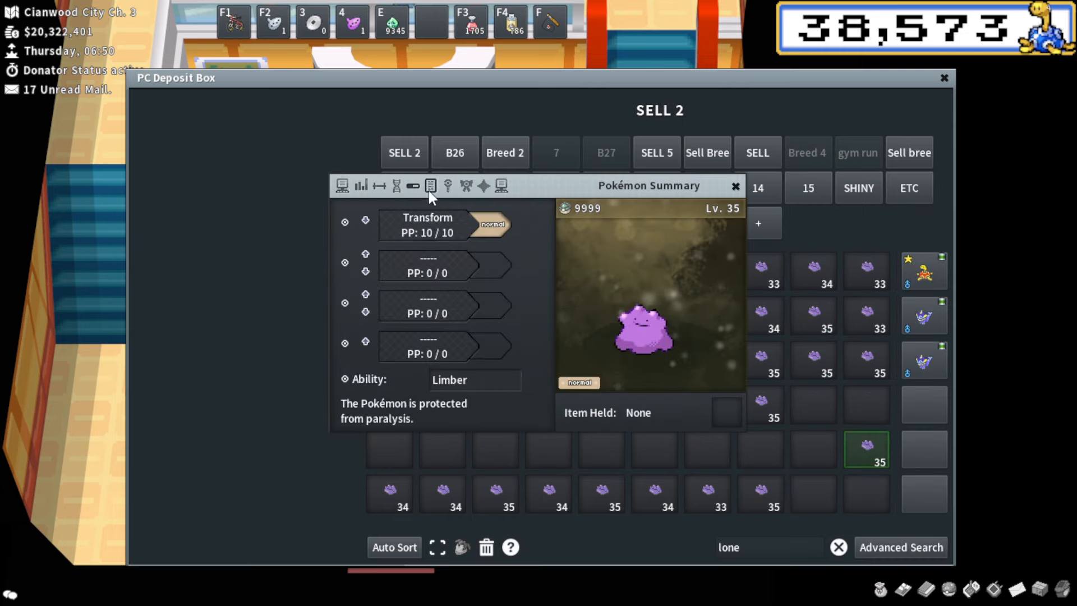
click(736, 186)
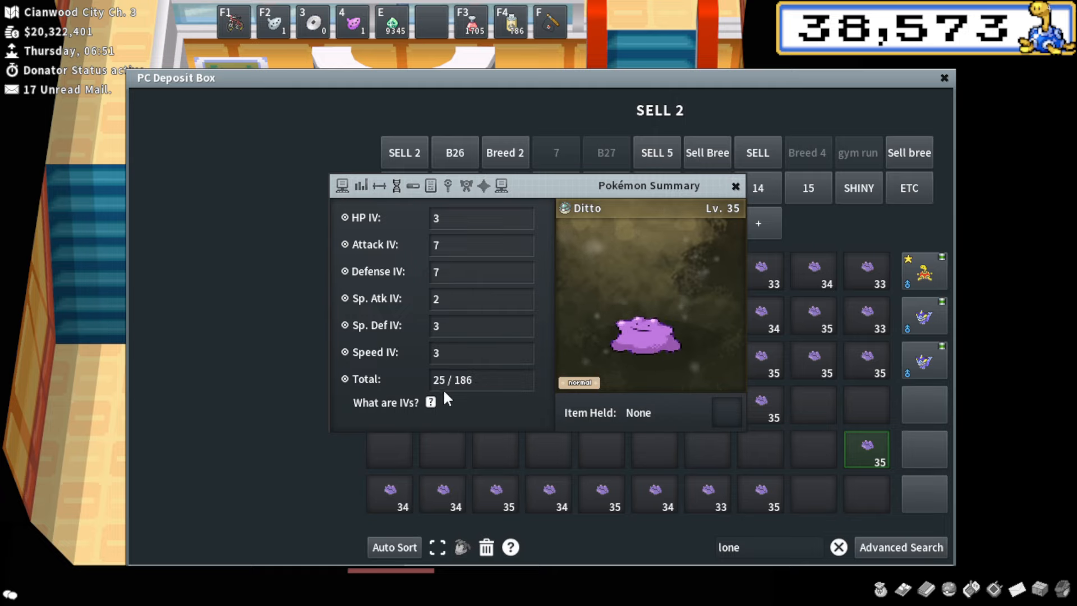
click(734, 186)
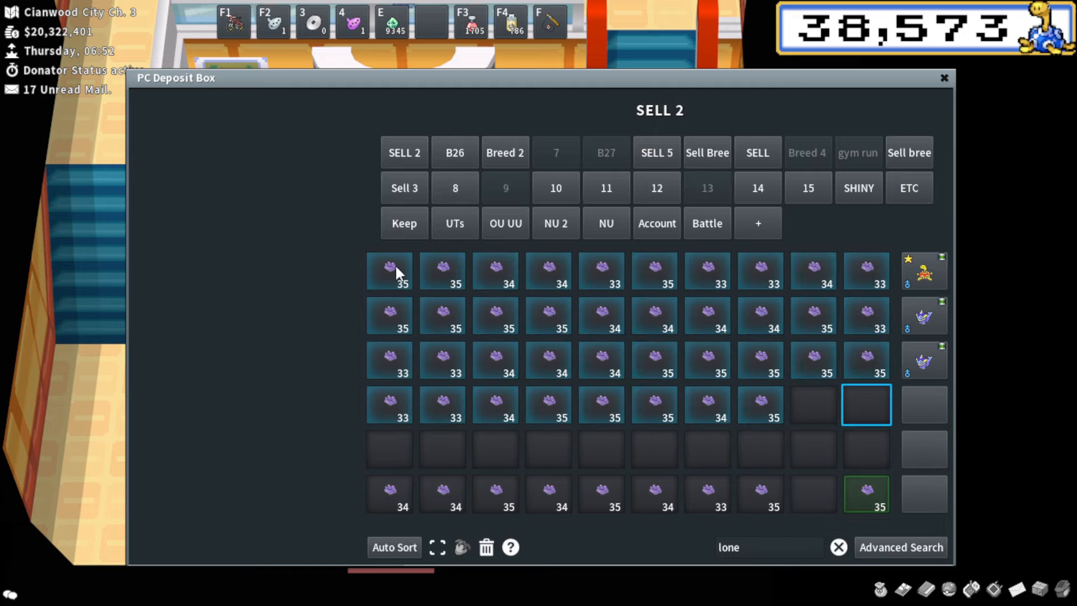
mouse_move(761, 404)
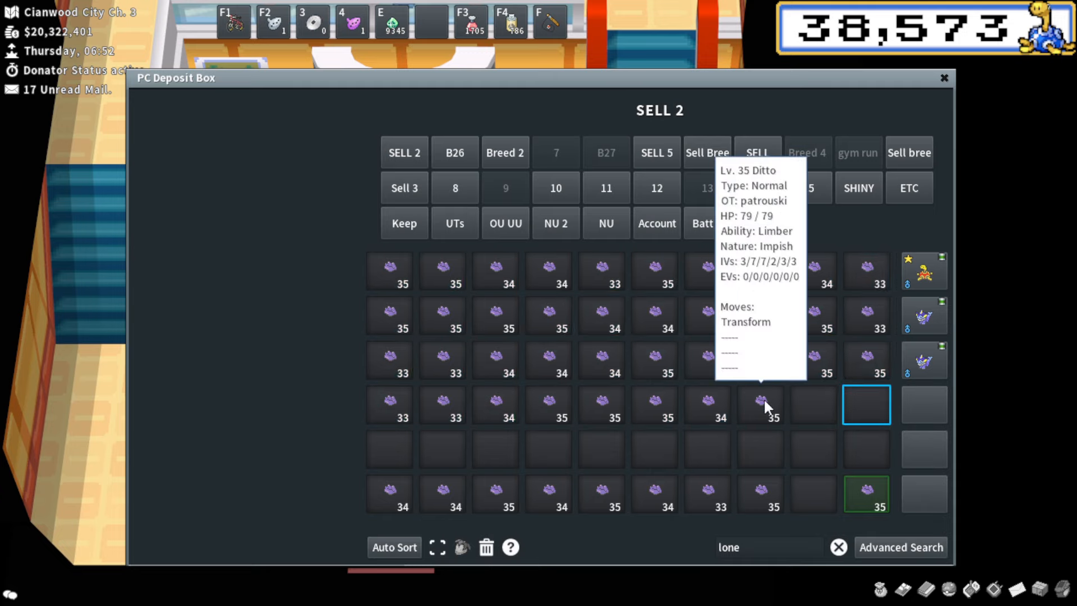
mouse_move(774, 420)
text(d)
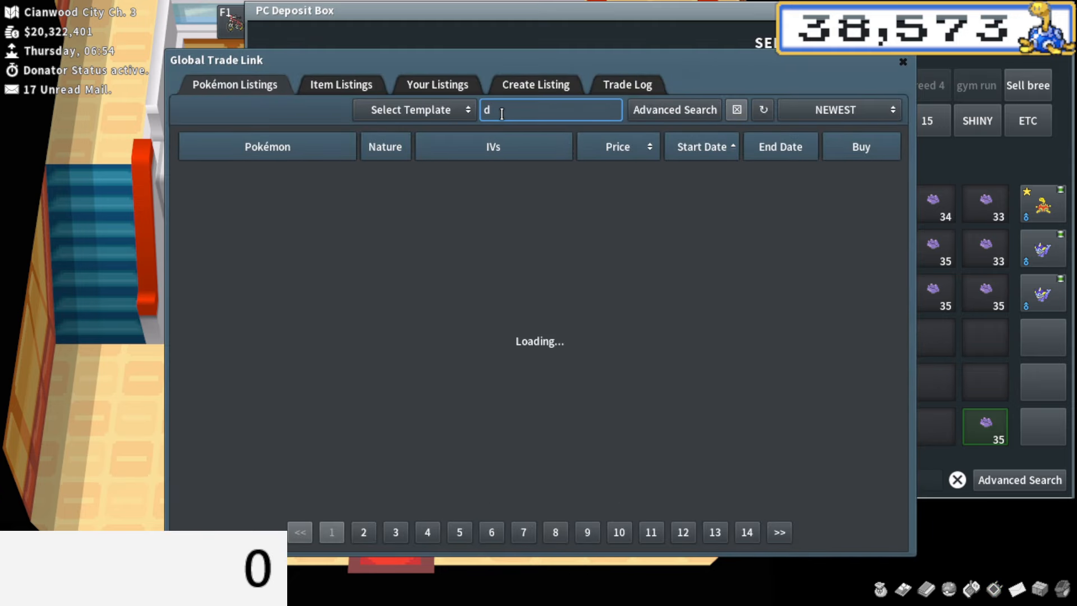
- Search 'ditto', sort by lowest price, and buy the cheapest Lv. 25 Ditto
text(itto)
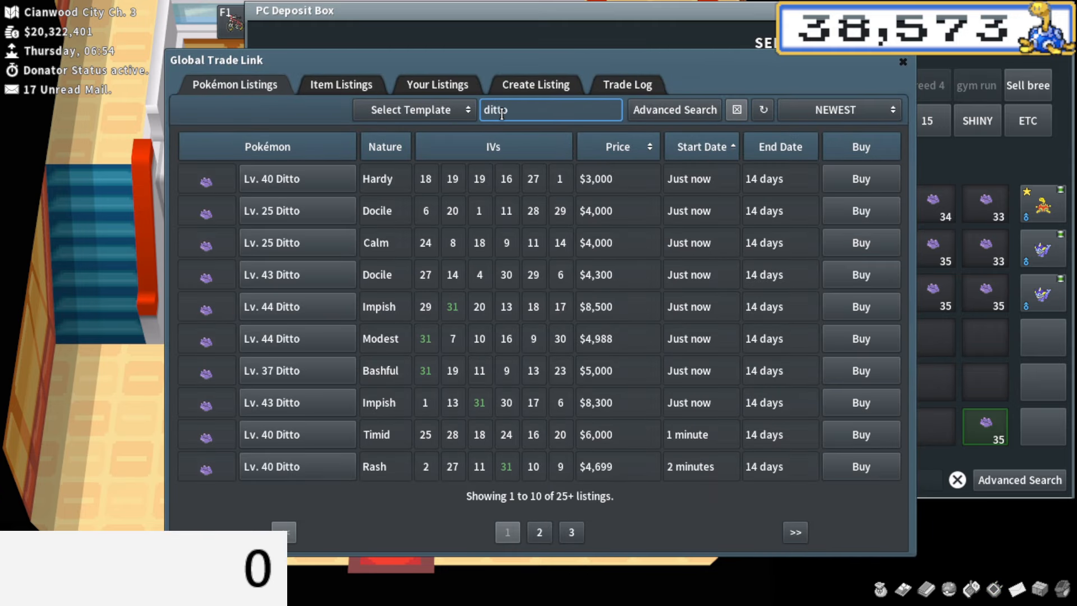
click(839, 110)
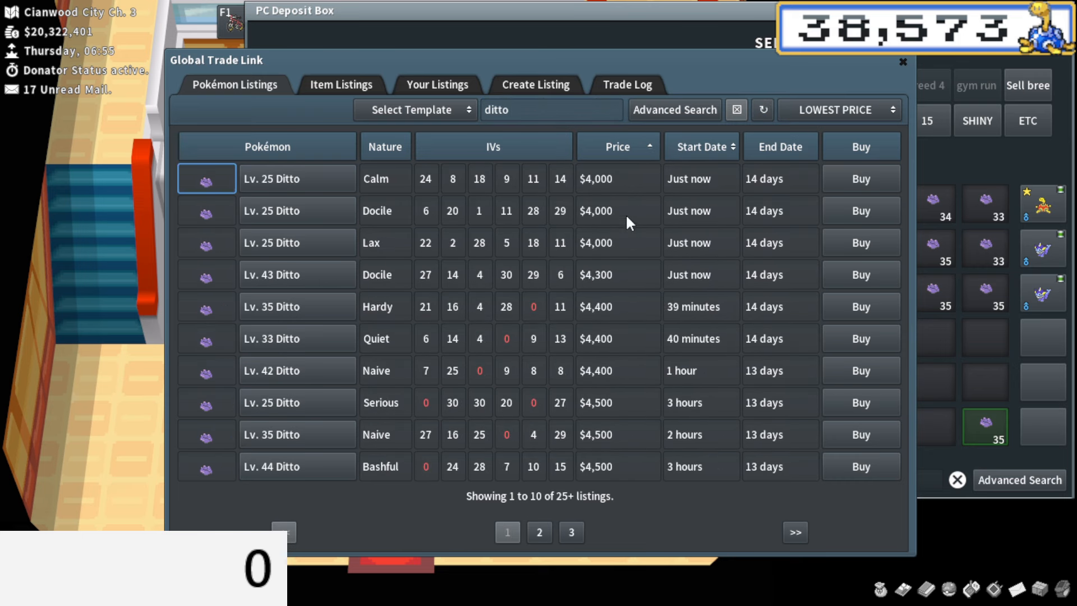
click(860, 178)
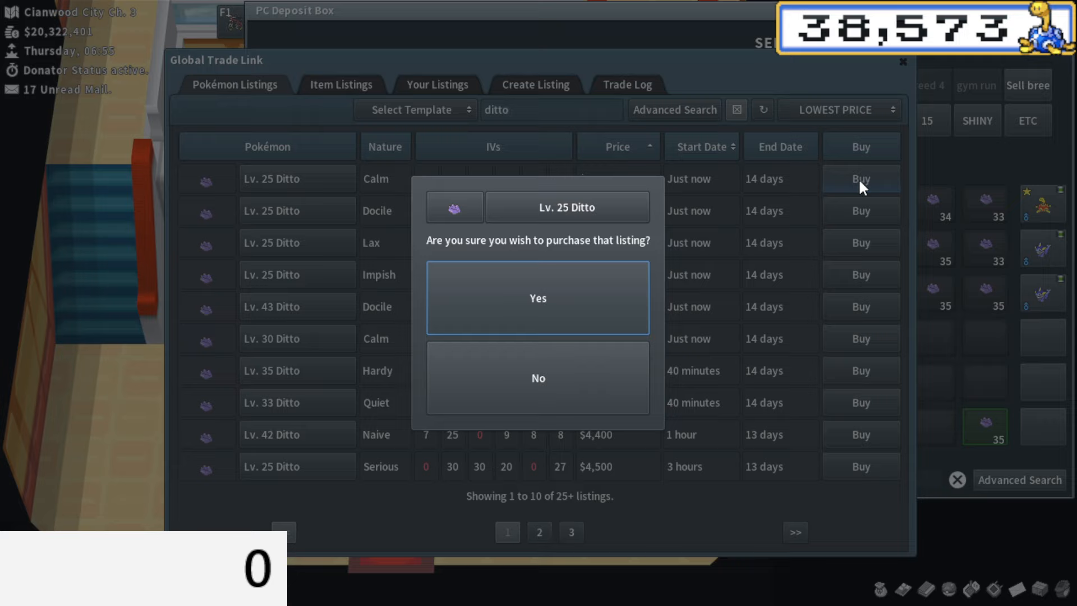
click(538, 297)
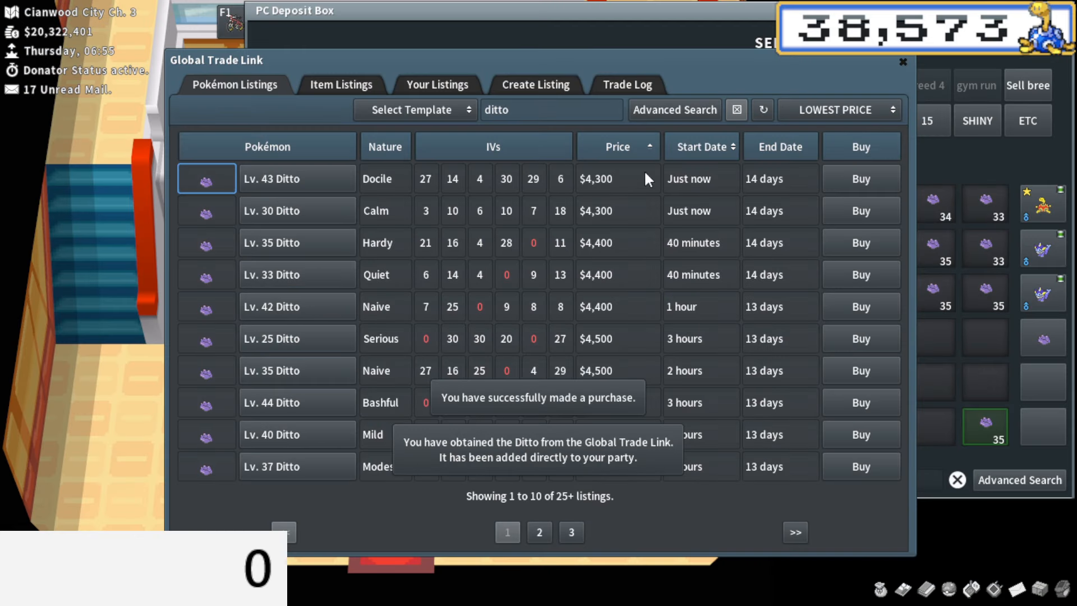
- Refresh the listings and buy the $4,000 Lv. 35 Hasty Ditto
click(859, 178)
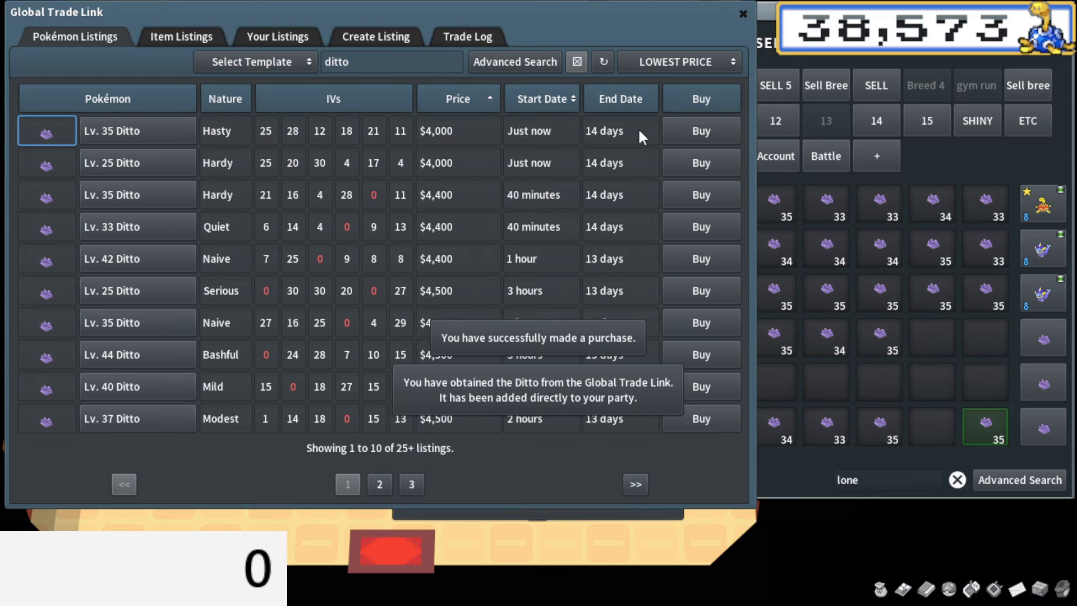
click(700, 131)
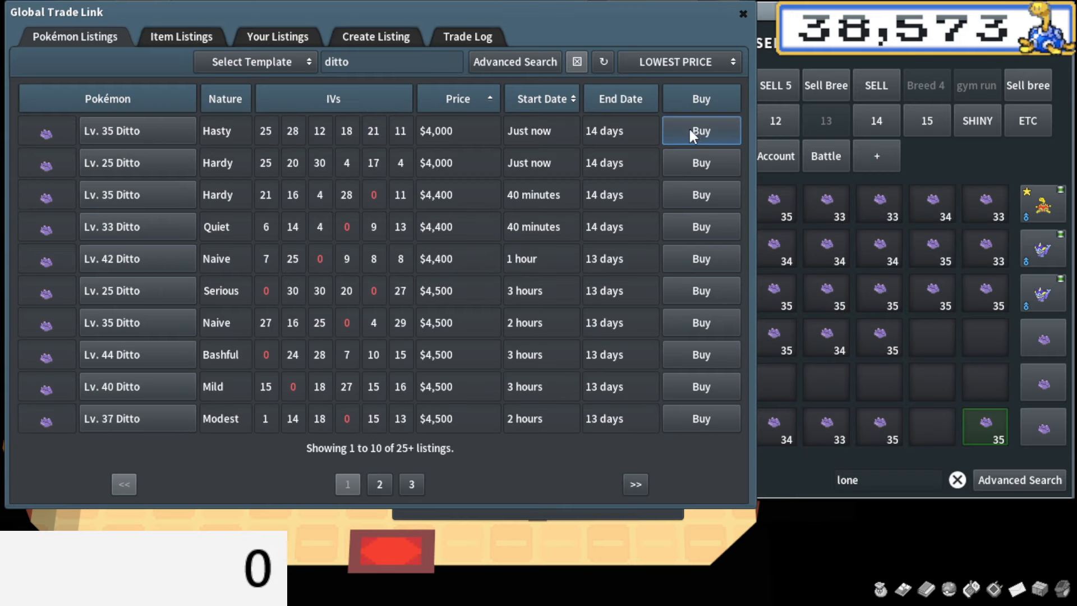
click(700, 131)
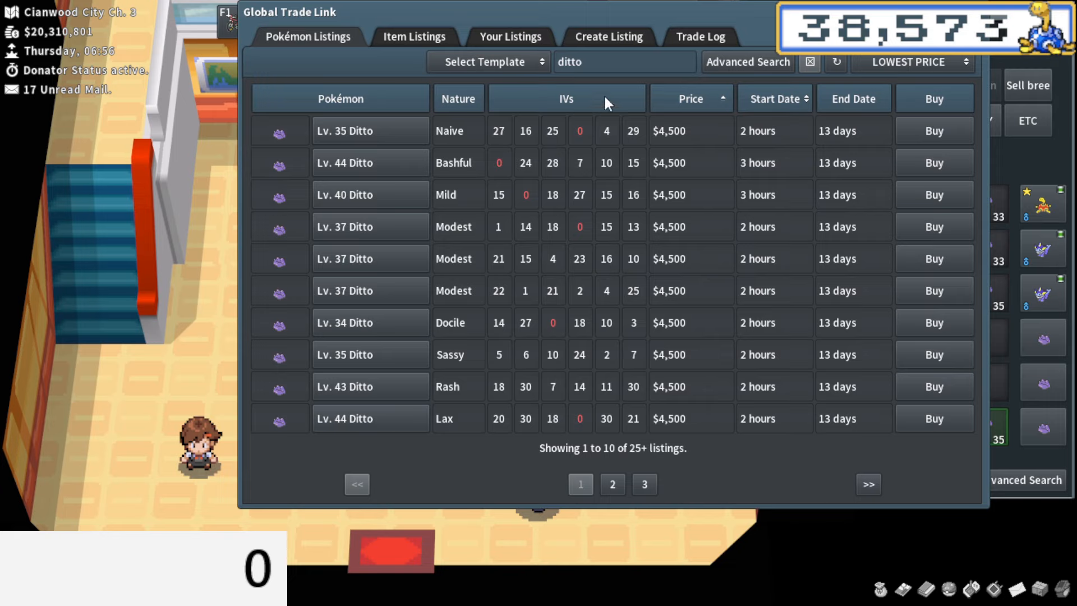
- Close the Global Trade Link window, leaving the PC Deposit Box open
click(608, 37)
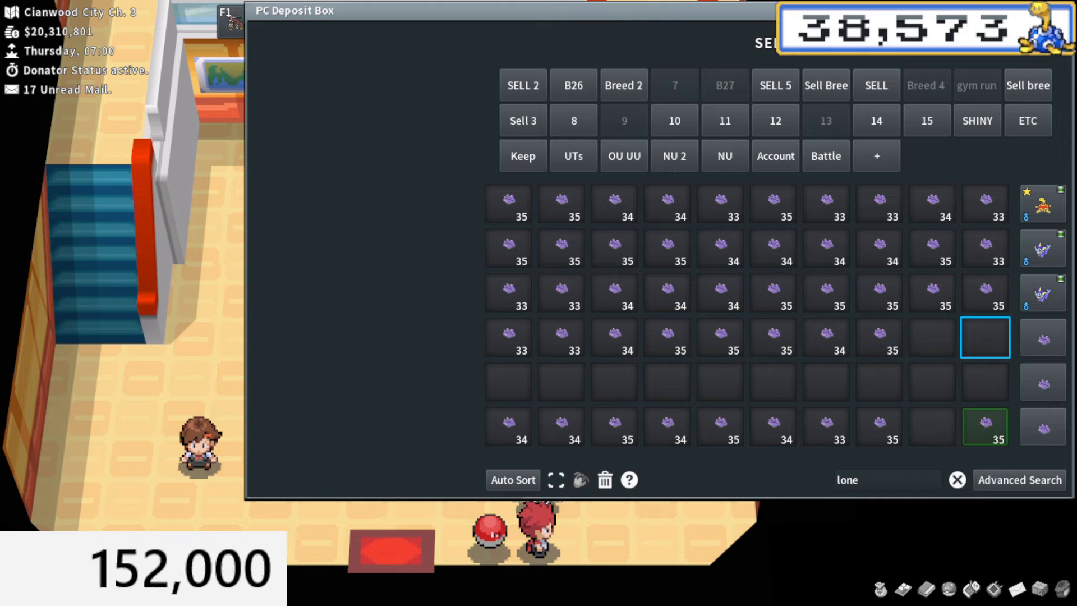
- Click inside the PC Deposit Box, which stays open and unchanged
click(390, 139)
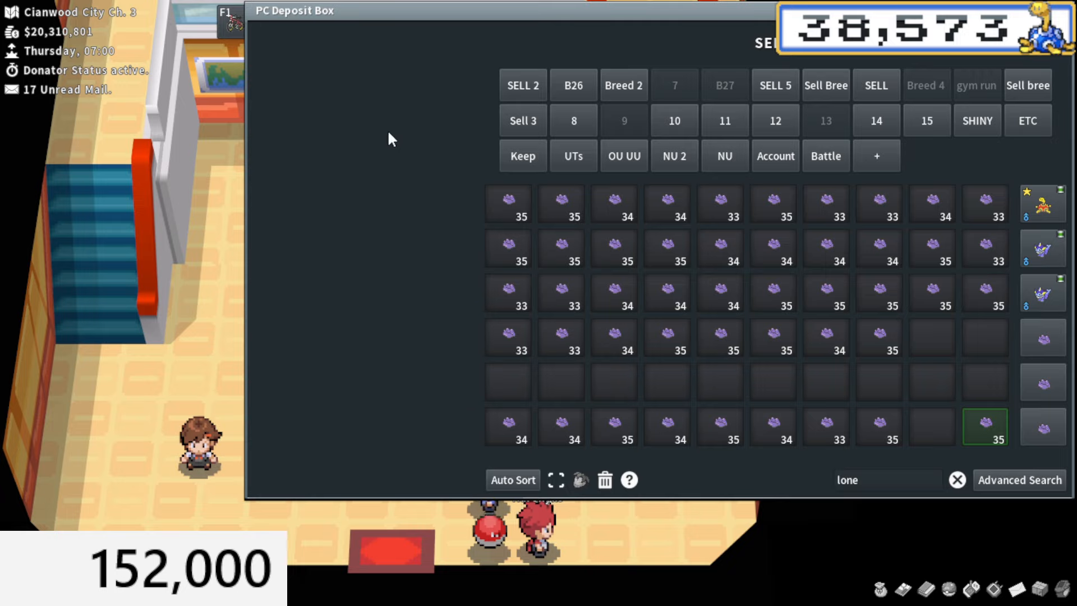
mouse_move(288, 140)
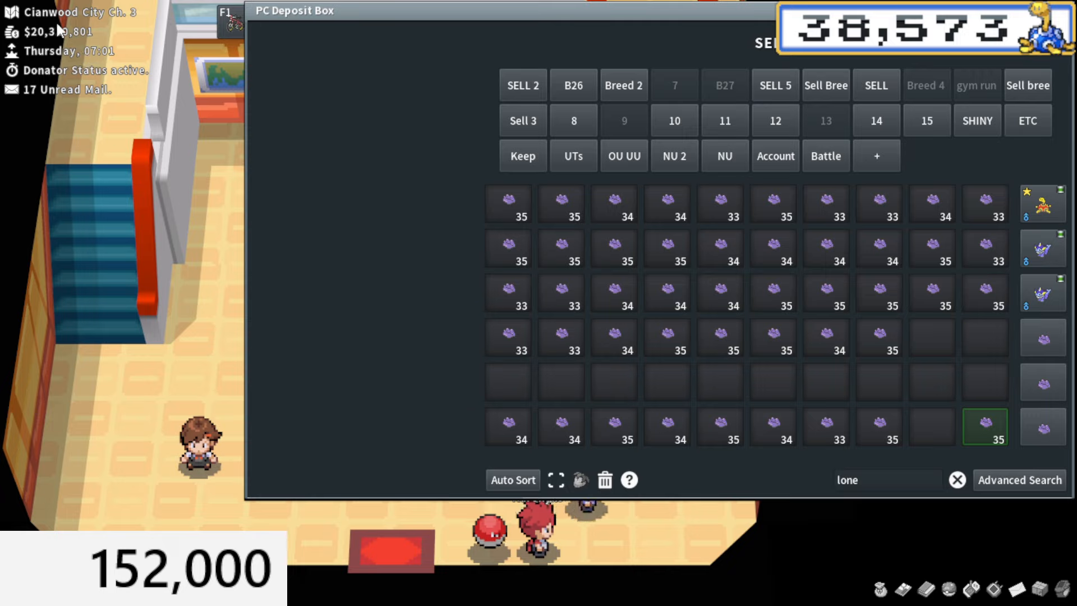
mouse_move(1030, 333)
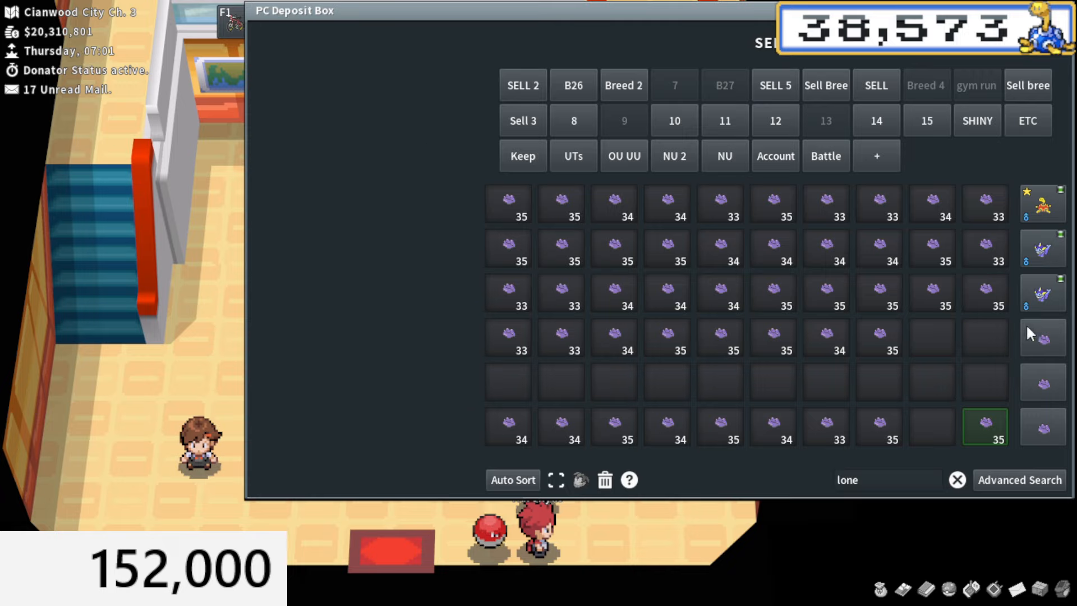
mouse_move(31, 40)
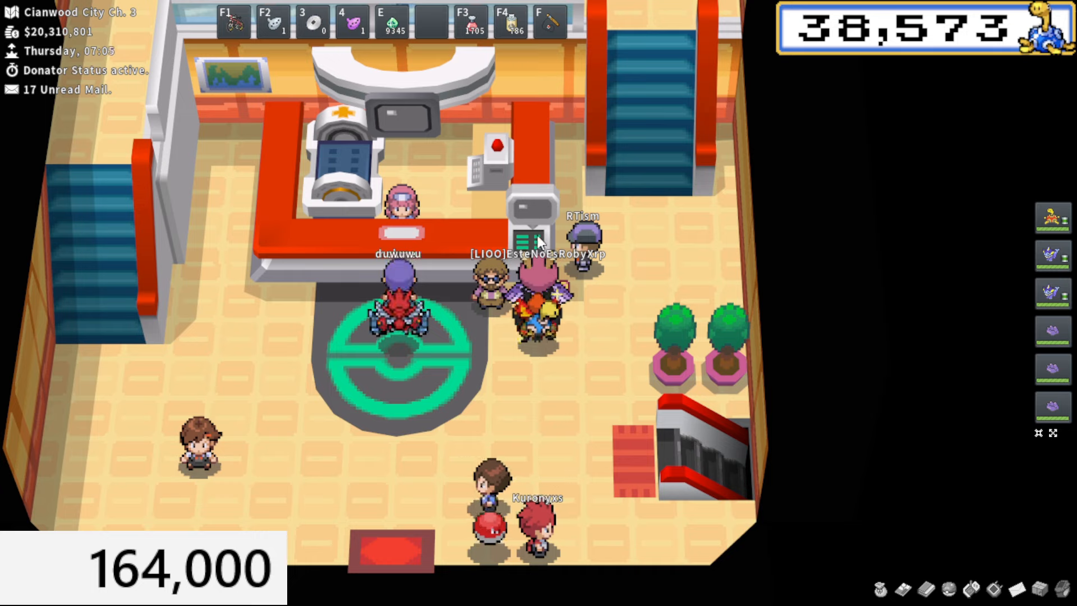
- Reopen the PC and GTL, paging Ditto listings to page 3 and back
click(532, 234)
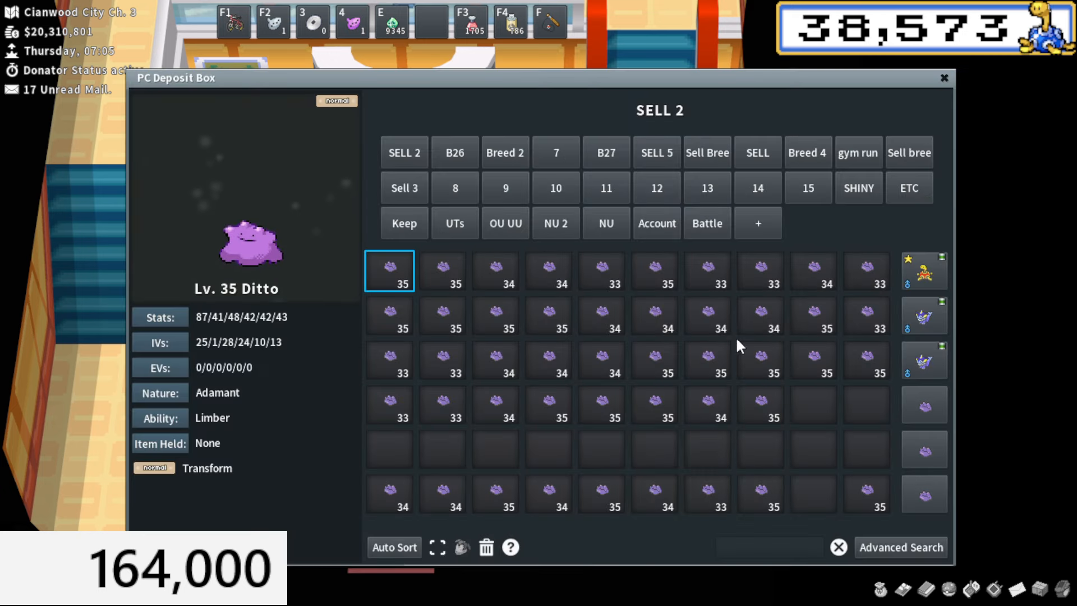
click(600, 449)
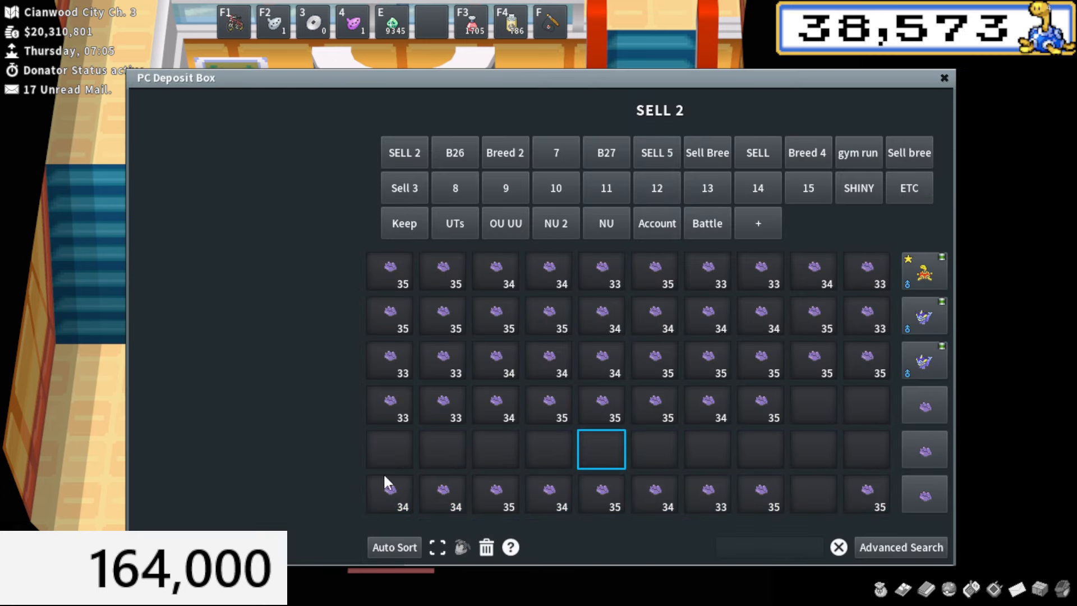
mouse_move(496, 494)
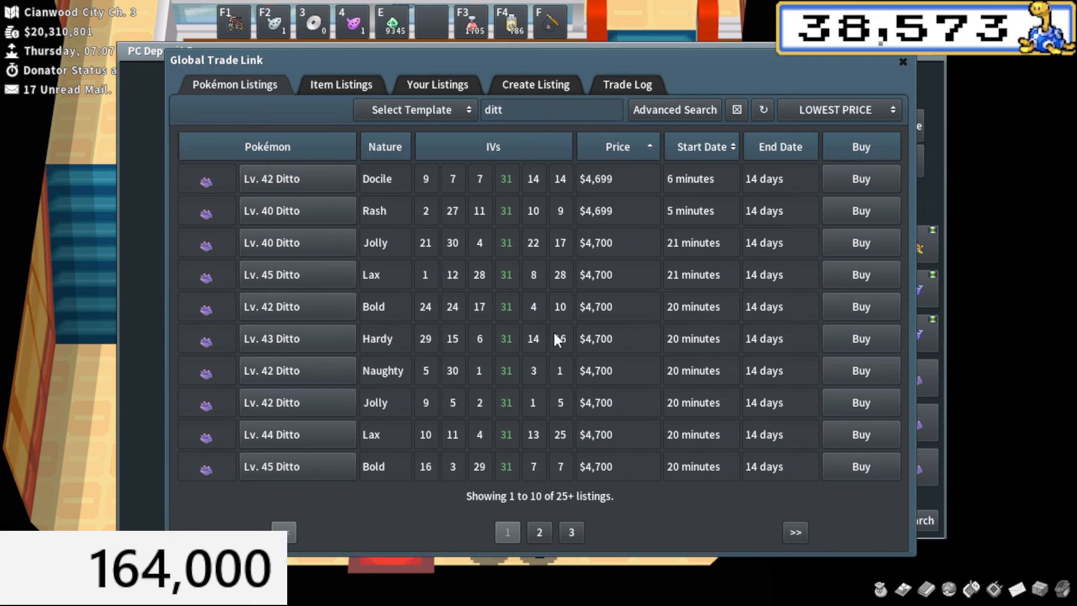
click(572, 533)
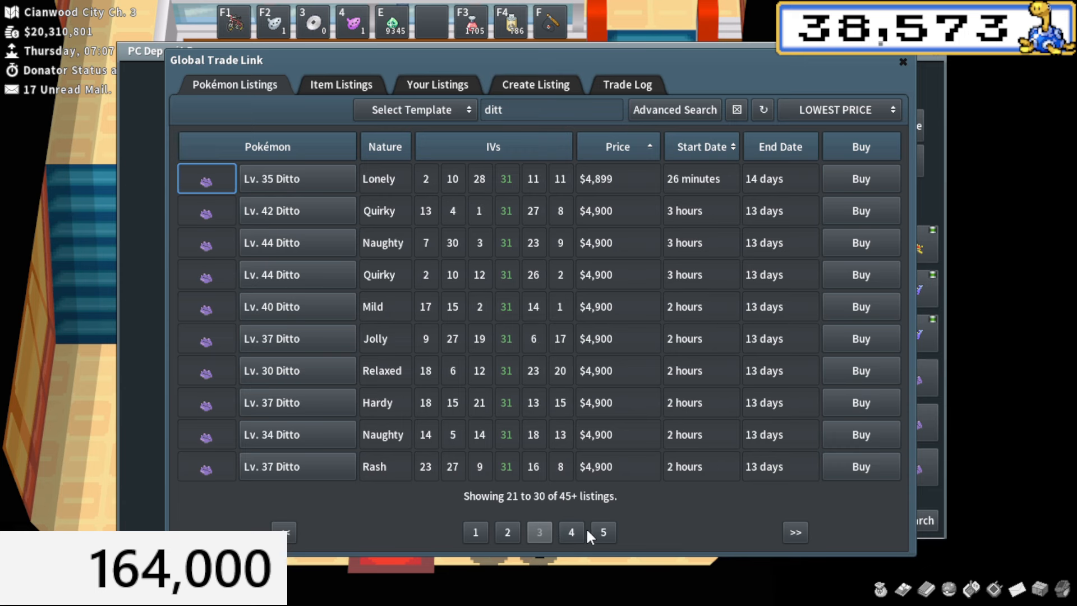
mouse_move(487, 529)
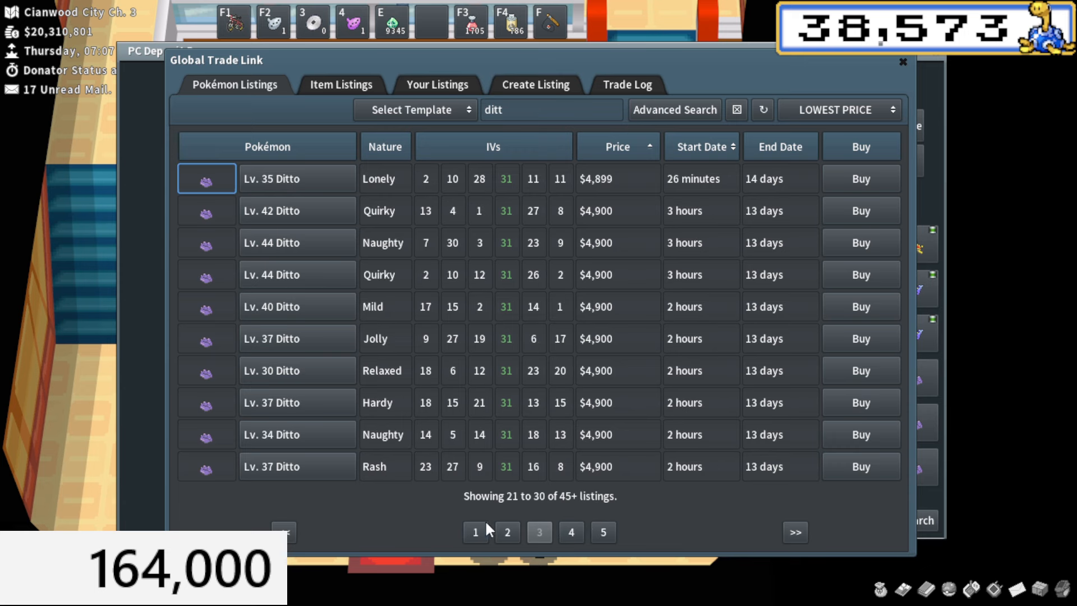
click(761, 109)
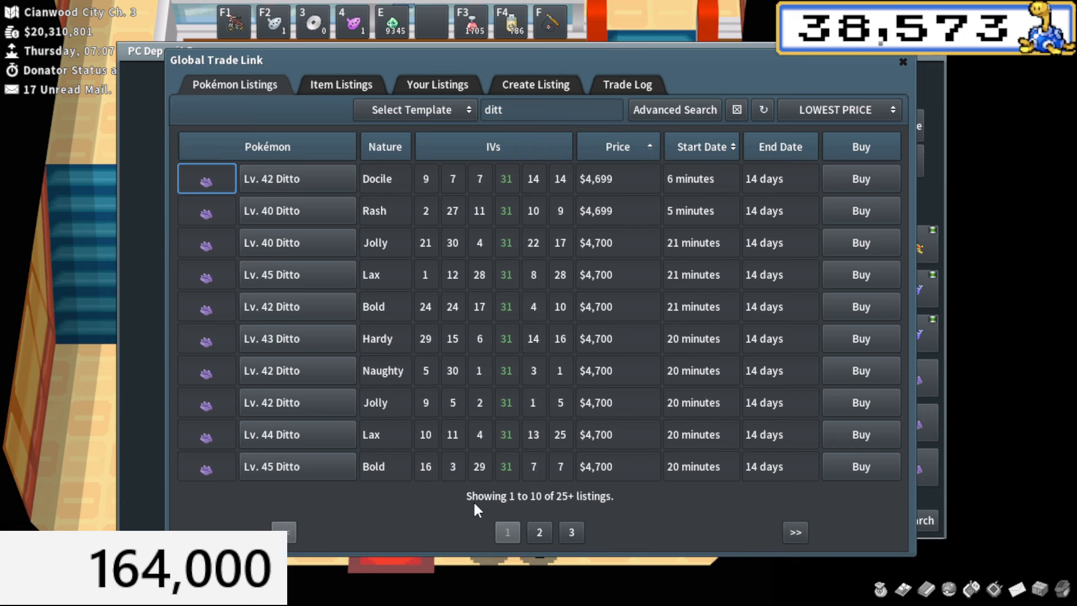
- Filter Ditto listings to a perfect 31 Speed IV, cheapest at $7,300
click(673, 110)
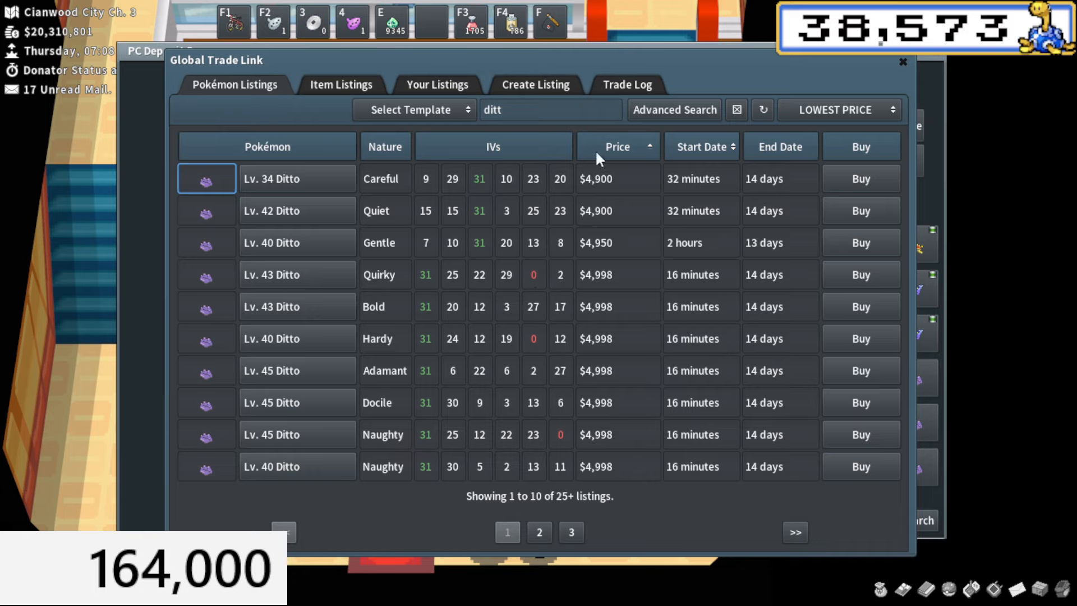
mouse_move(574, 186)
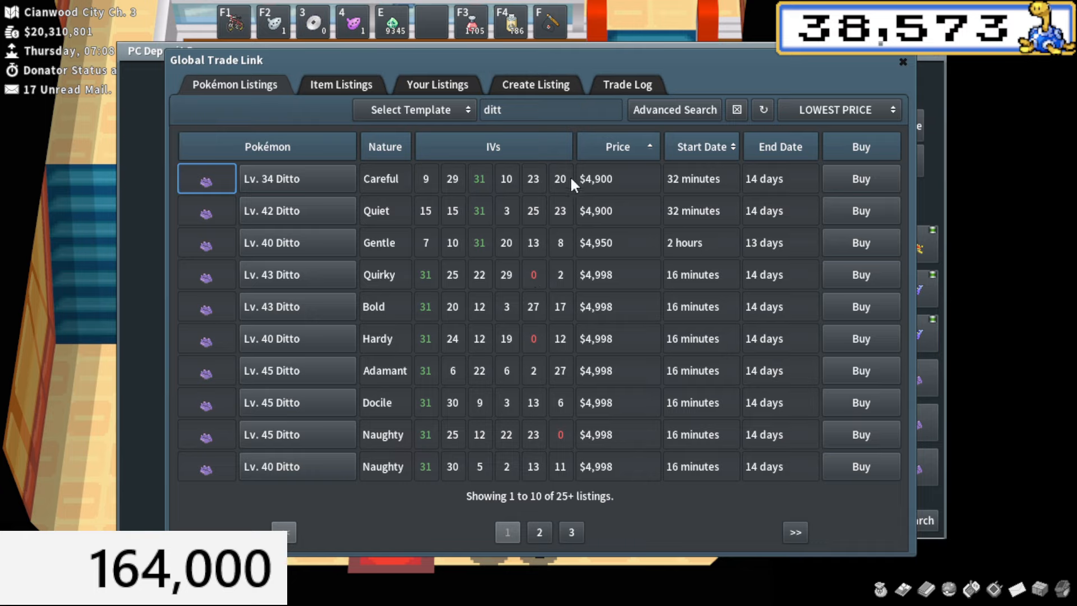
mouse_move(627, 287)
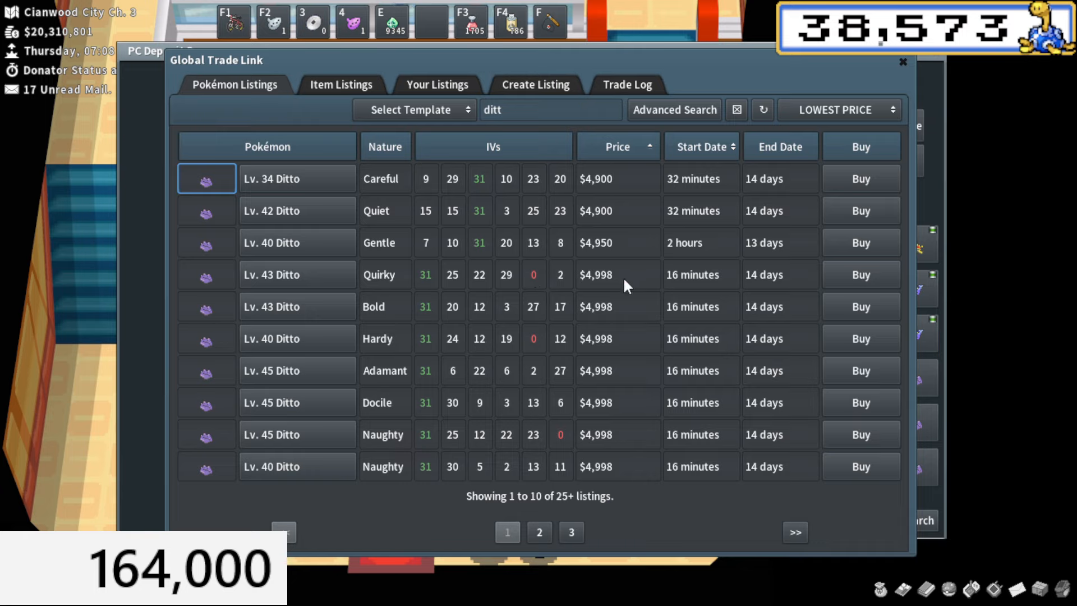
mouse_move(570, 474)
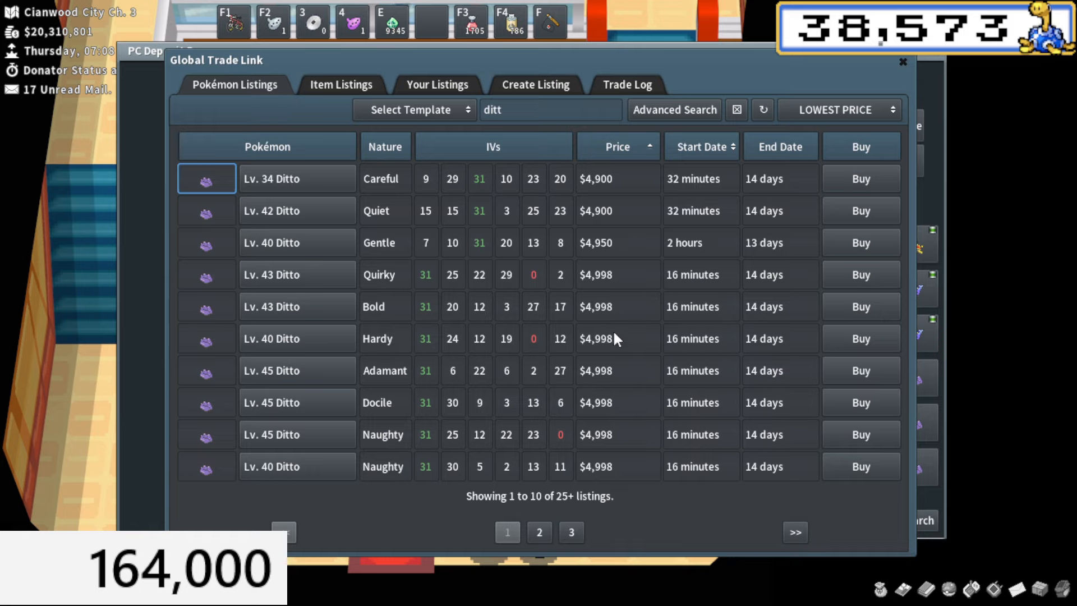
mouse_move(680, 87)
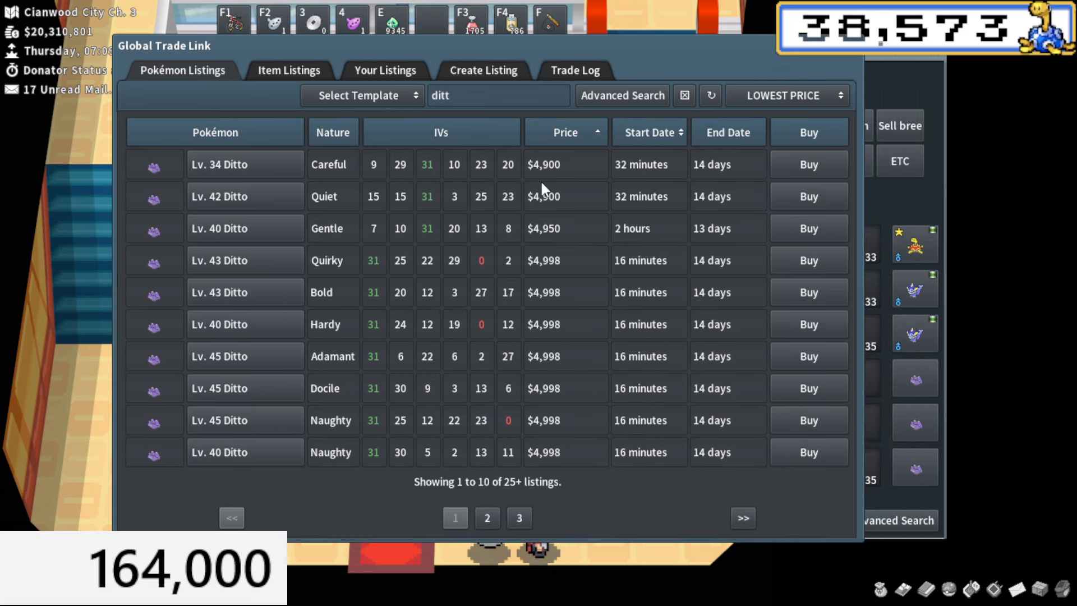
mouse_move(492, 218)
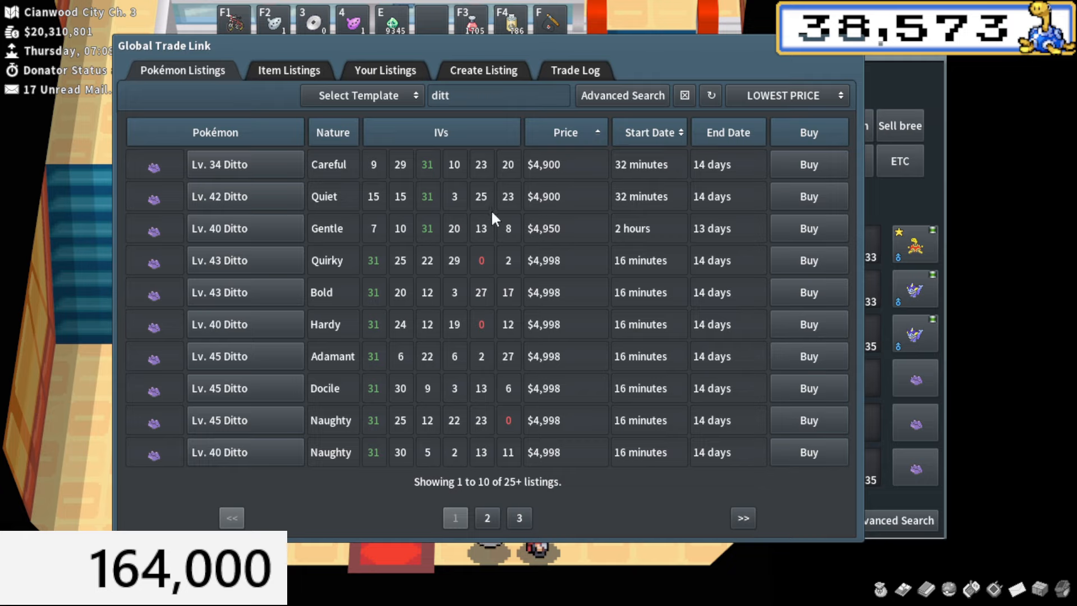
mouse_move(554, 173)
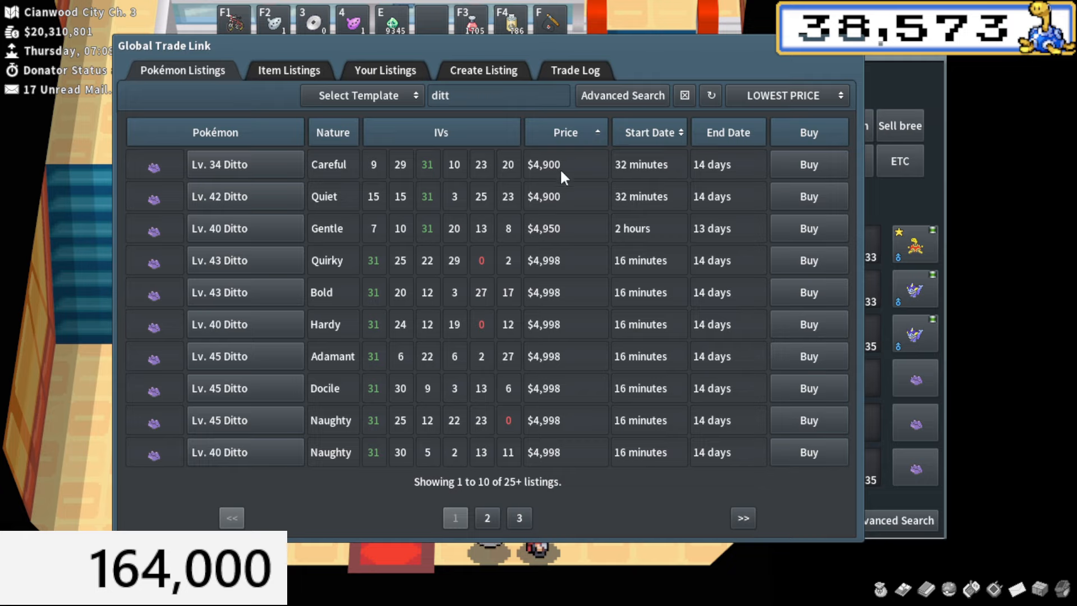
mouse_move(555, 354)
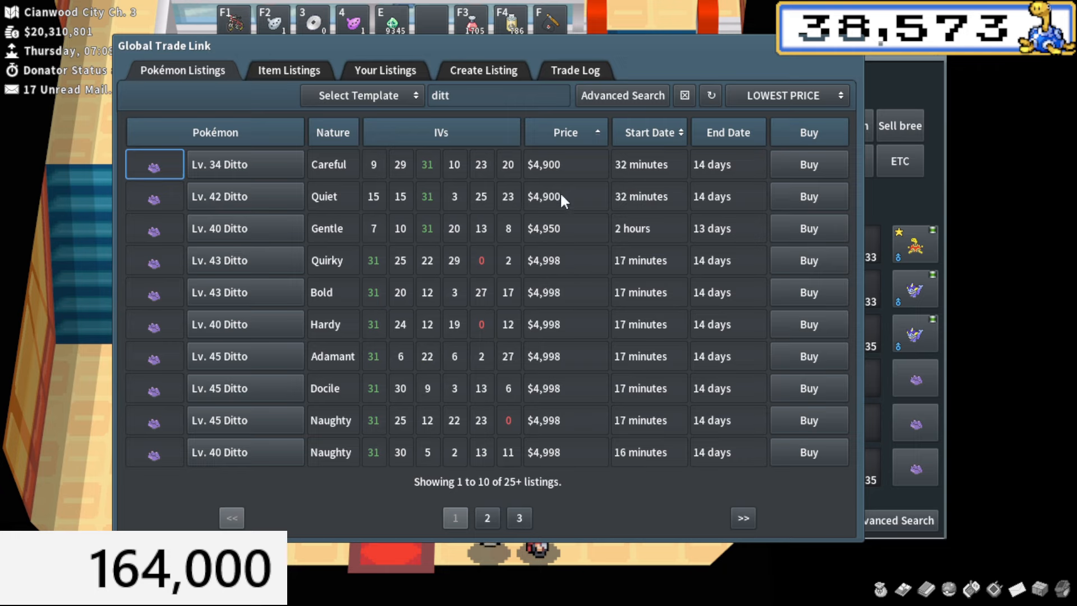
click(651, 132)
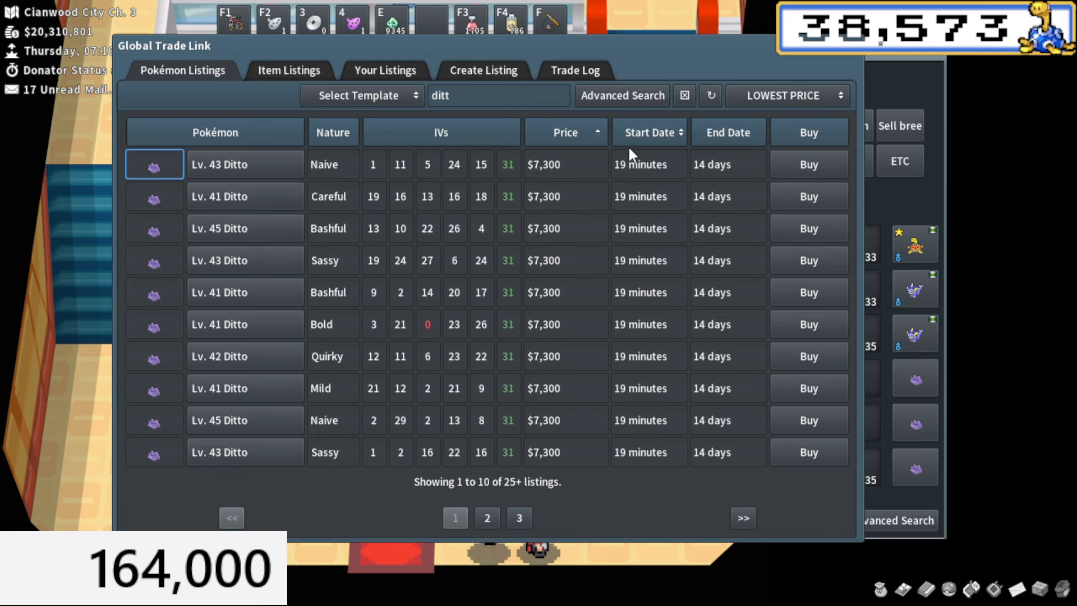
click(621, 95)
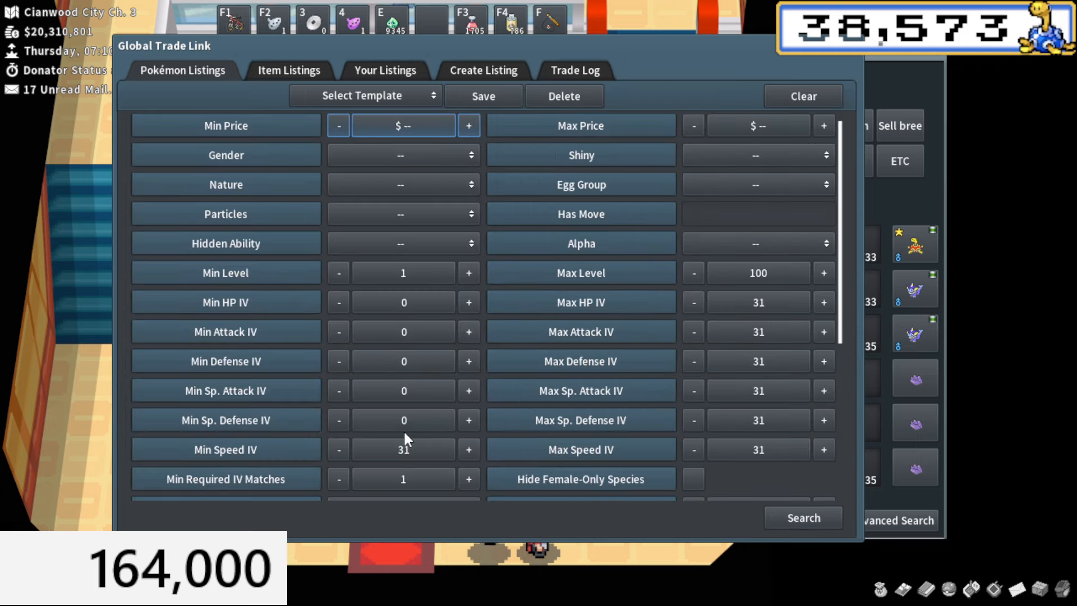
click(802, 517)
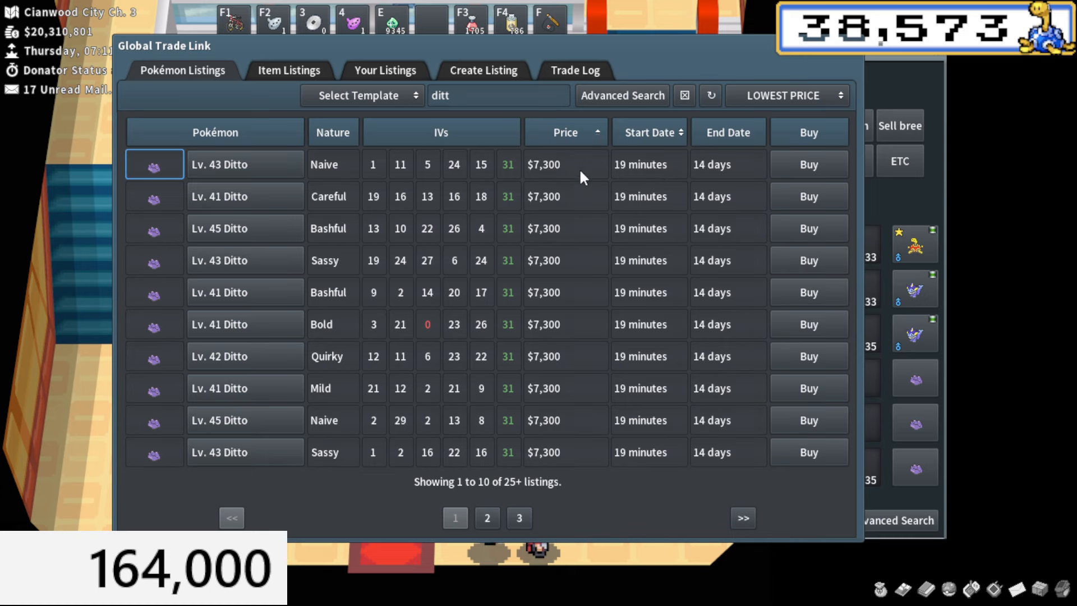
mouse_move(851, 59)
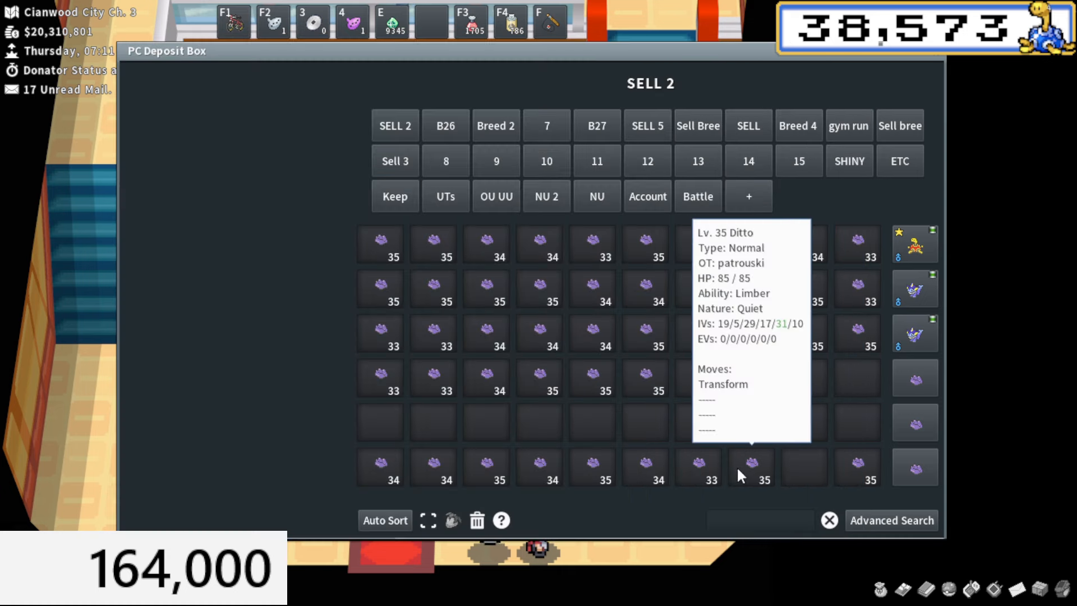
mouse_move(698, 468)
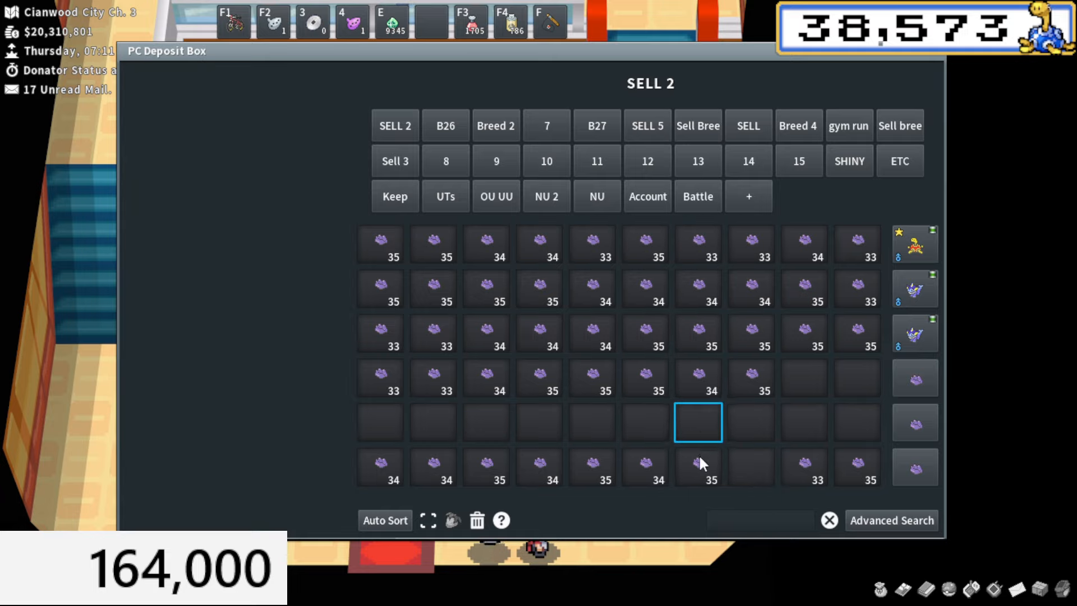
mouse_move(593, 474)
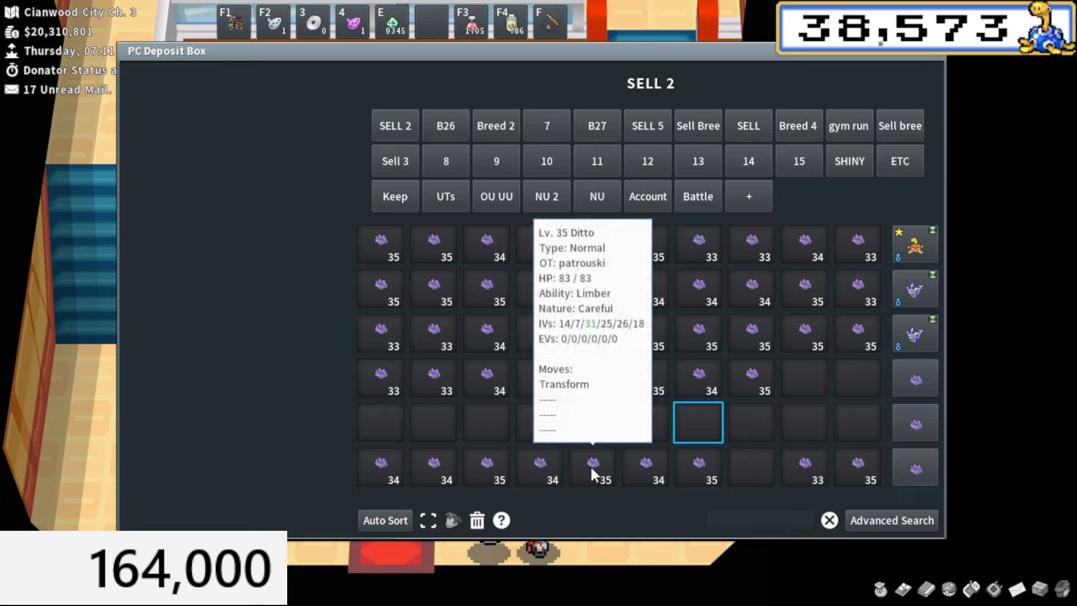
mouse_move(433, 474)
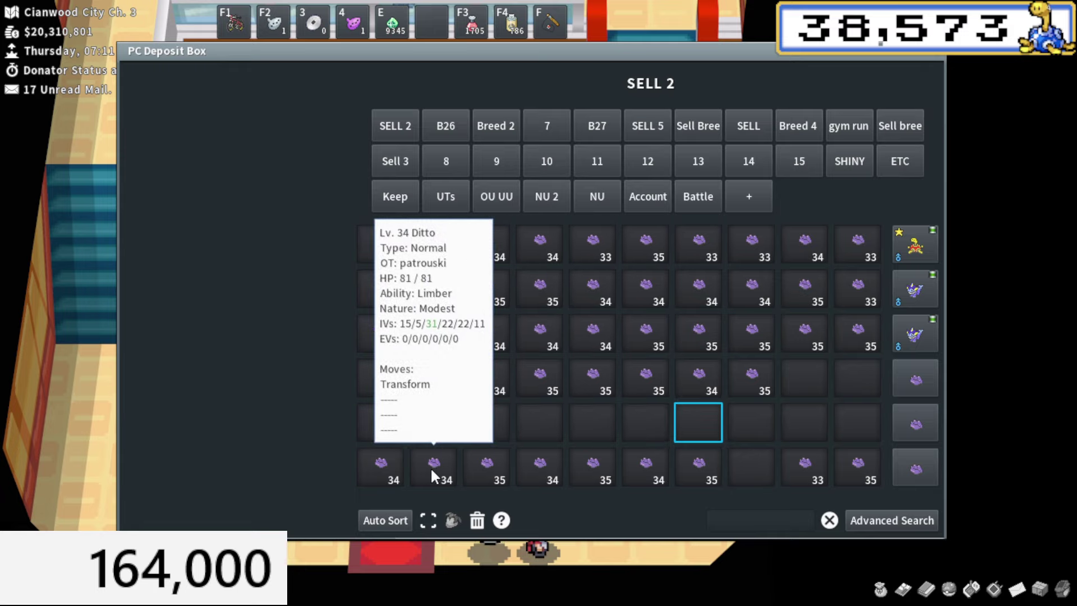
- Move a bottom-row Ditto up into the empty fifth row of SELL 2
click(433, 422)
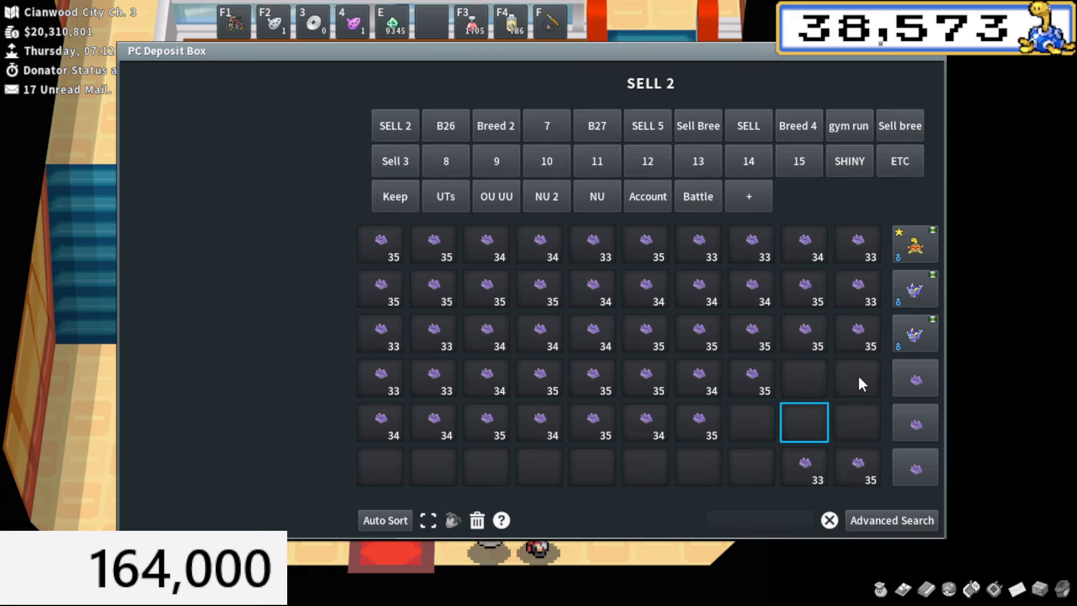
mouse_move(804, 467)
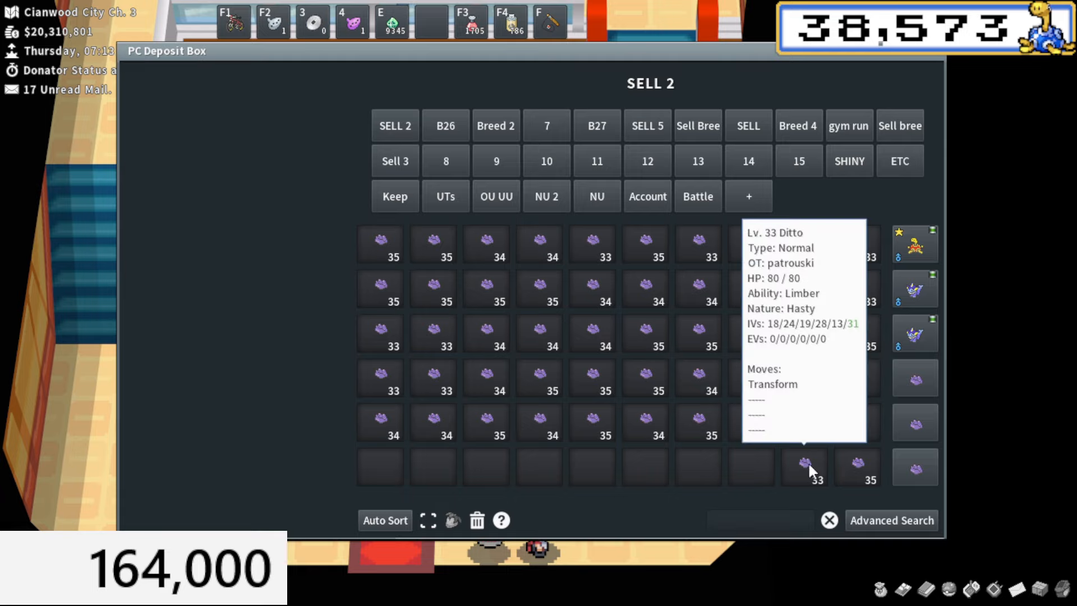
mouse_move(813, 477)
text(net b)
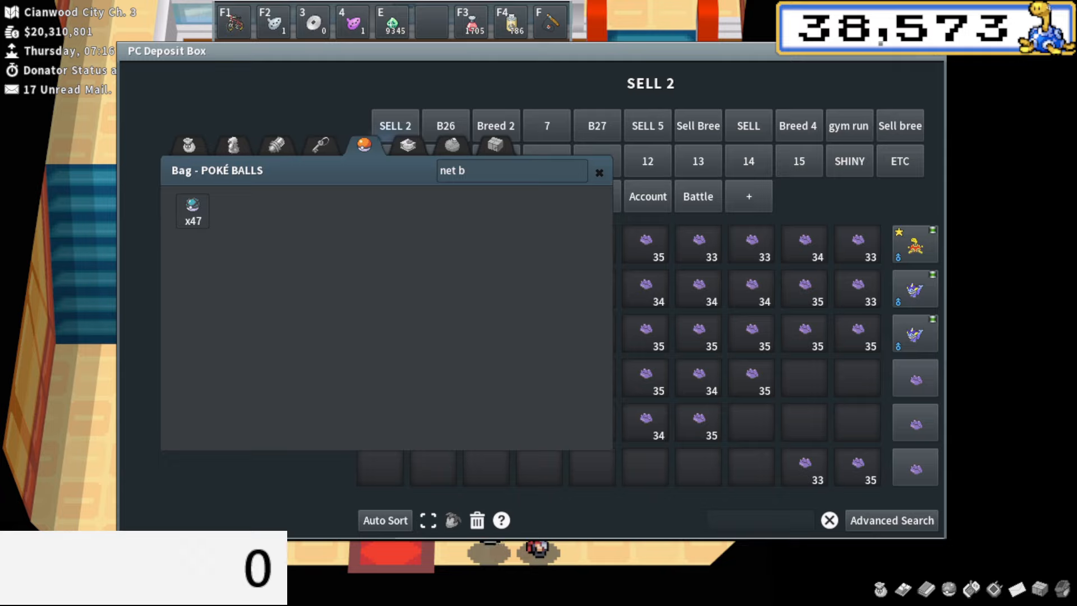
mouse_move(192, 210)
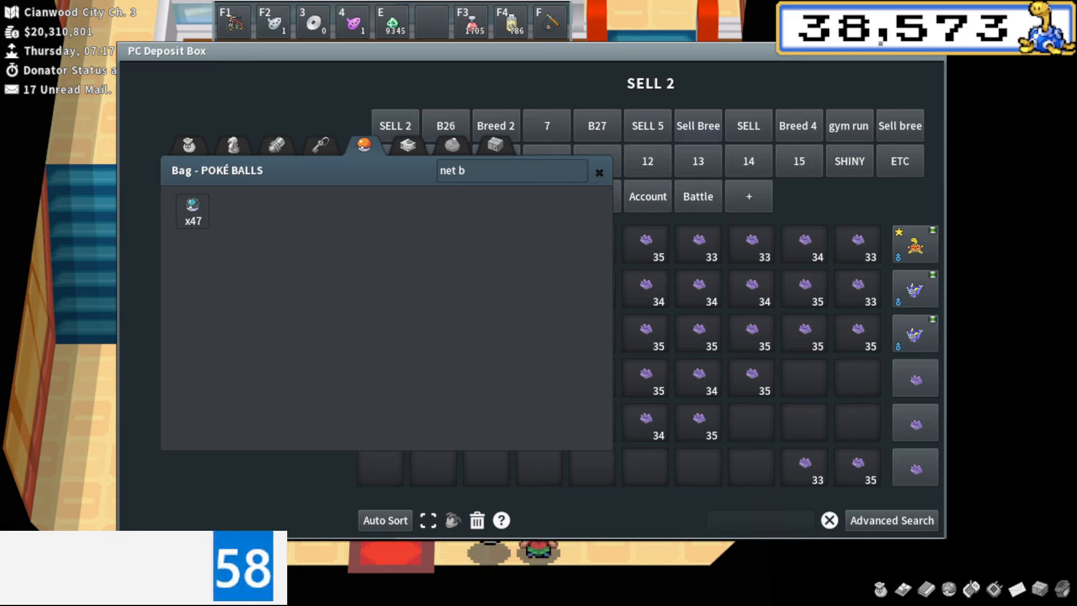
mouse_move(192, 210)
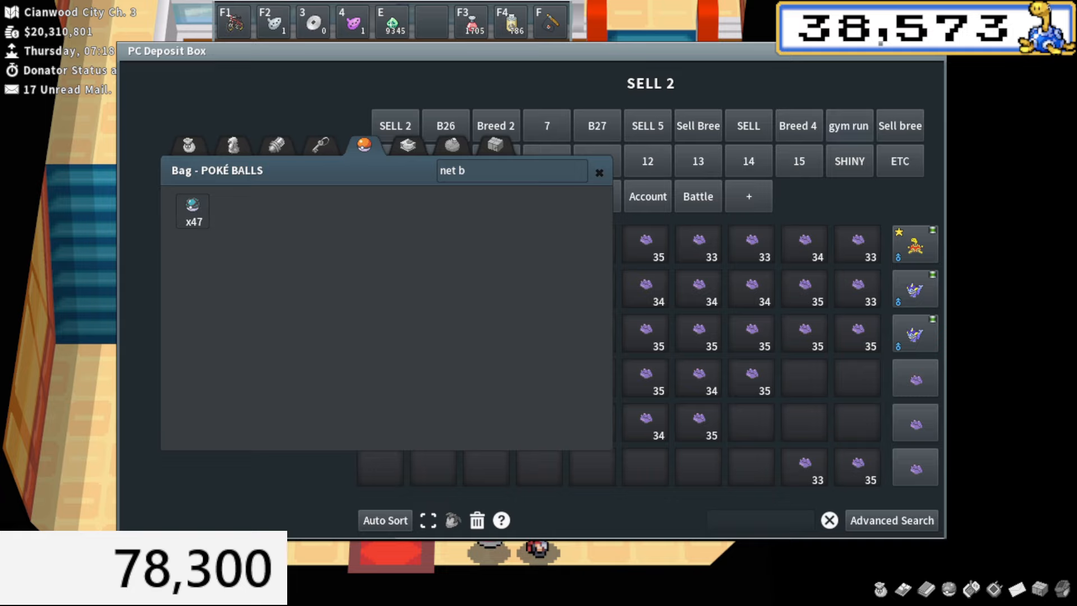
- Put away the Net Ball count and inspect two Dittos' IVs, ending on a Lv. 34 Bold Ditto
click(599, 172)
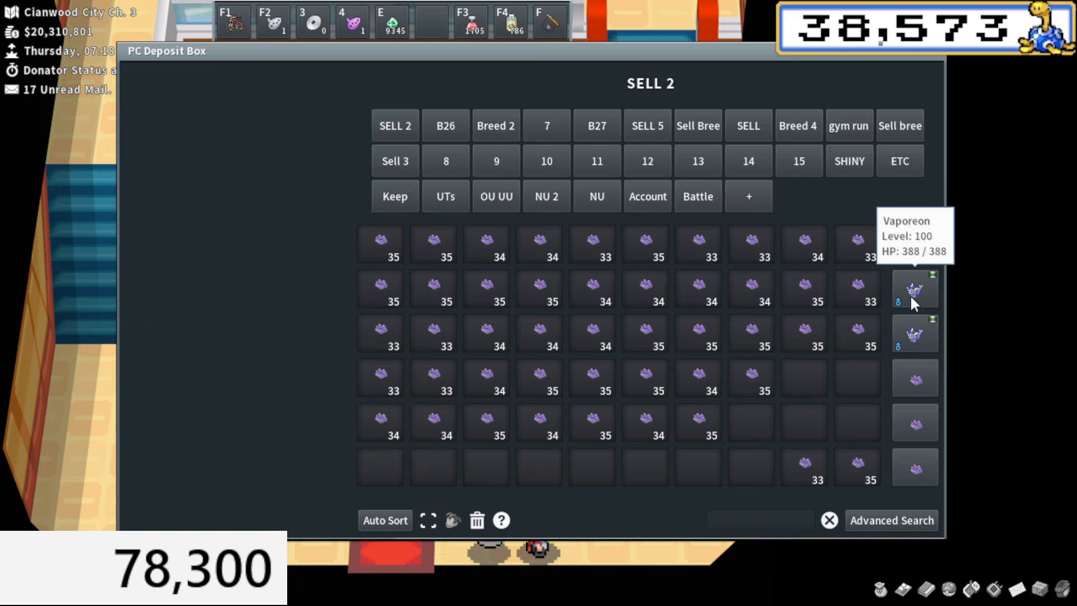
mouse_move(857, 288)
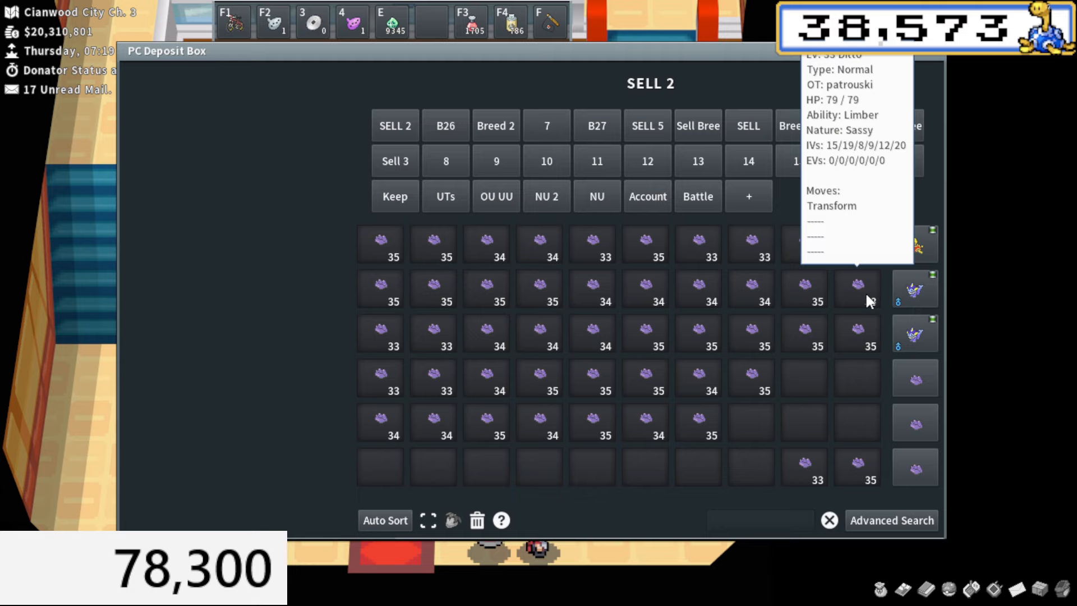
click(379, 244)
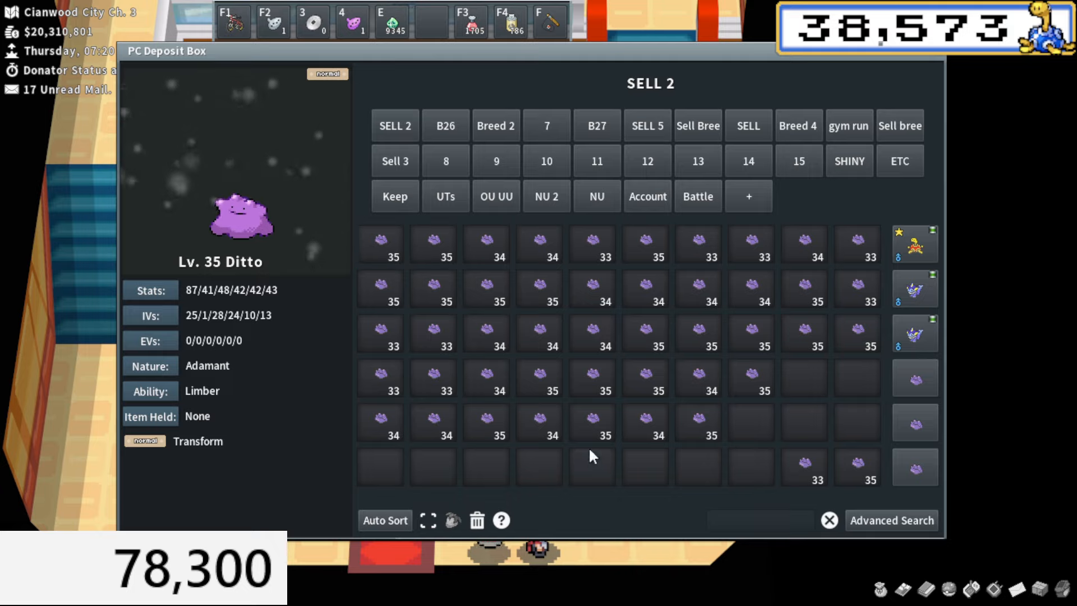
mouse_move(728, 432)
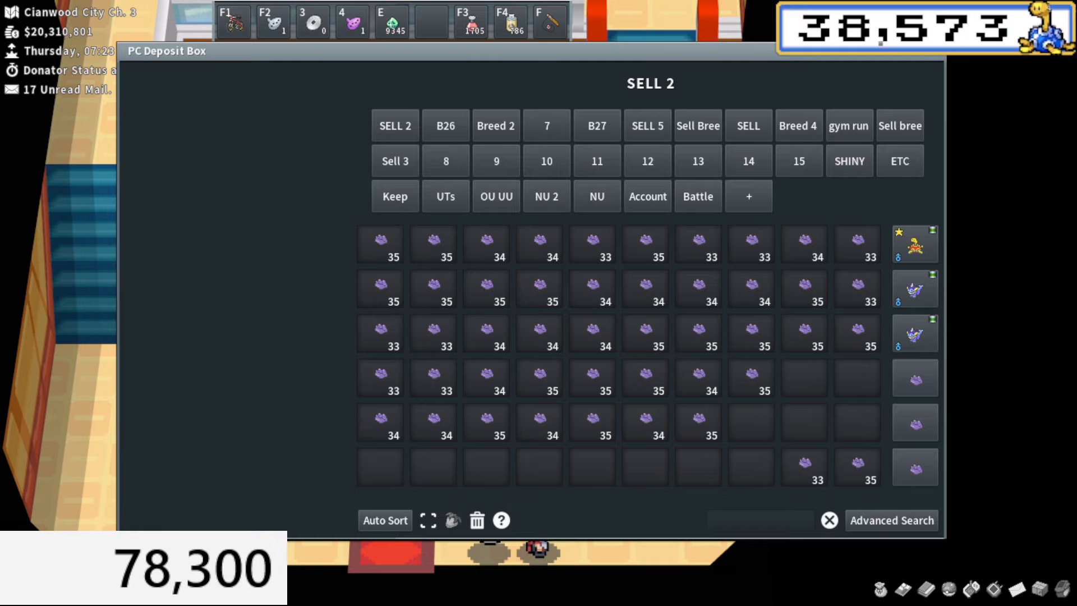
mouse_move(809, 450)
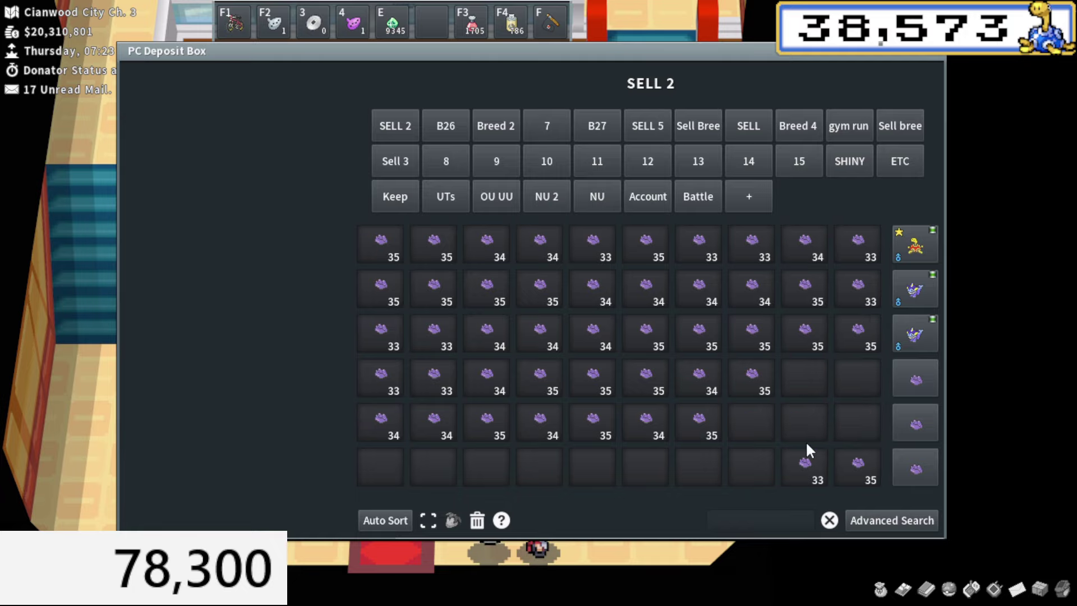
mouse_move(856, 373)
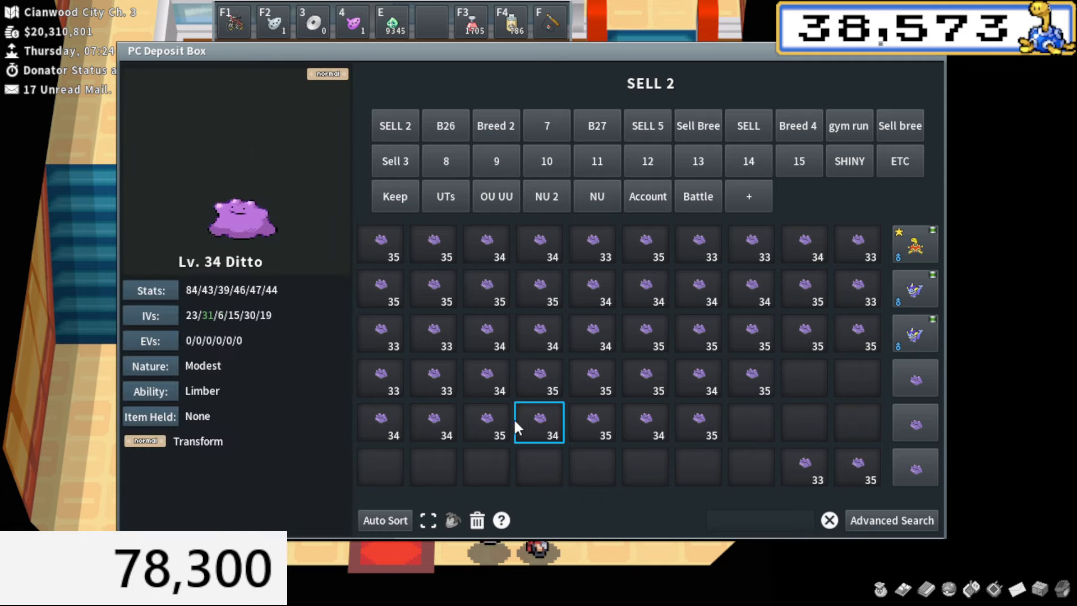
click(380, 422)
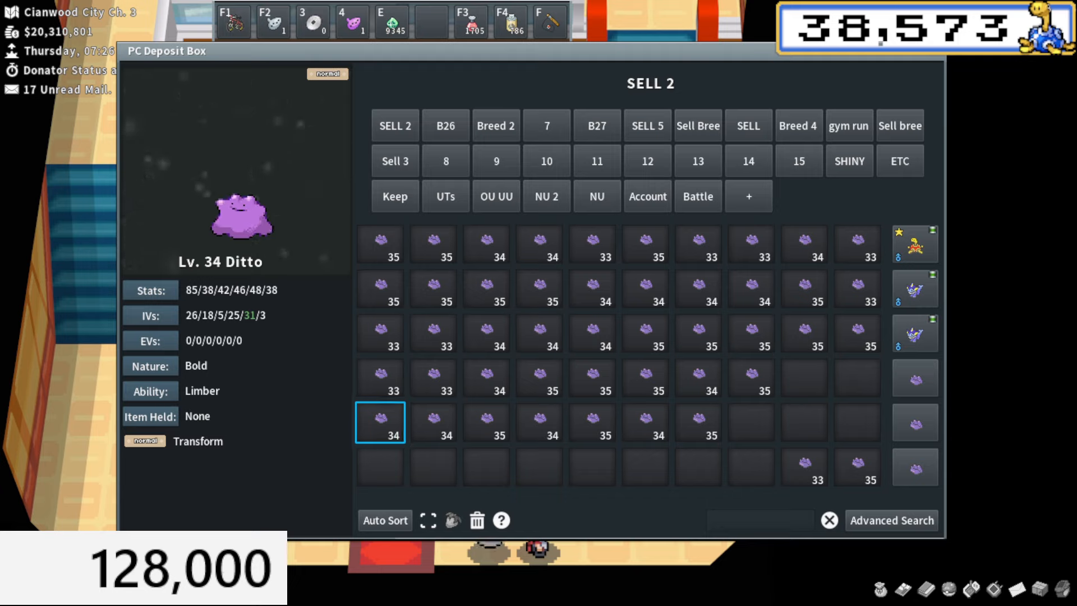
- Flip twice between the B26 and SELL 2 boxes, then close the PC box
click(445, 125)
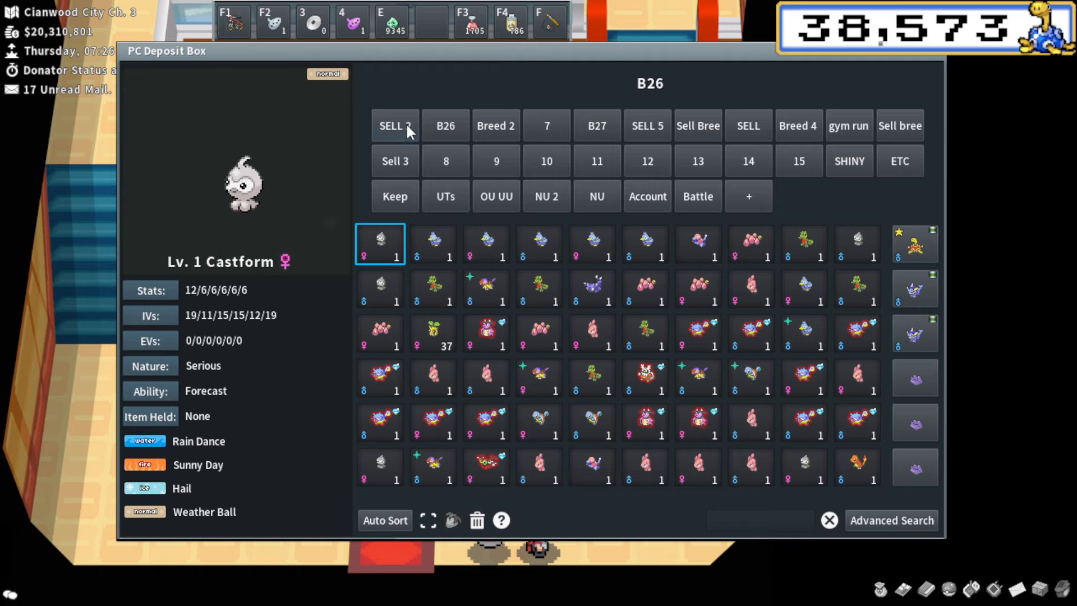
mouse_move(496, 125)
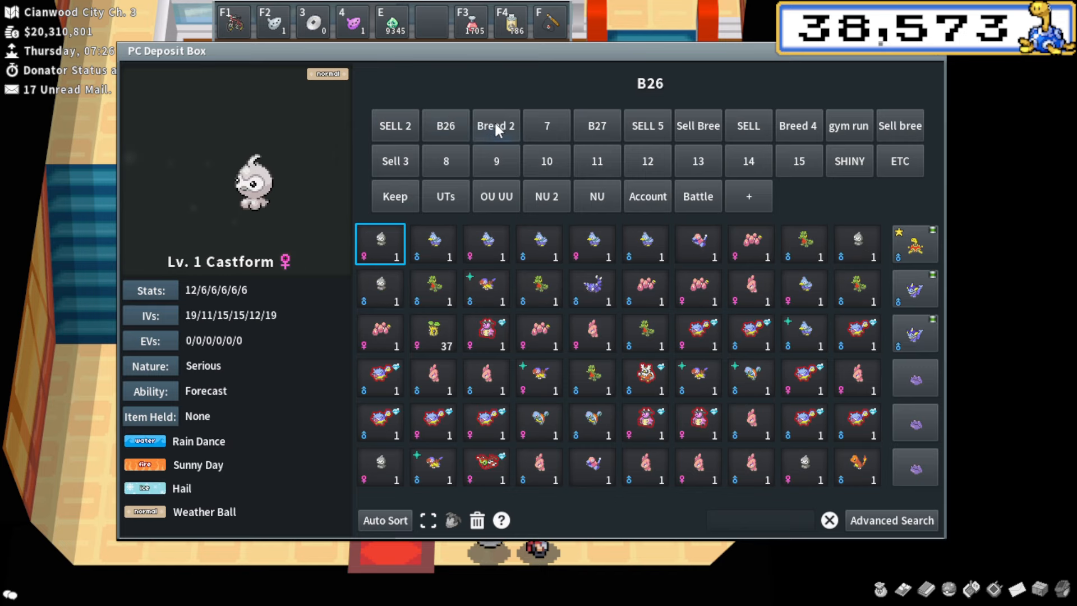
click(394, 125)
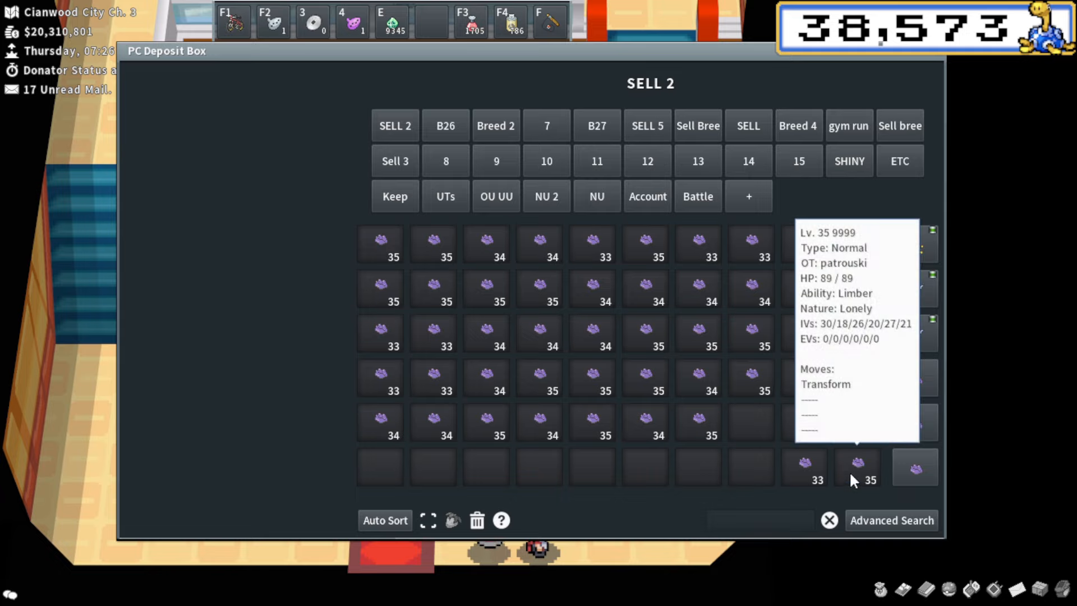
click(444, 126)
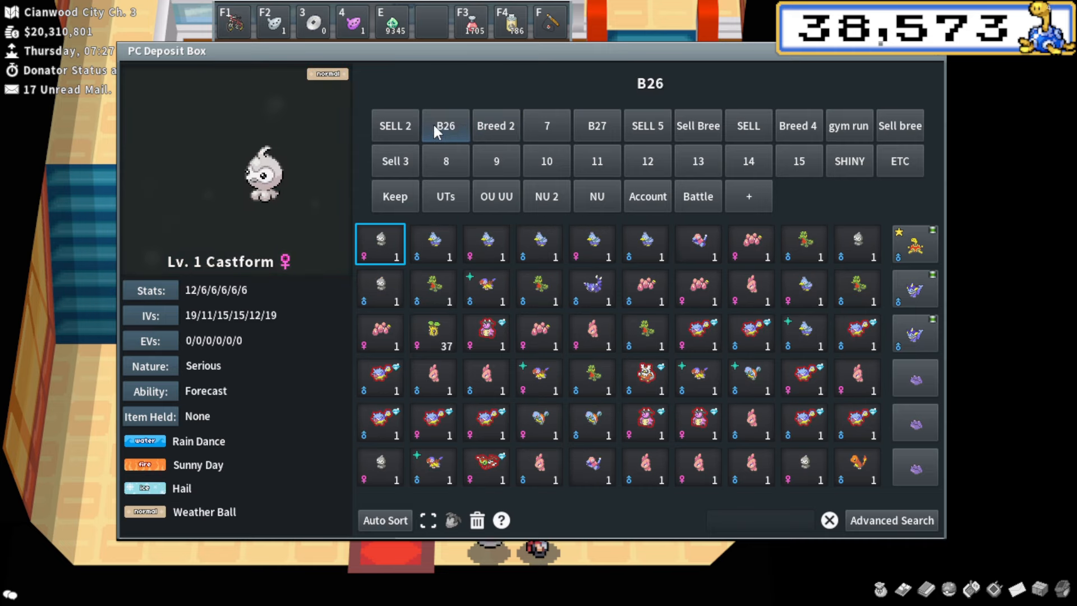
click(394, 125)
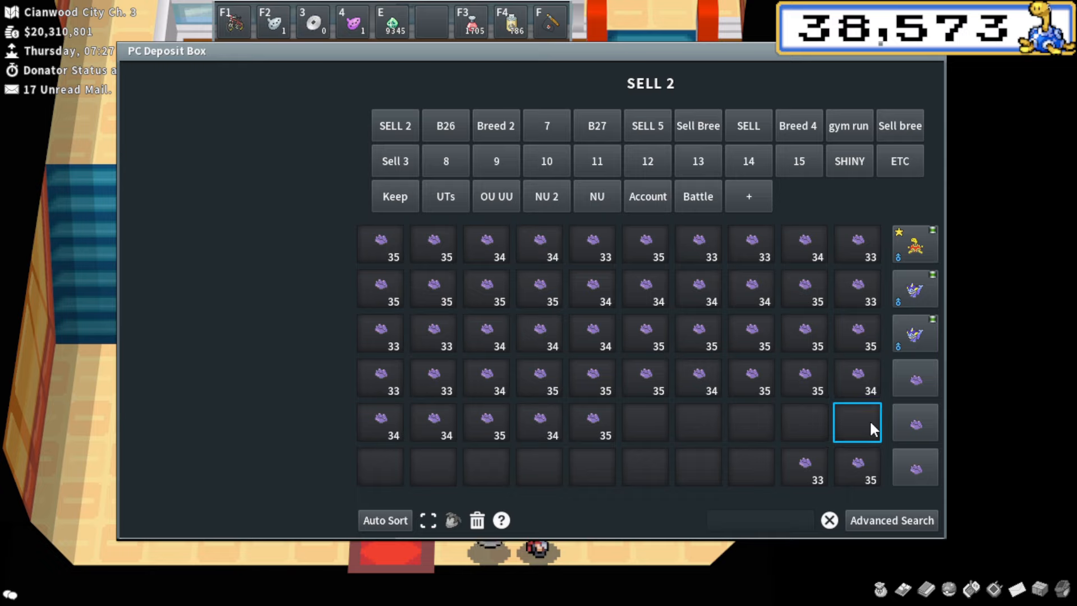
click(444, 125)
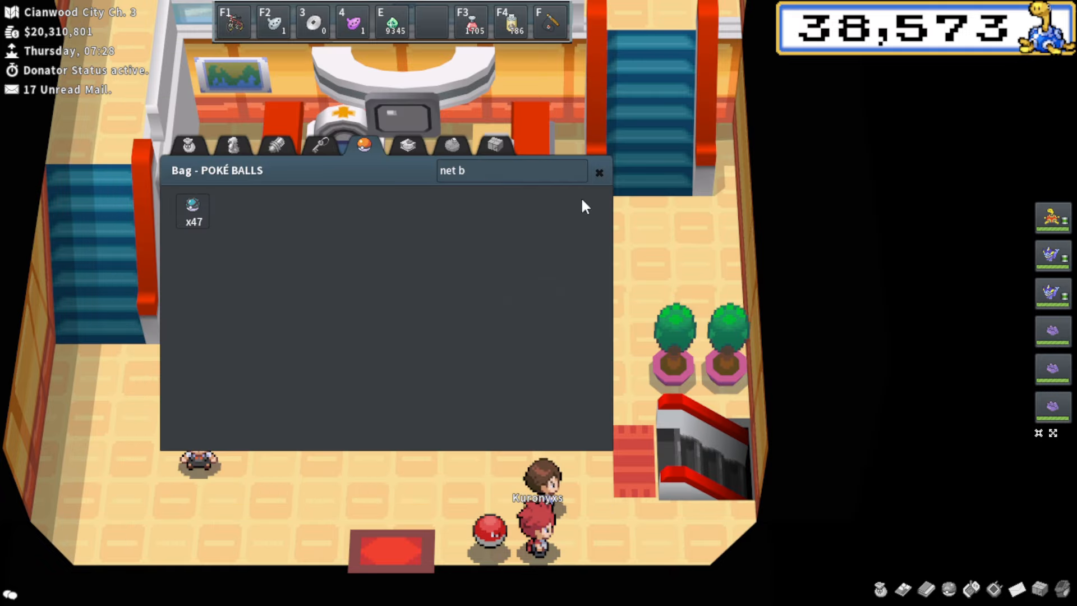
- Put away the Net Ball count and buy the cheapest $3,000 Lv. 41 Ditto
click(598, 172)
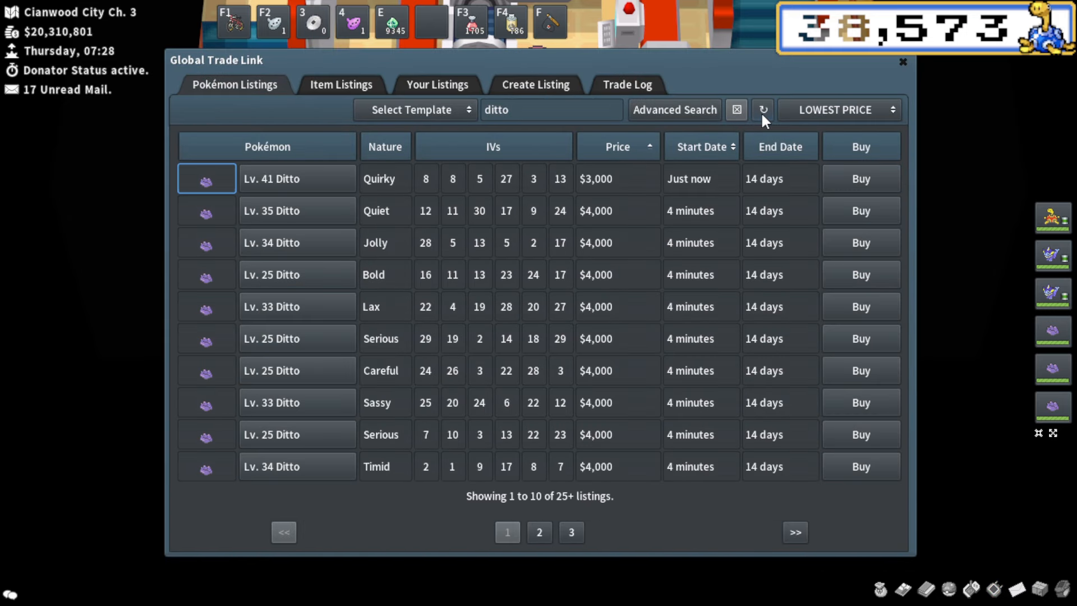
mouse_move(860, 178)
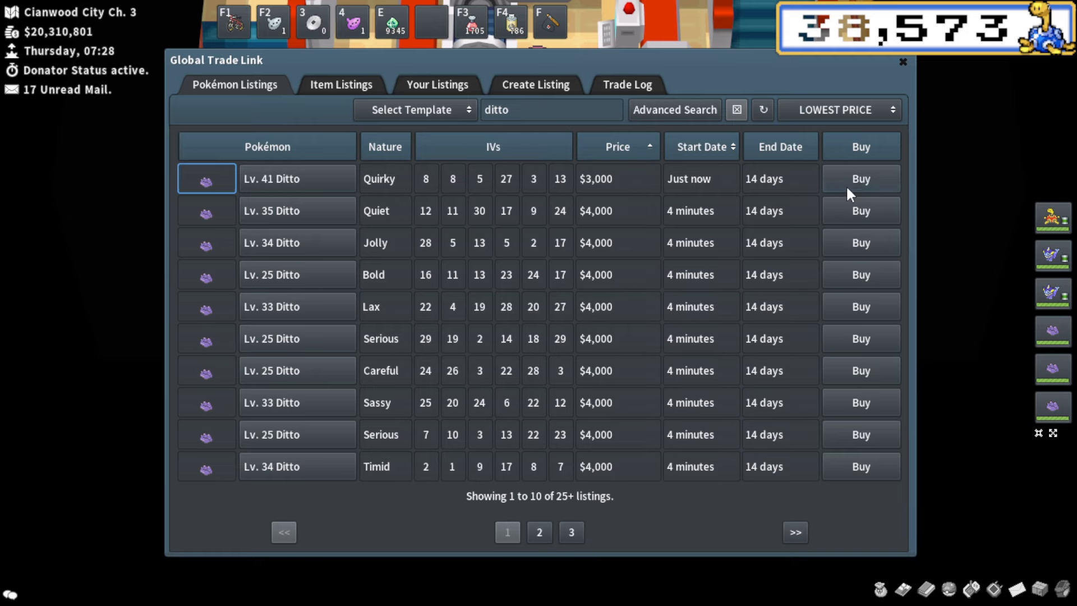
click(860, 178)
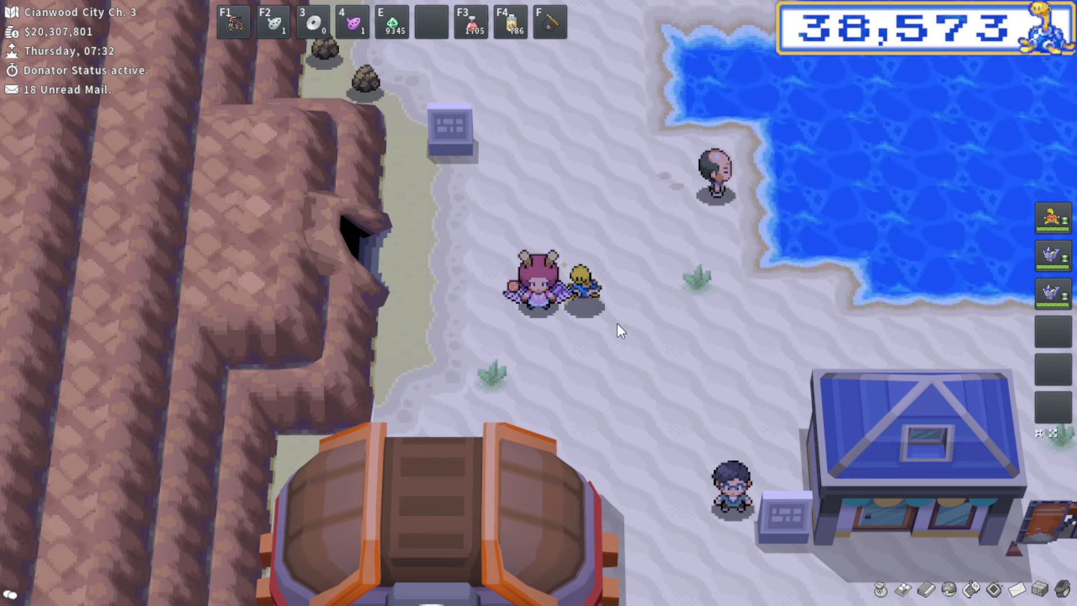
click(1052, 256)
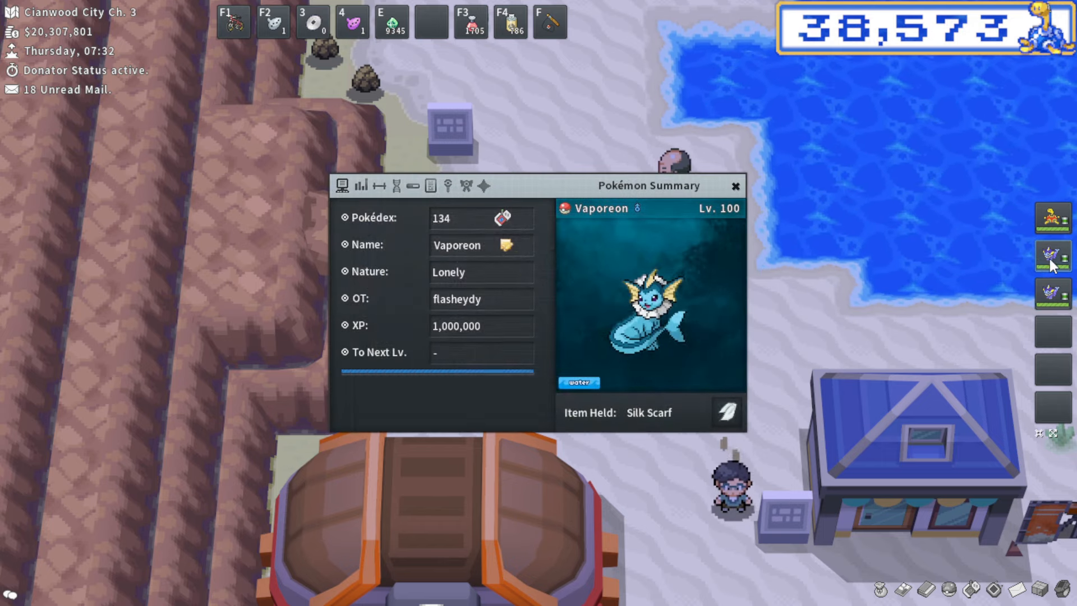
click(735, 186)
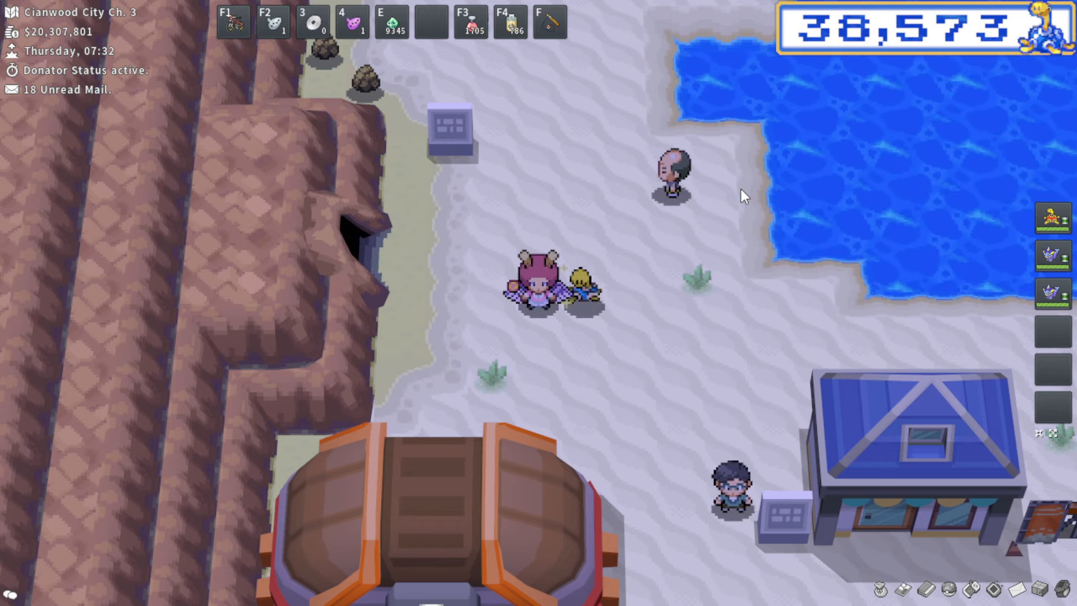